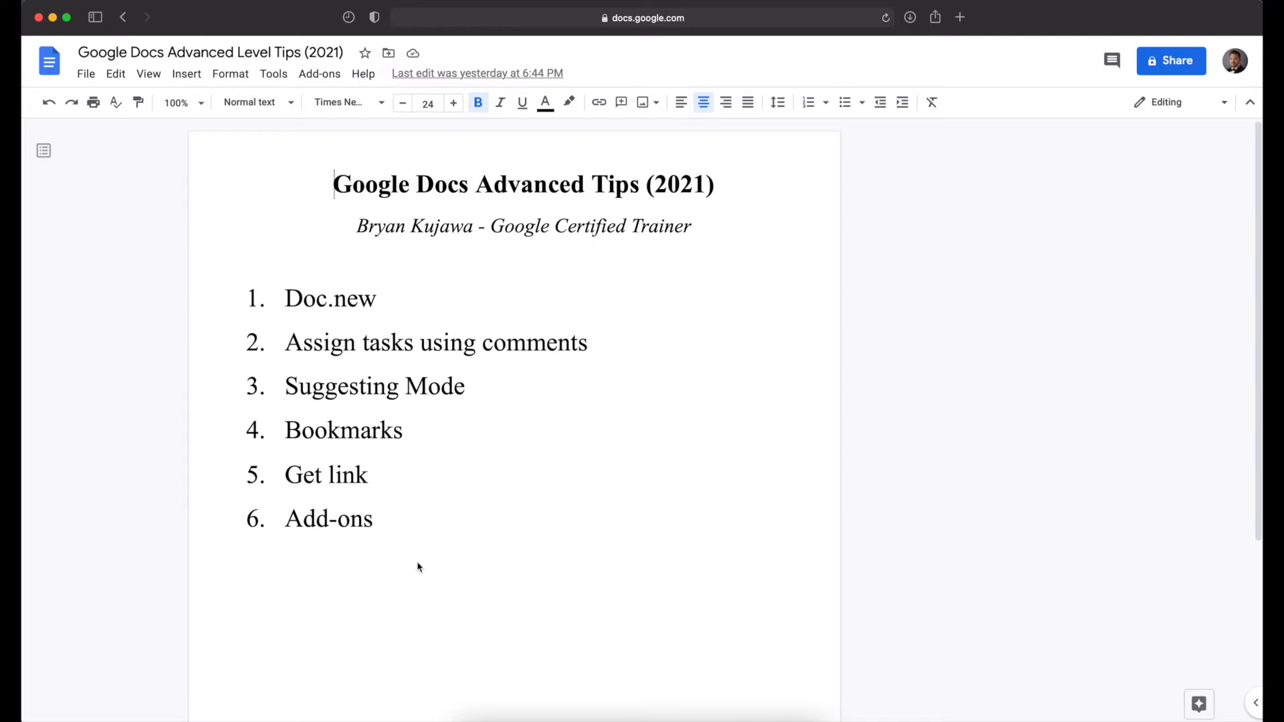
{"action": "mouse_move", "coordinate": [418, 564]}
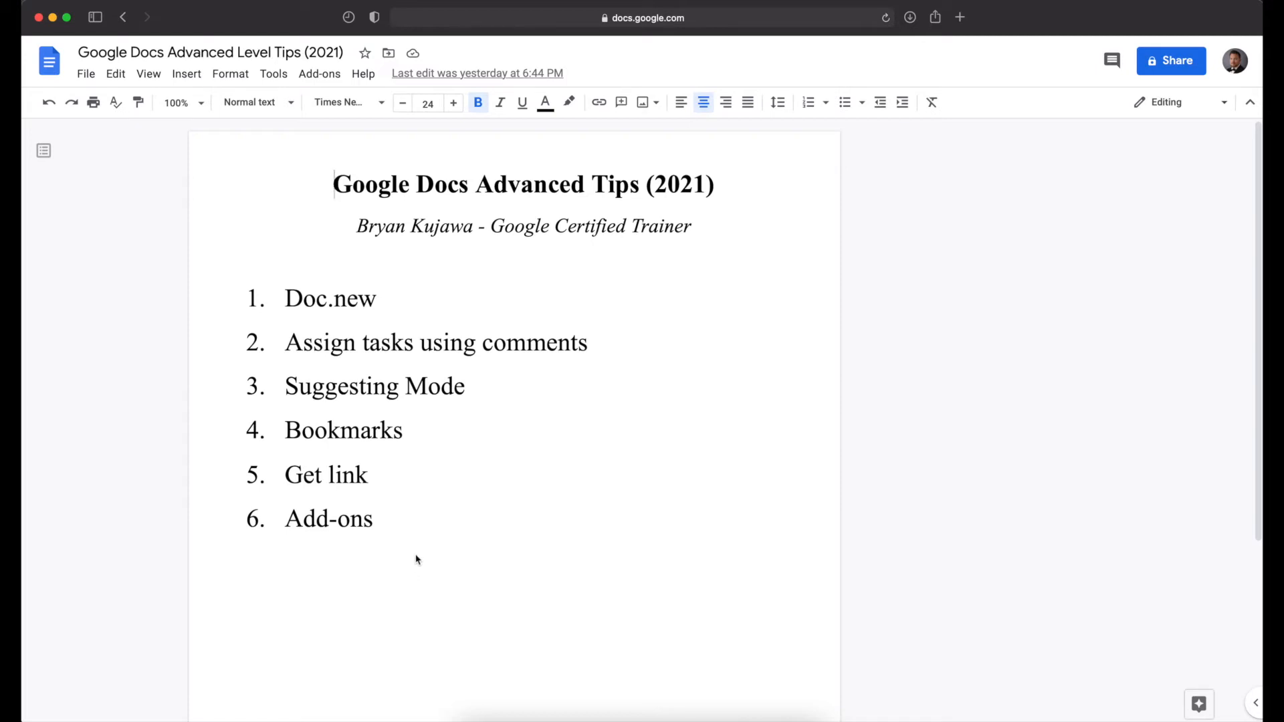
- Select the Doc.new list item, enter doc.new, and return to the tips document
{"action": "double_click", "coordinate": [329, 299]}
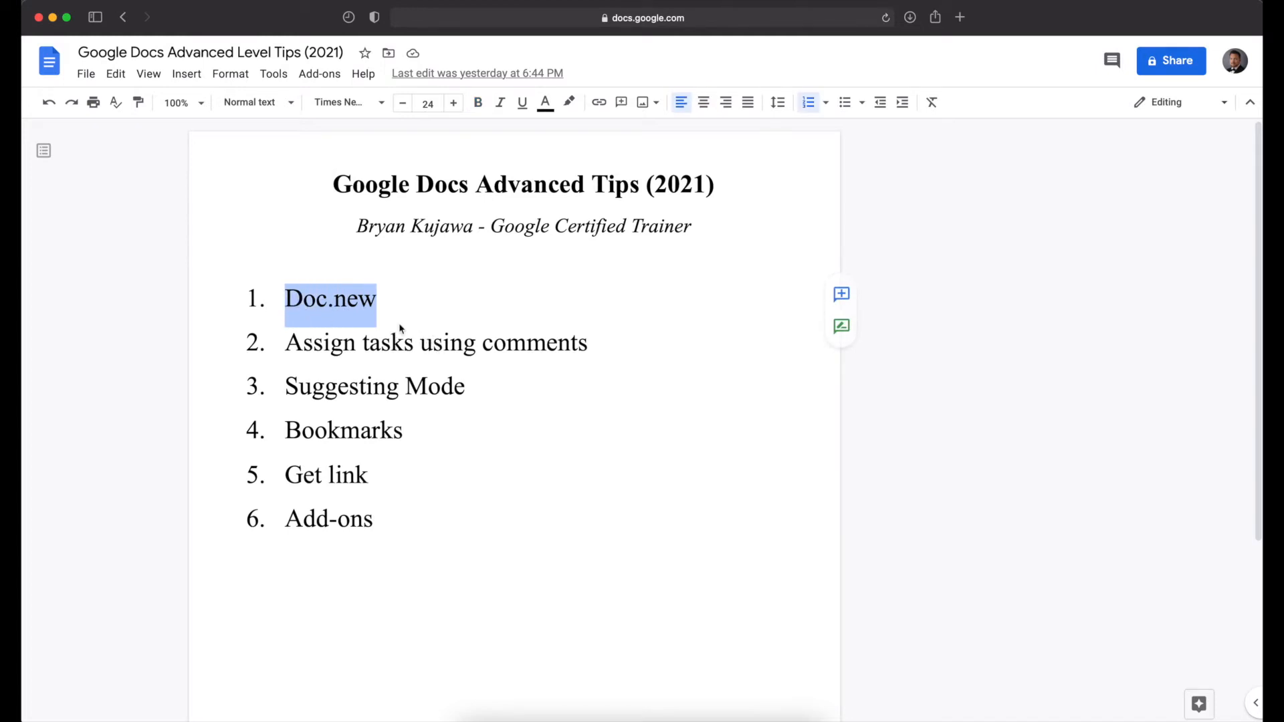
{"action": "type", "text": "doc.new"}
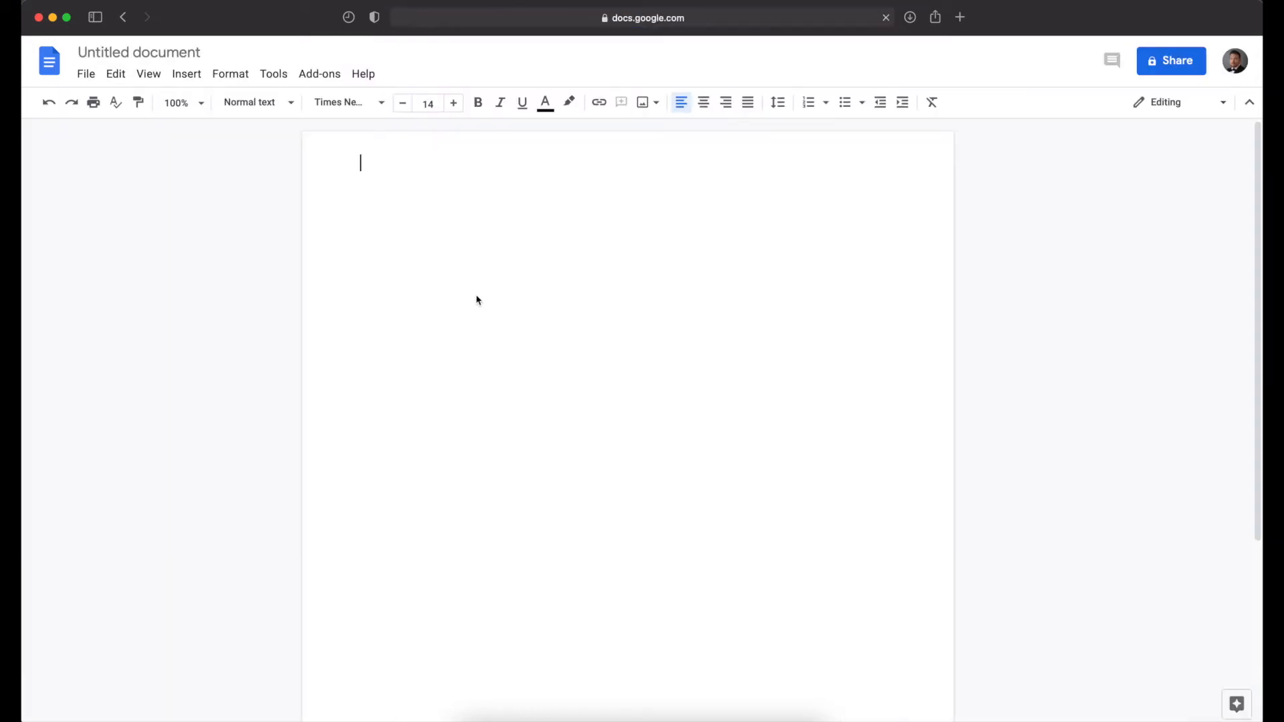
{"action": "left_click", "coordinate": [123, 18]}
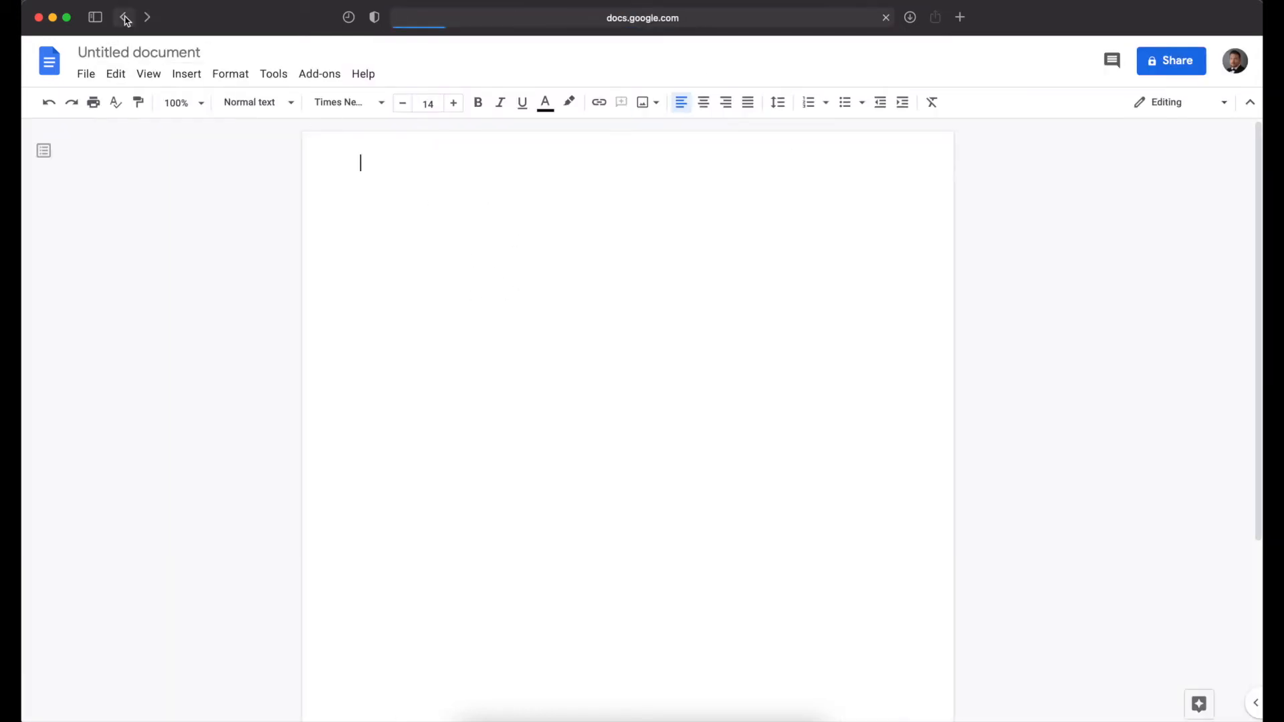
{"action": "left_click", "coordinate": [123, 19]}
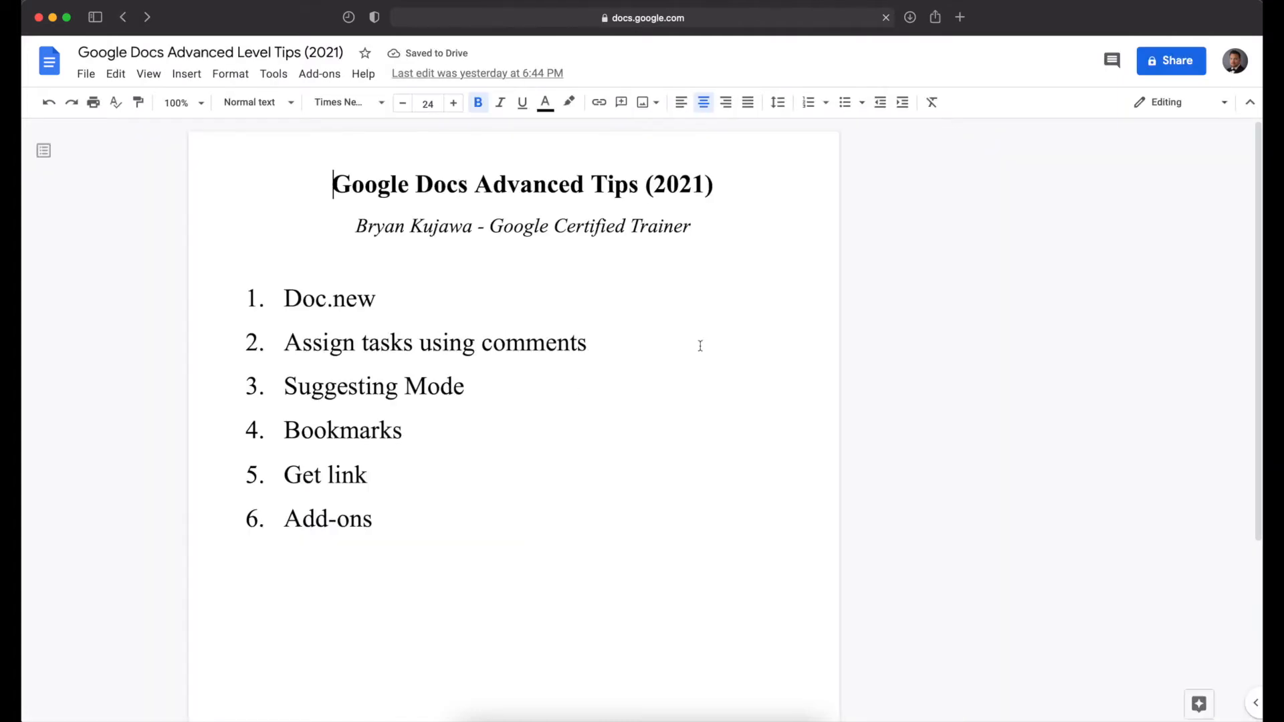
- Start a comment on 'Assign tasks using comments', then cancel it unposted
{"action": "left_click", "coordinate": [587, 342]}
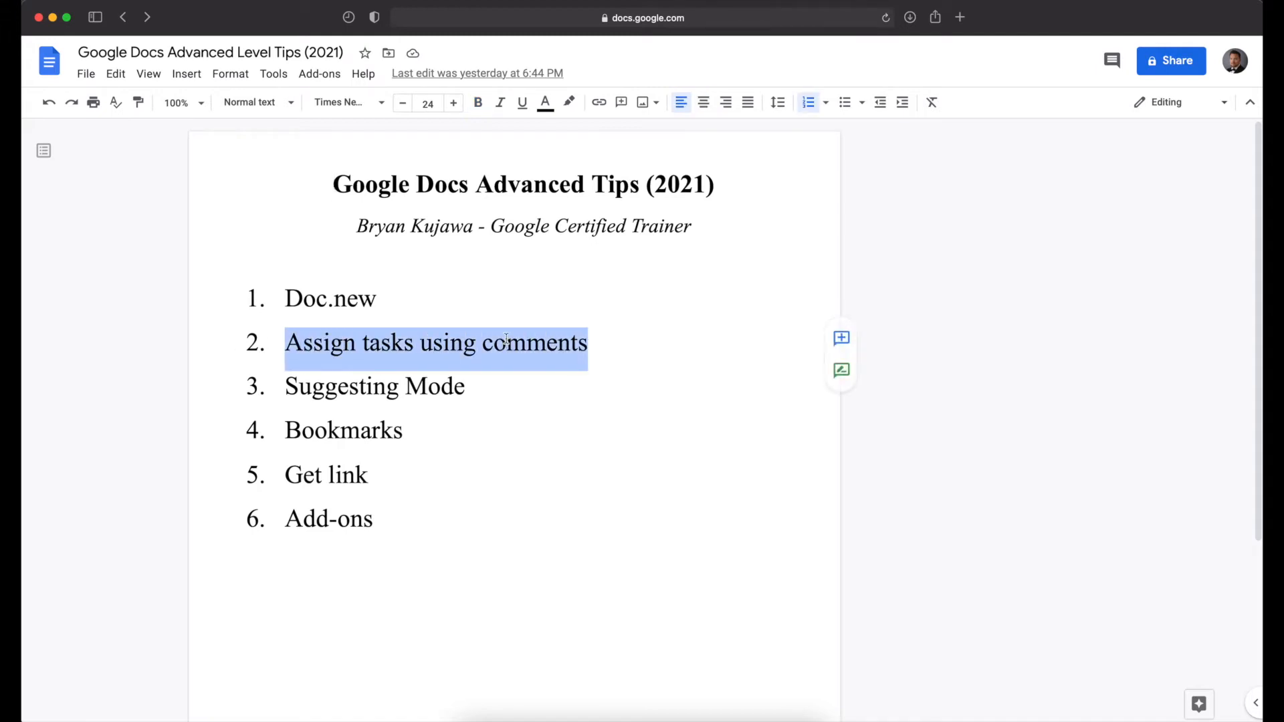
{"action": "mouse_move", "coordinate": [331, 471]}
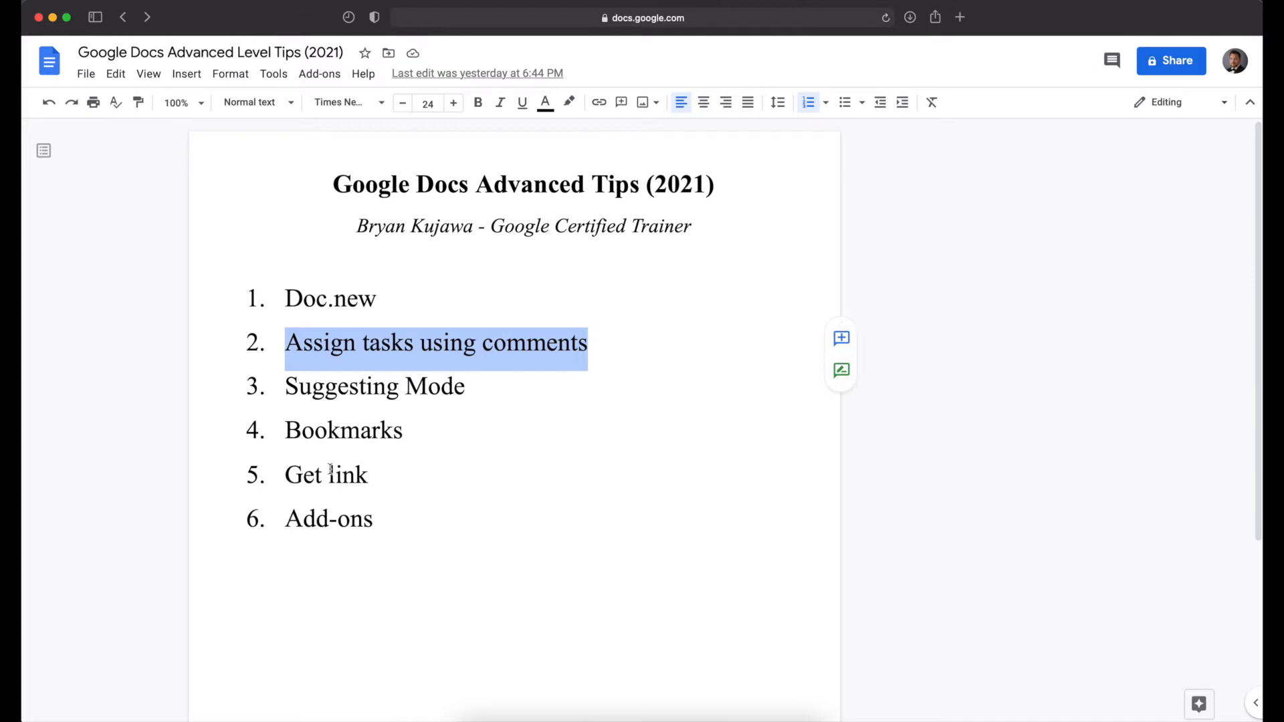
{"action": "mouse_move", "coordinate": [840, 337]}
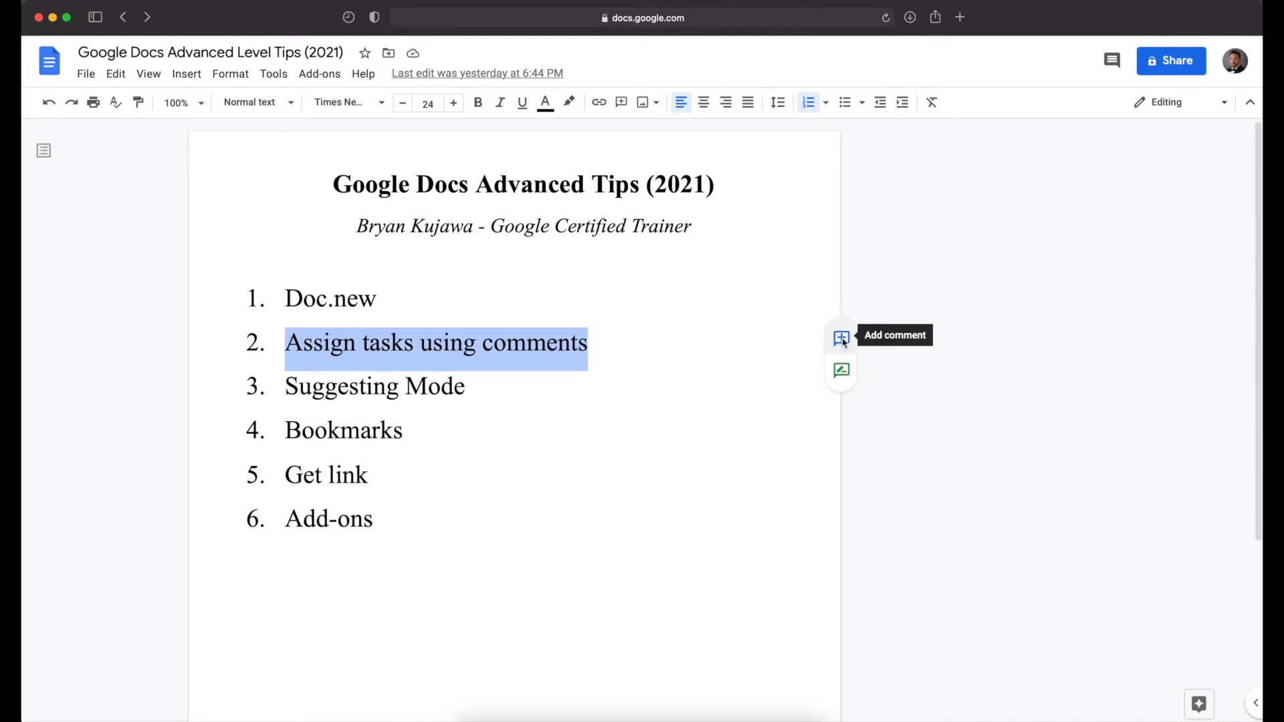
{"action": "left_click", "coordinate": [839, 337]}
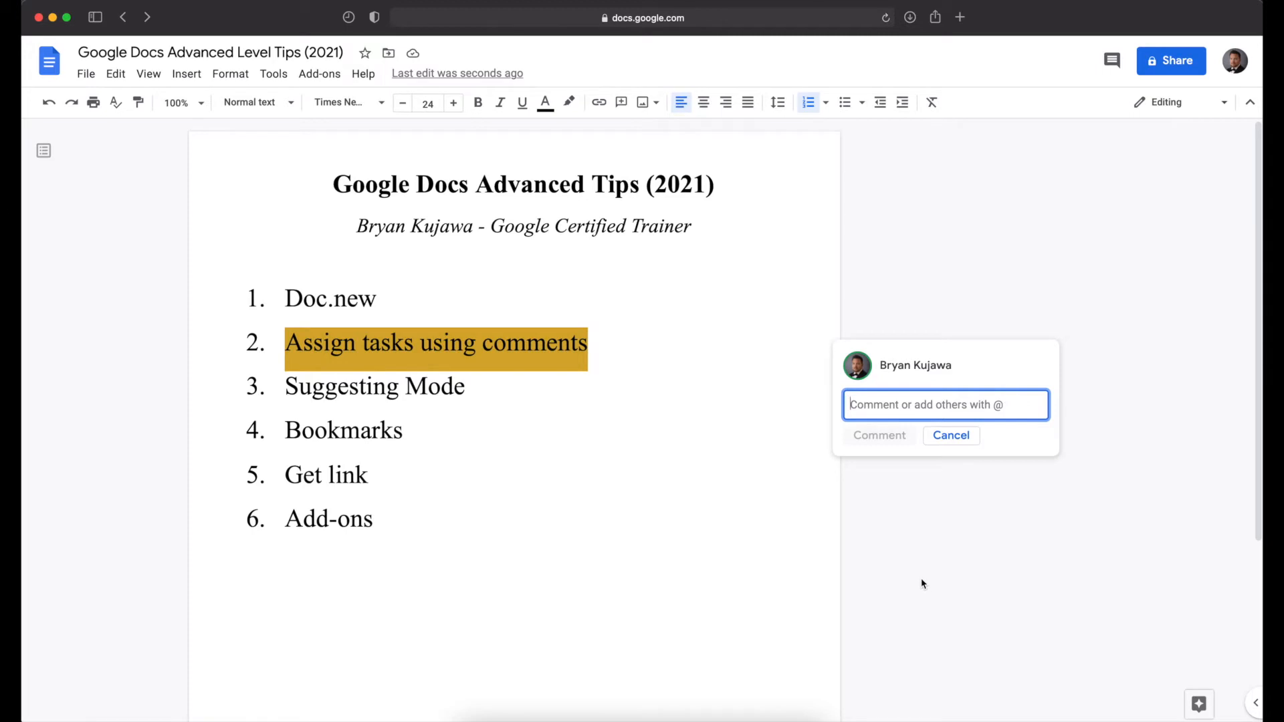
{"action": "mouse_move", "coordinate": [955, 410]}
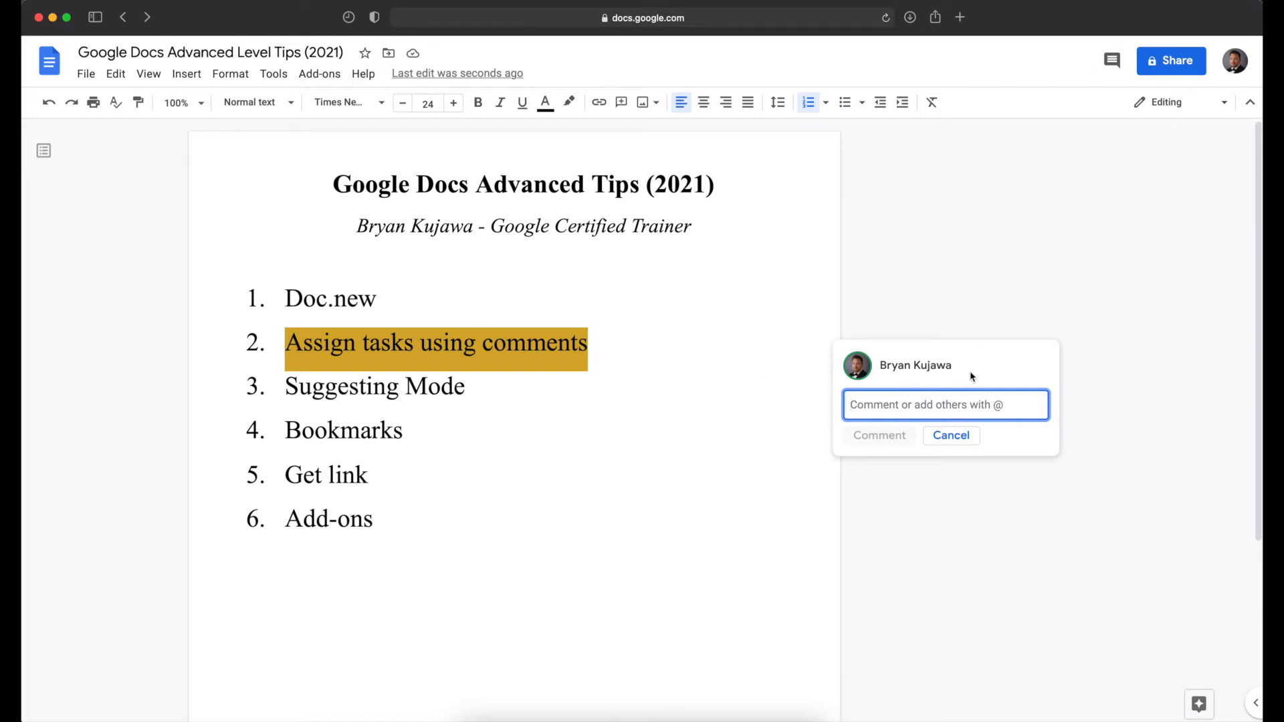
{"action": "left_click", "coordinate": [950, 435]}
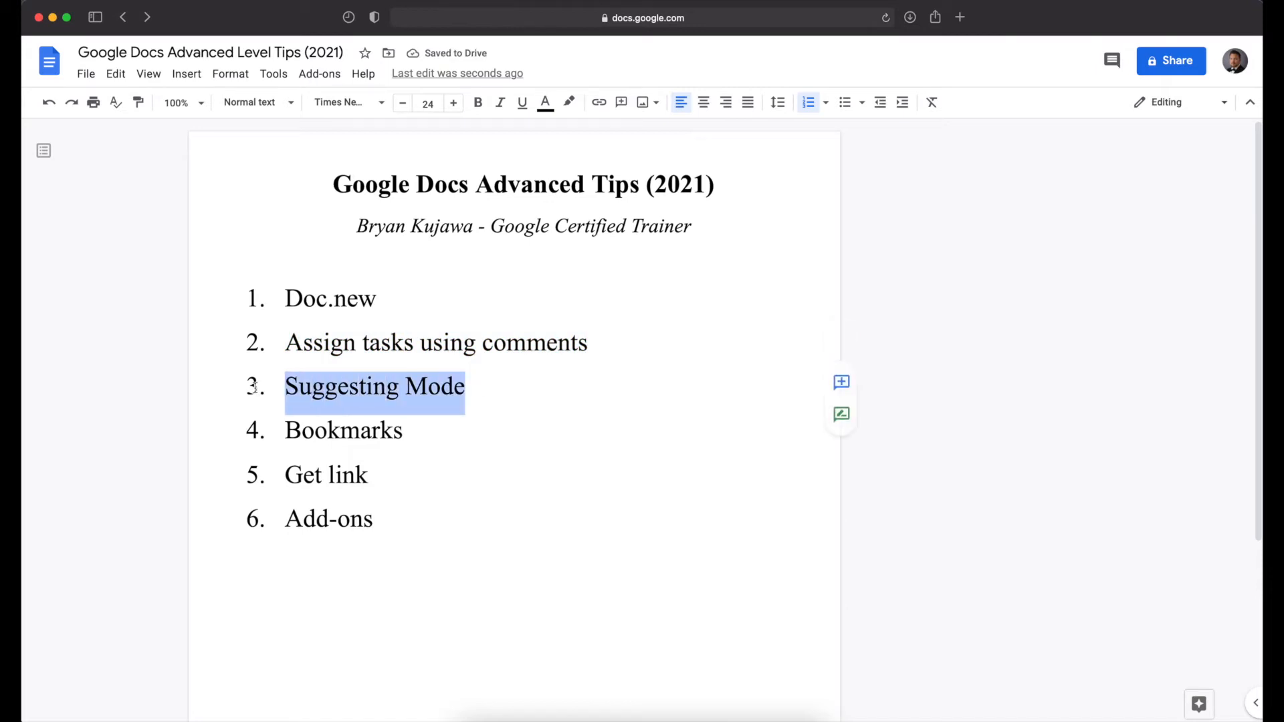
{"action": "mouse_move", "coordinate": [491, 254]}
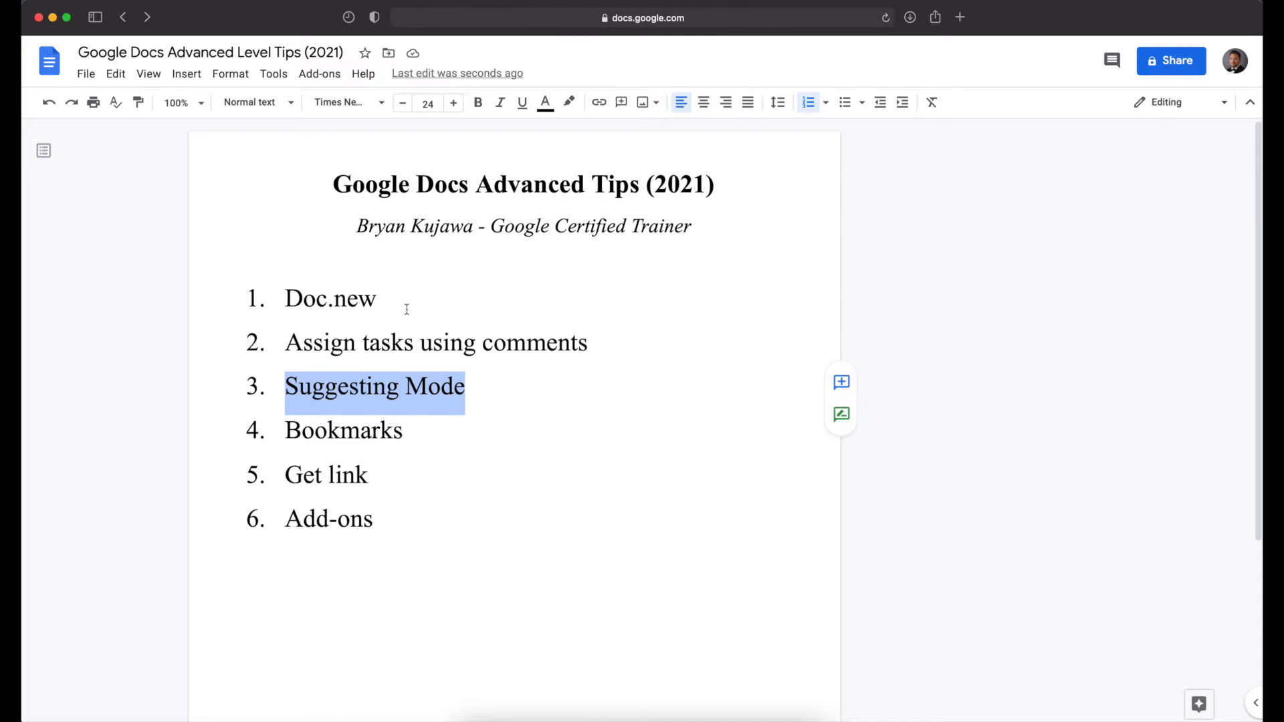
{"action": "mouse_move", "coordinate": [447, 279]}
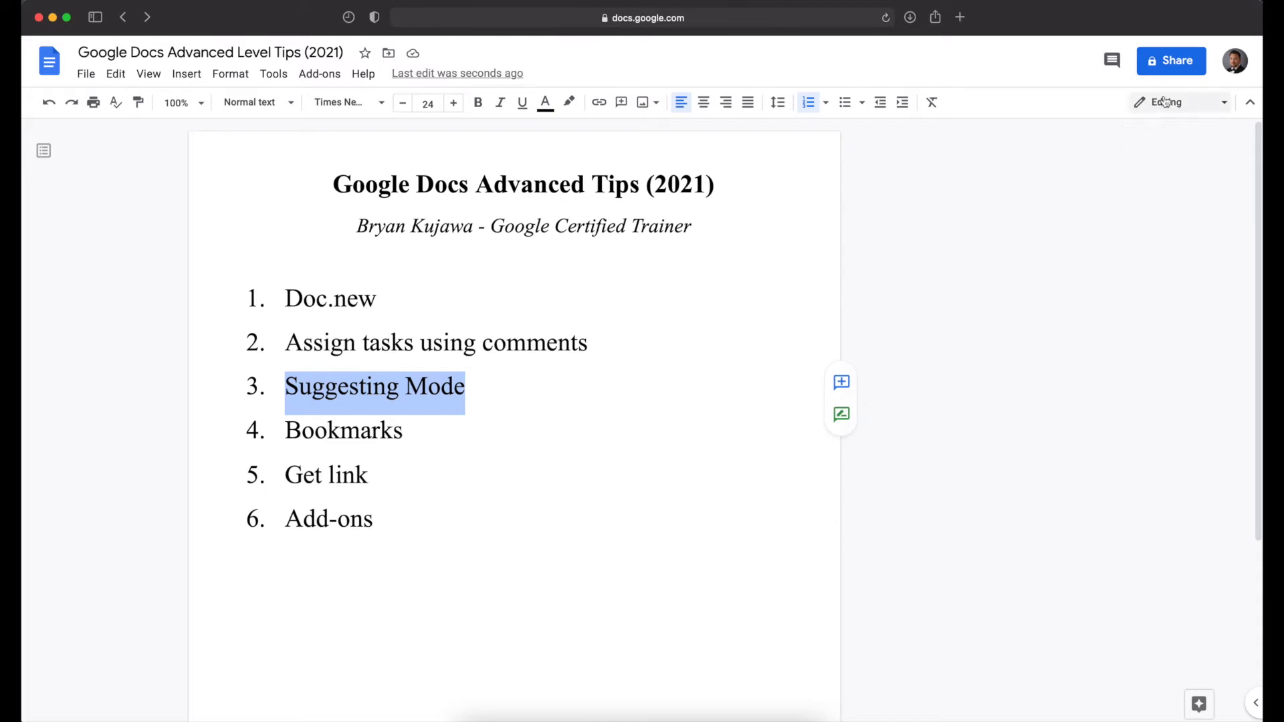
{"action": "left_click", "coordinate": [1168, 102]}
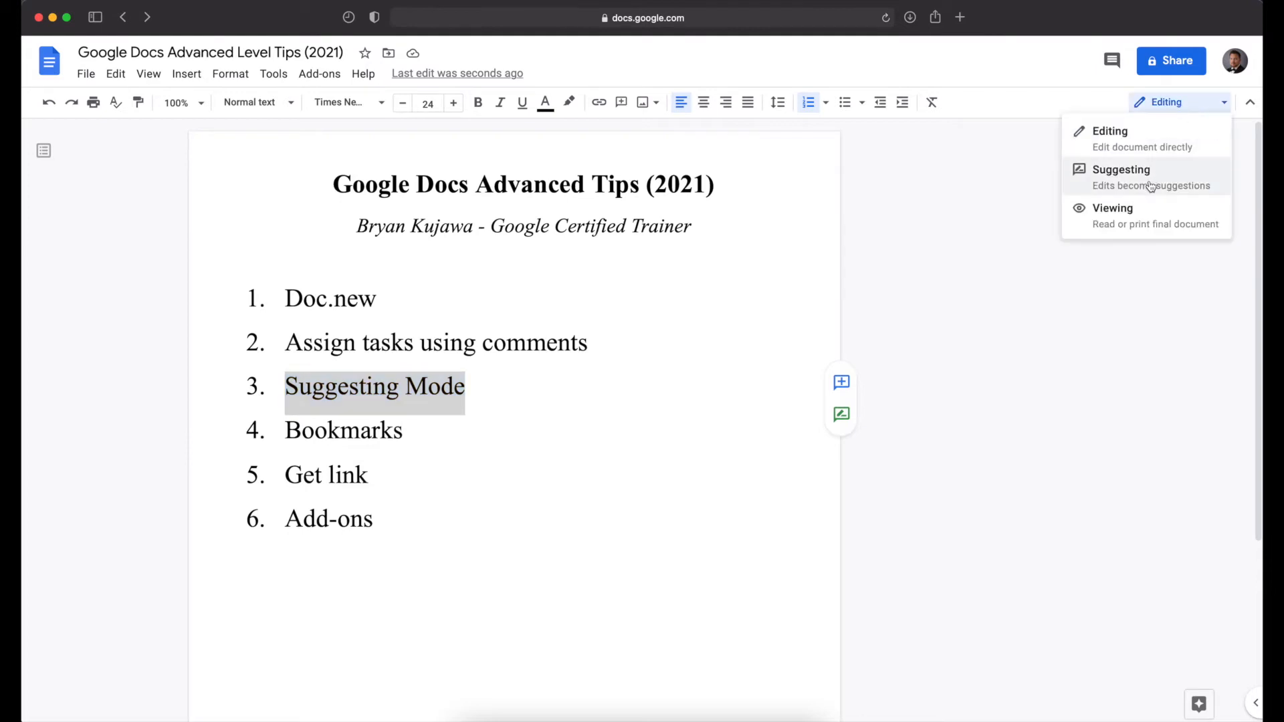
{"action": "left_click", "coordinate": [1120, 169]}
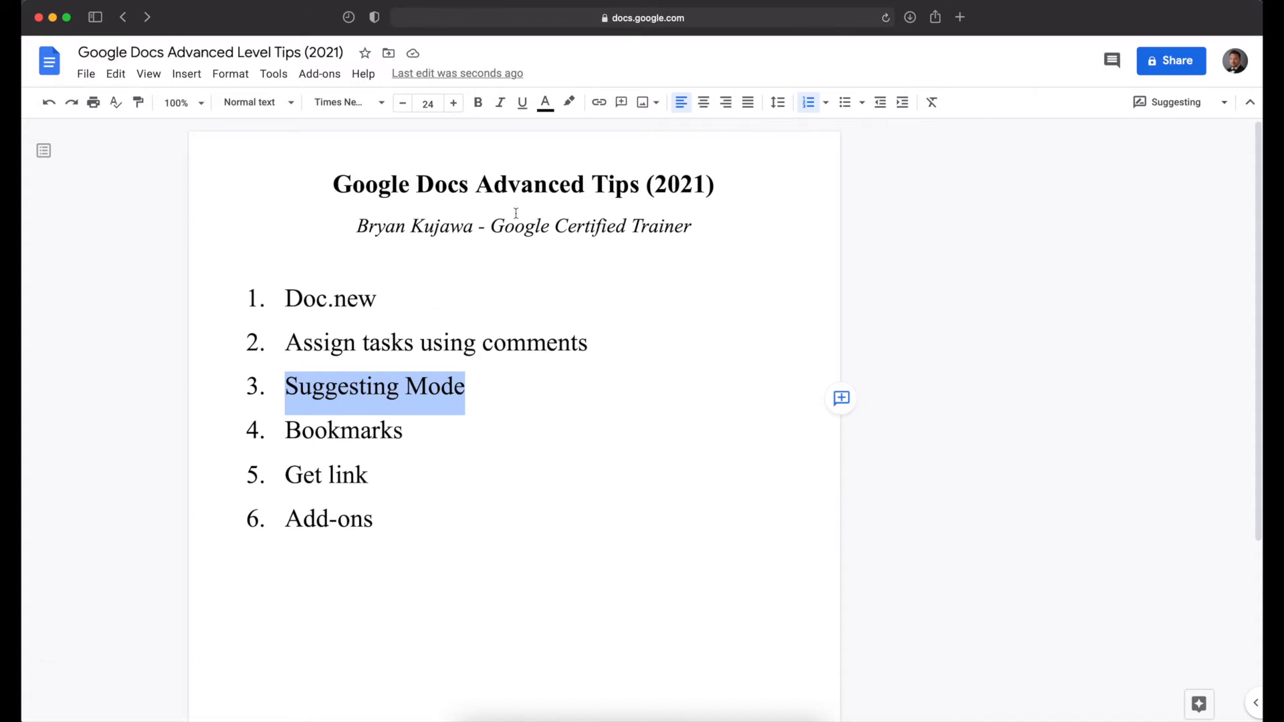
{"action": "double_click", "coordinate": [347, 476]}
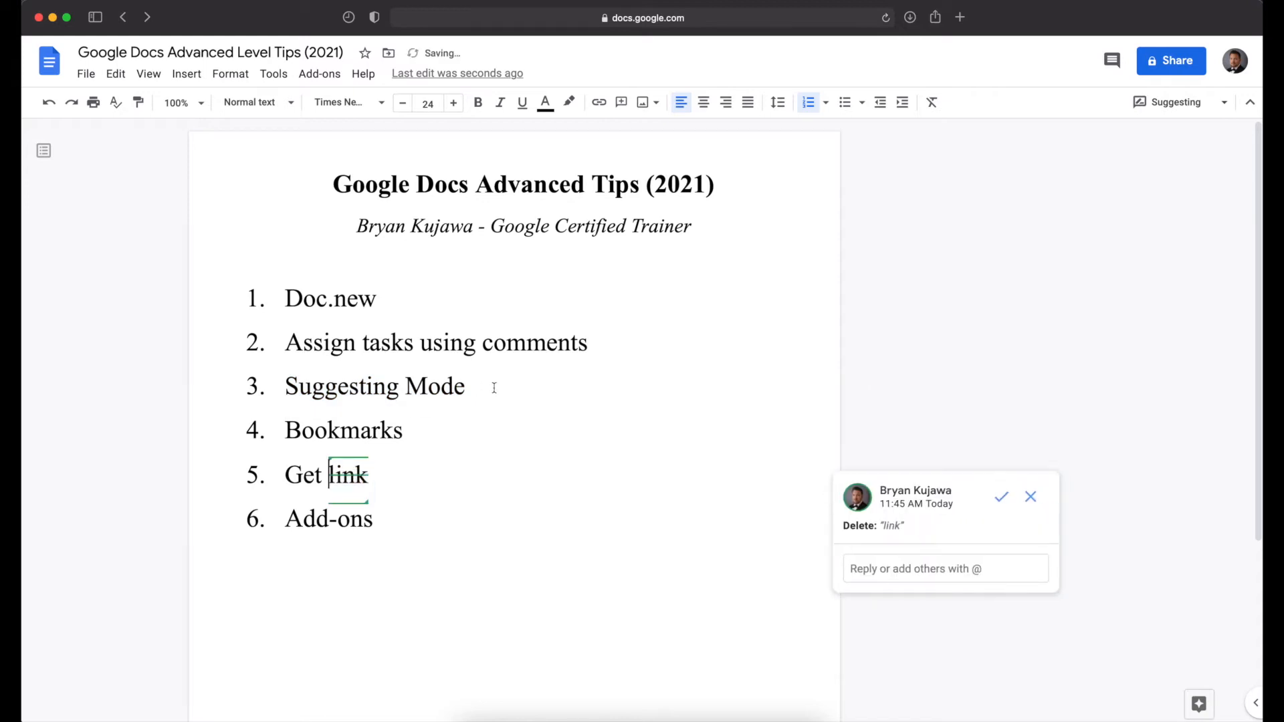
{"action": "type", "text": "Hello"}
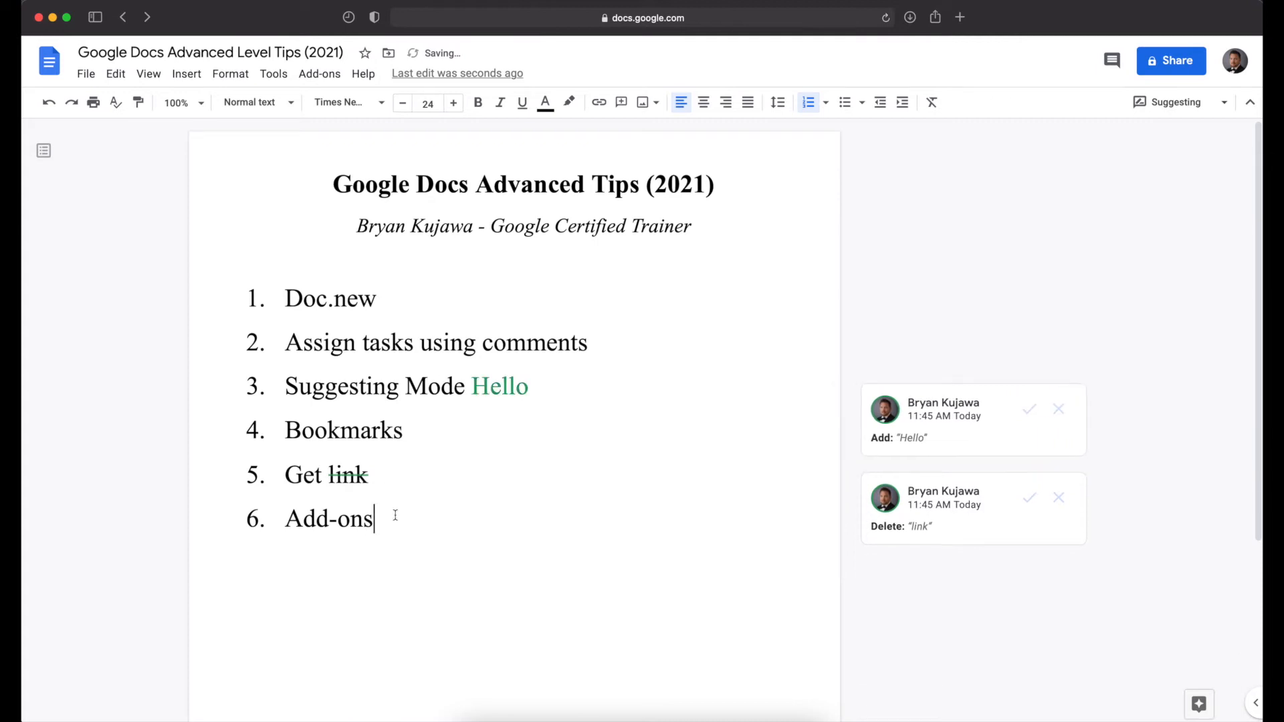
{"action": "key", "text": "Enter"}
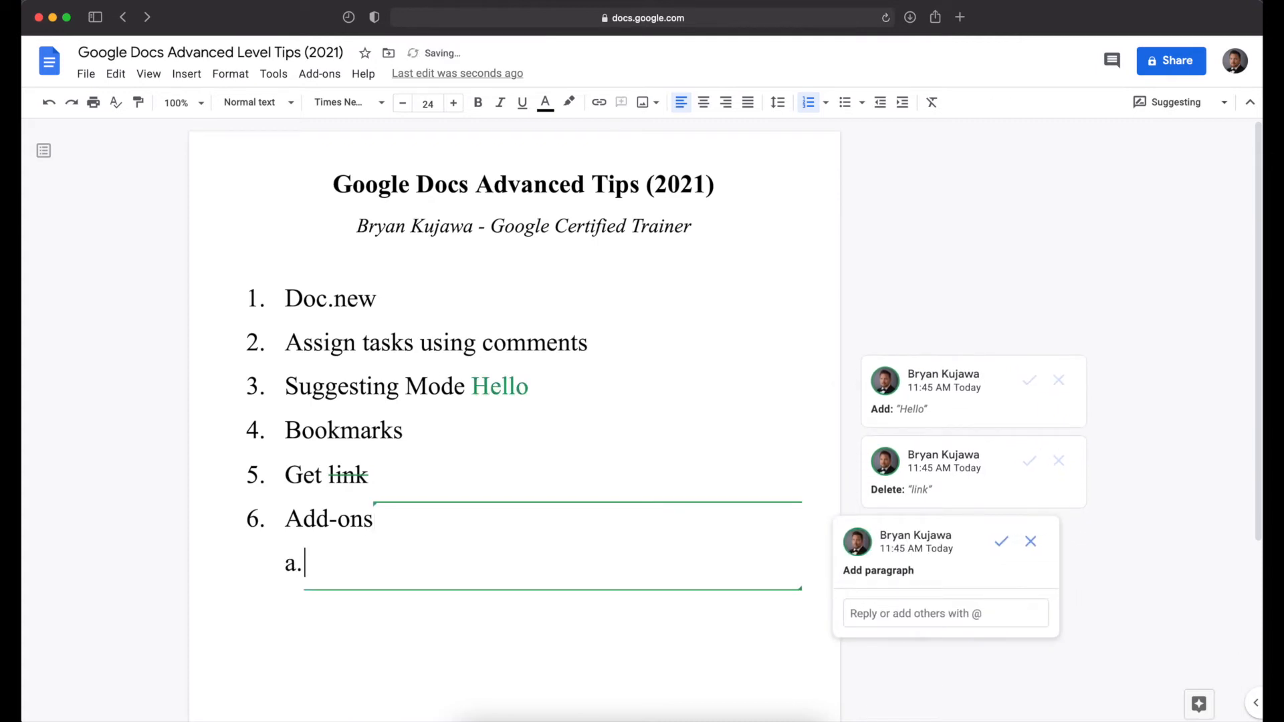
{"action": "type", "text": "Add line"}
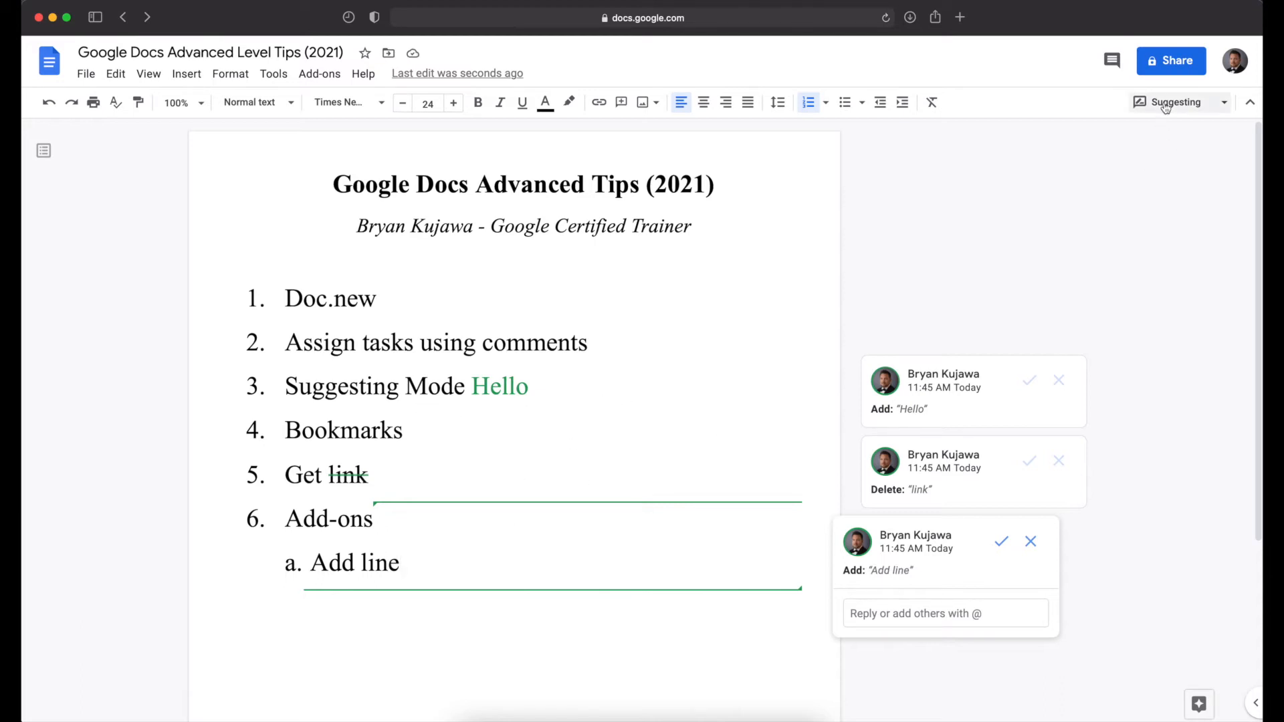
{"action": "left_click", "coordinate": [1169, 101]}
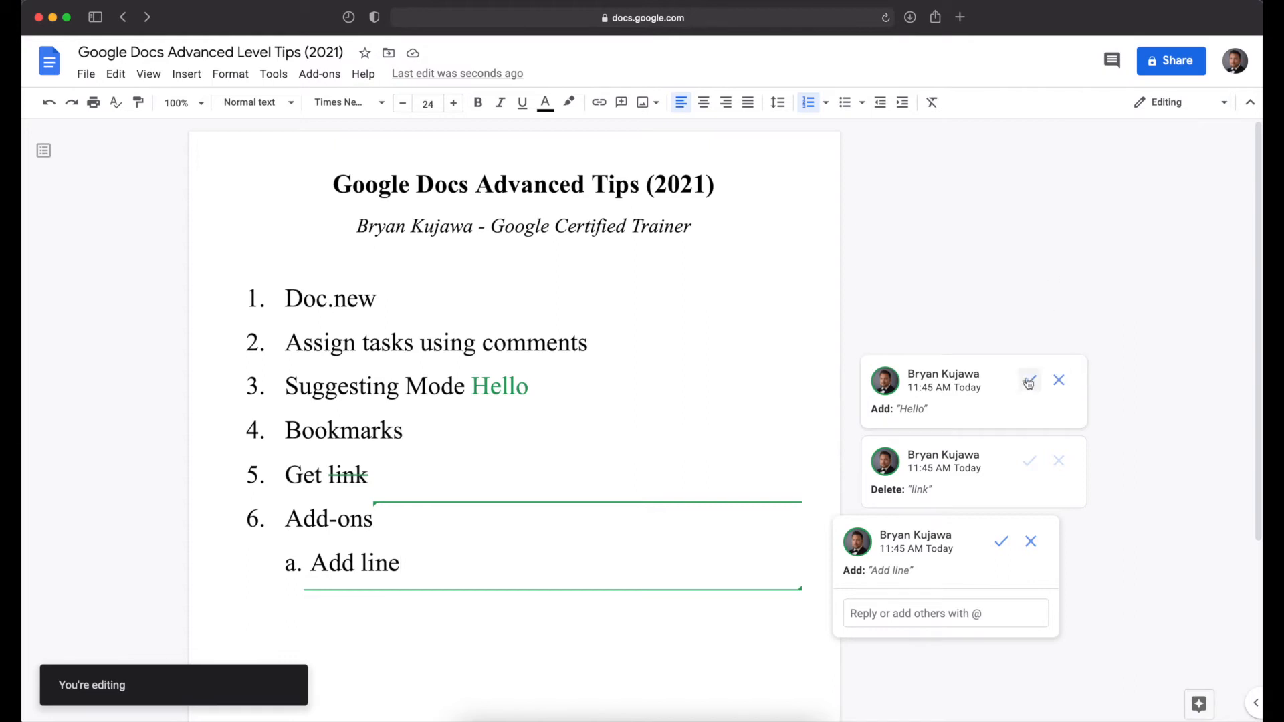
{"action": "left_click", "coordinate": [1029, 380]}
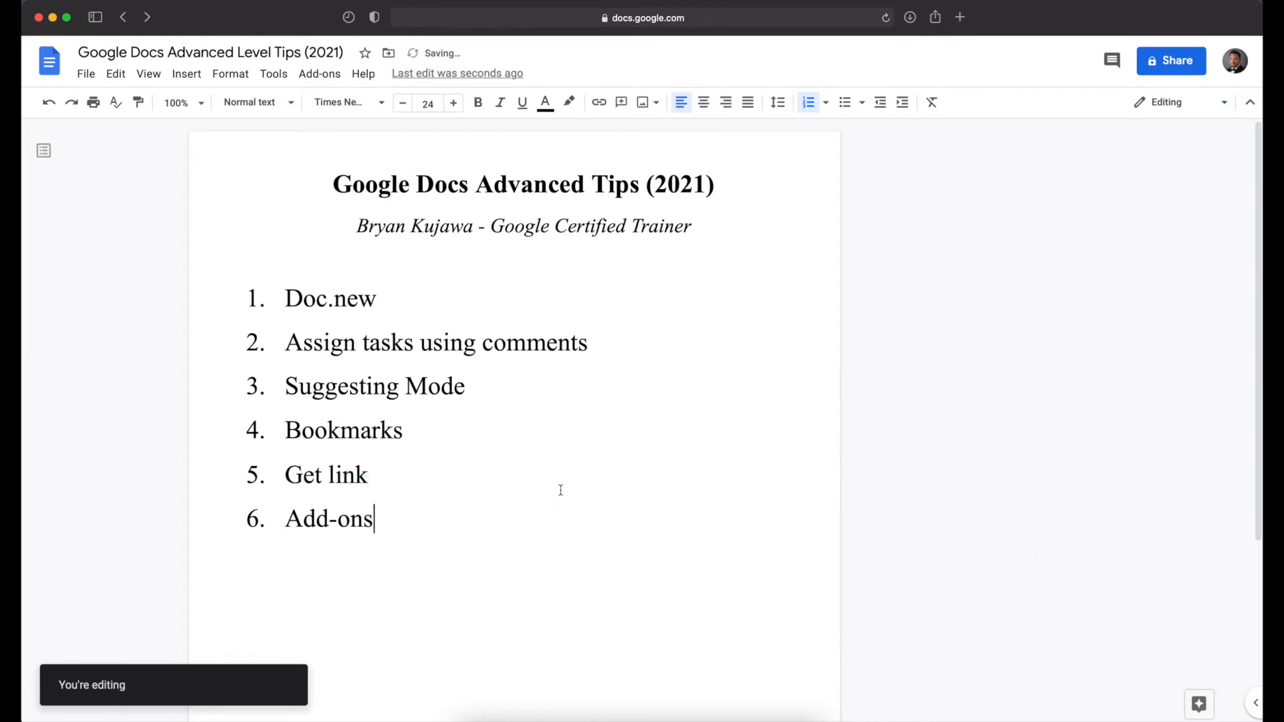
- Type 'Page' on the blank line below the subtitle
{"action": "double_click", "coordinate": [342, 430]}
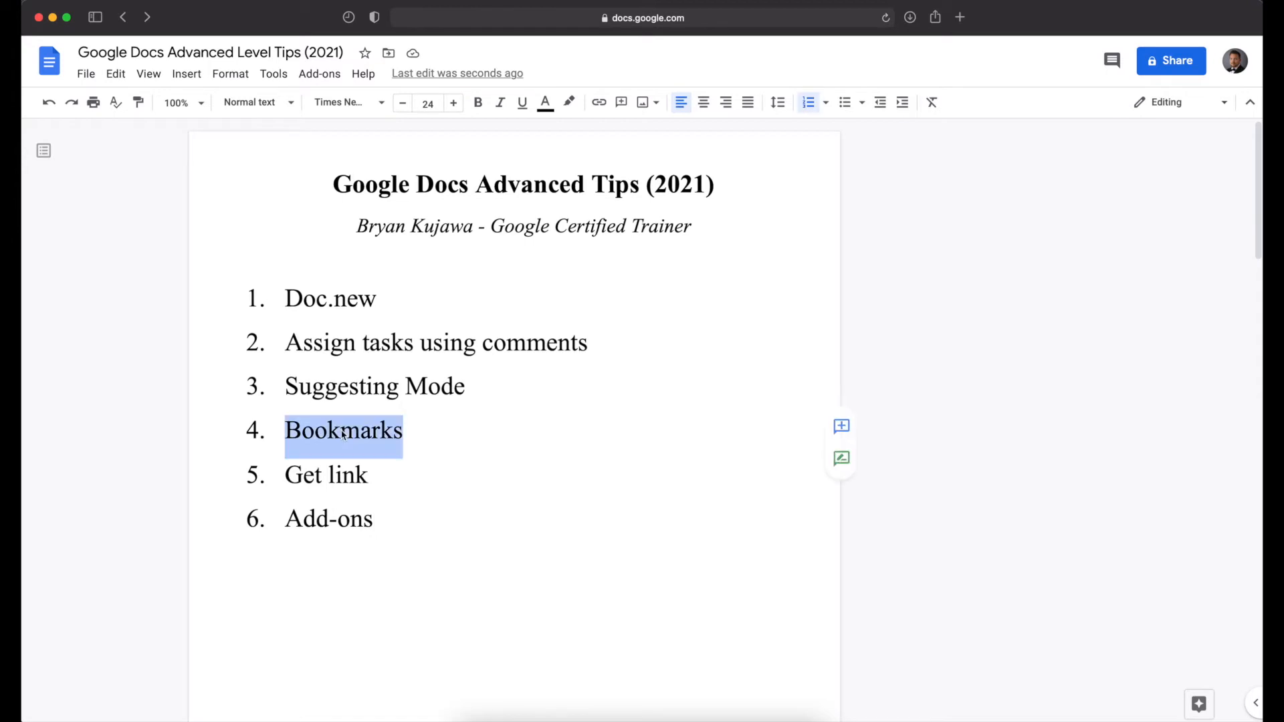
{"action": "mouse_move", "coordinate": [504, 443]}
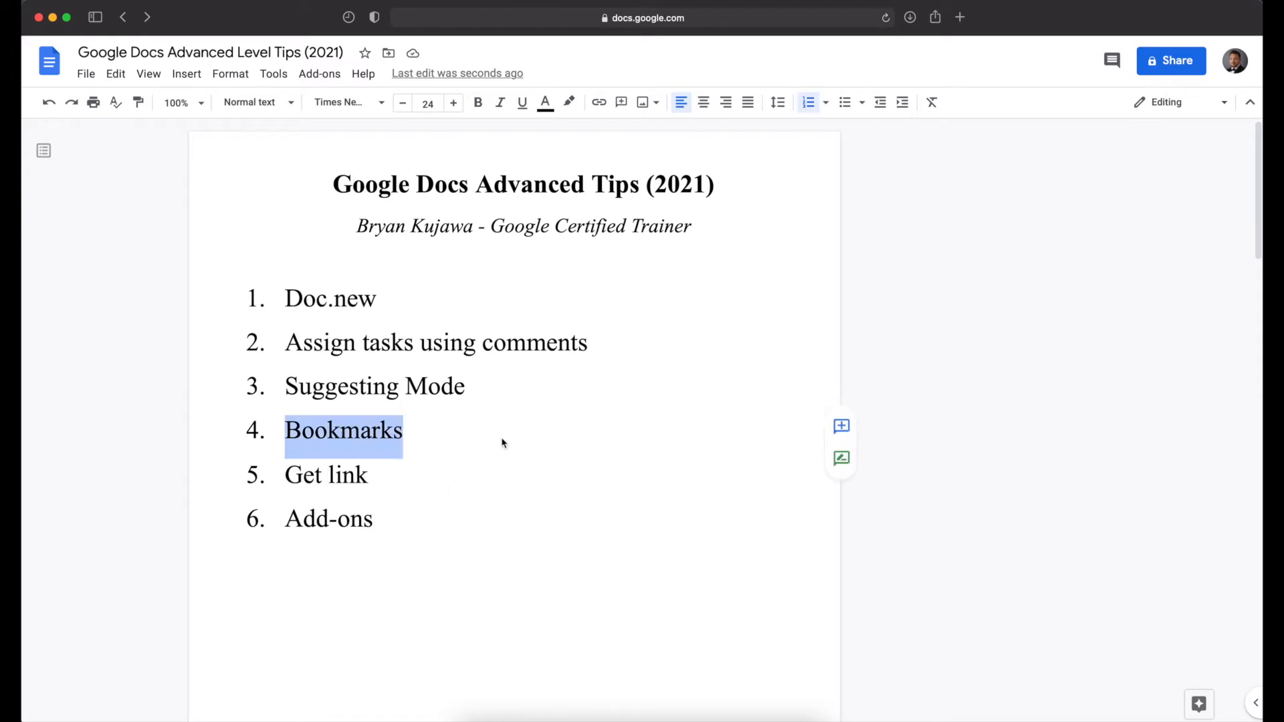
{"action": "scroll", "scroll_direction": "down", "scroll_amount": 3}
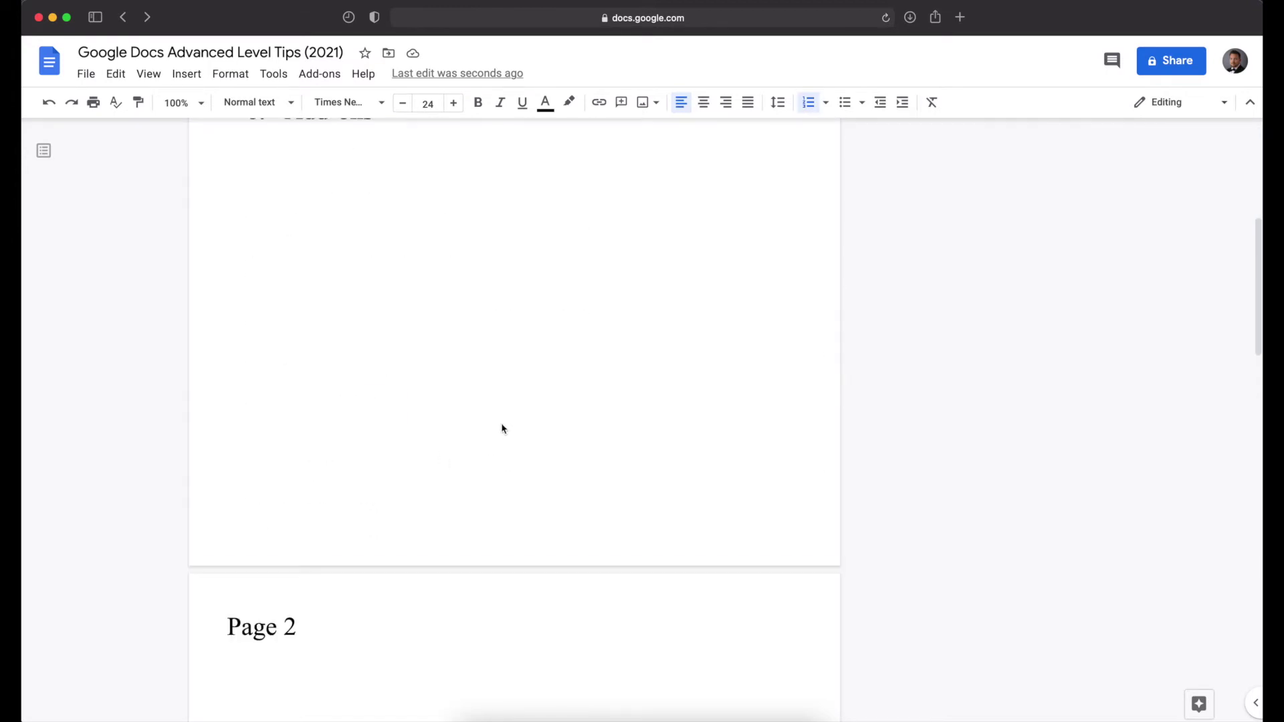
{"action": "scroll", "scroll_direction": "down", "scroll_amount": 3}
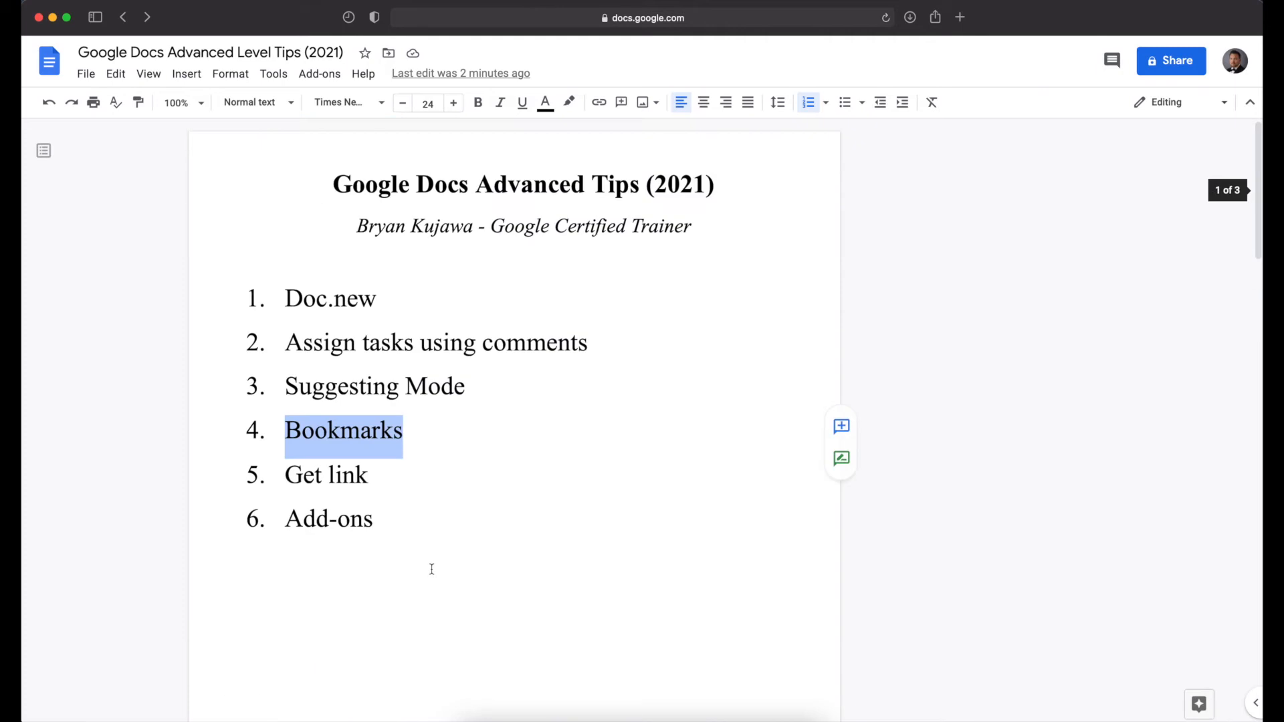
{"action": "left_click", "coordinate": [357, 430]}
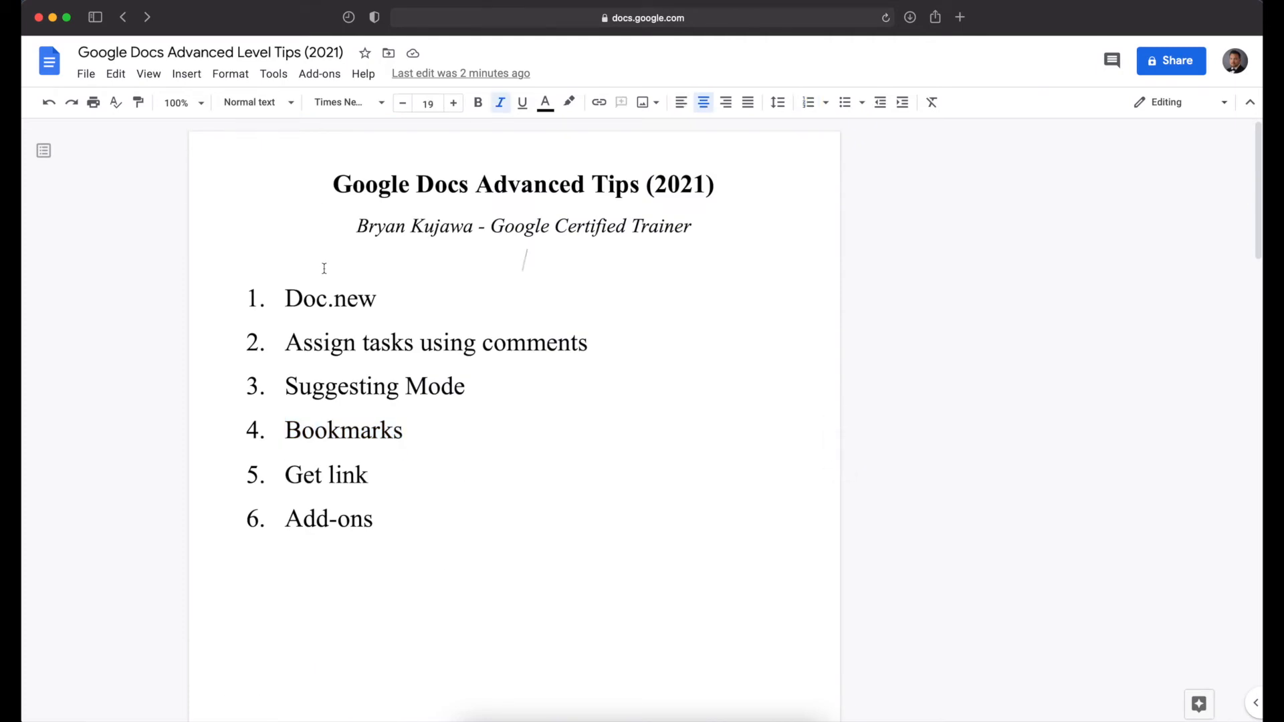
{"action": "type", "text": "Page 2"}
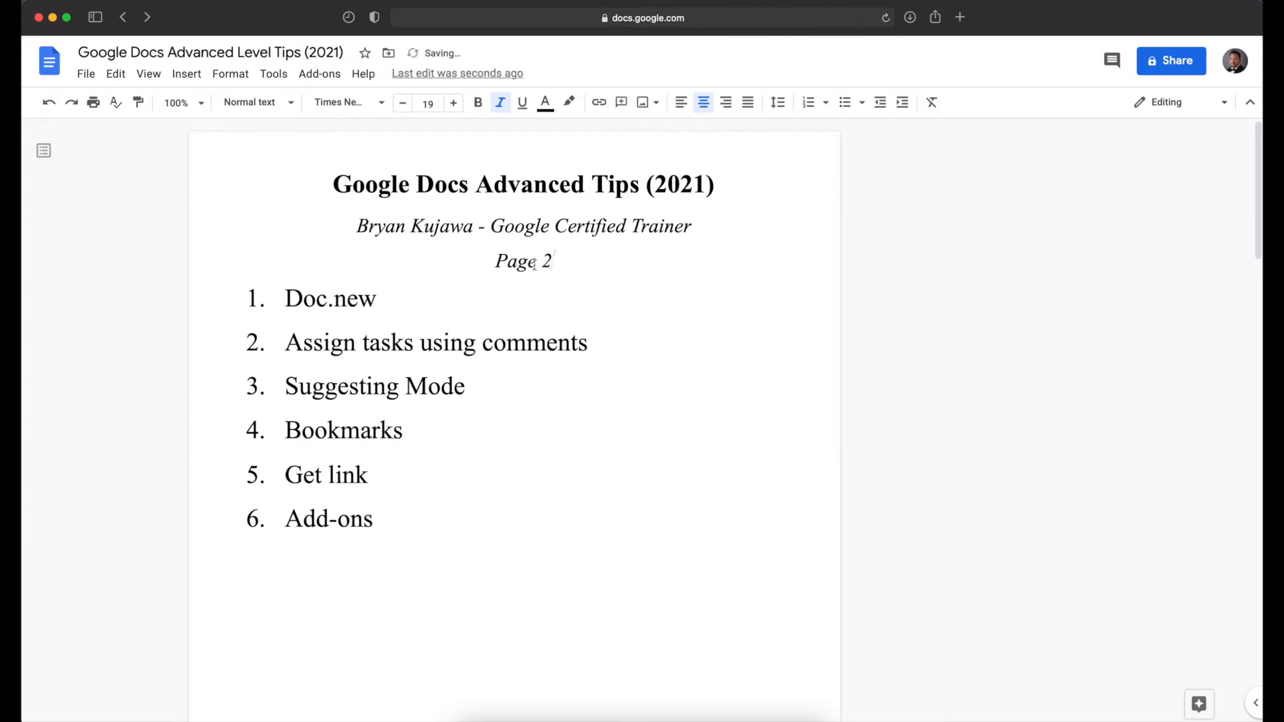
- Bookmark the Page 2 heading on the second page, then scroll back up
{"action": "scroll", "scroll_direction": "down", "scroll_amount": 3}
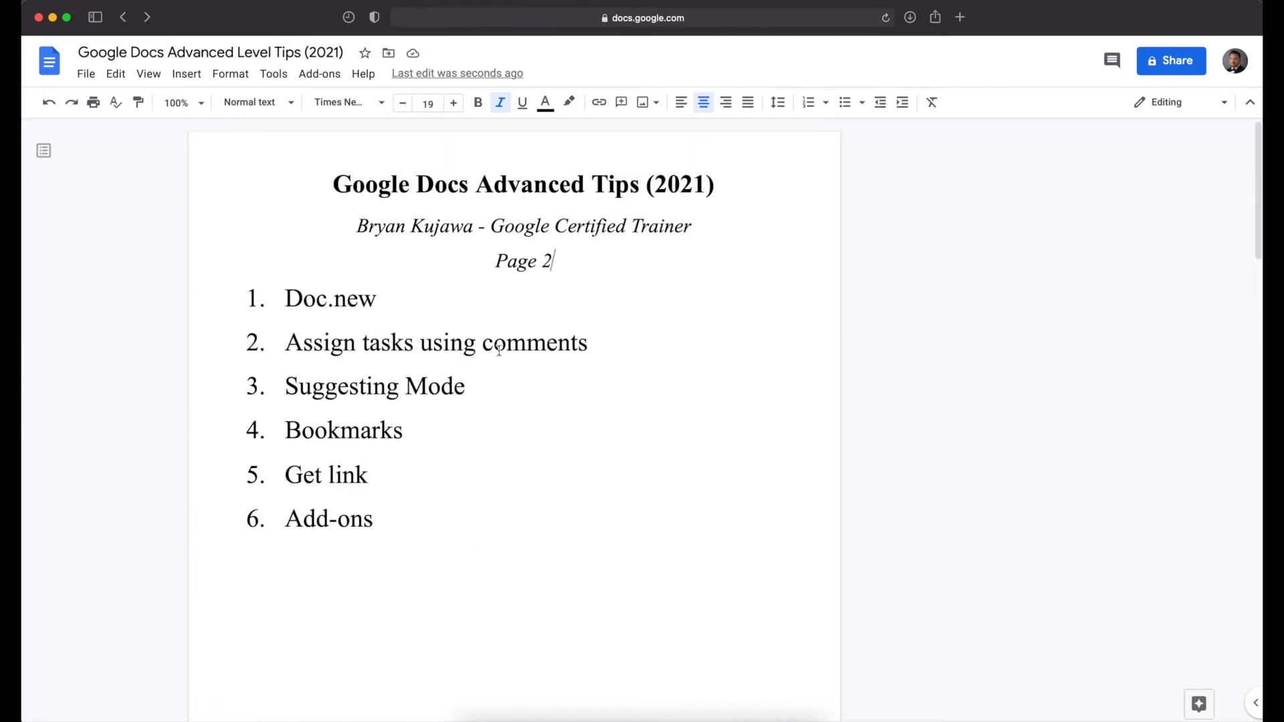
{"action": "scroll", "scroll_direction": "down", "scroll_amount": 3}
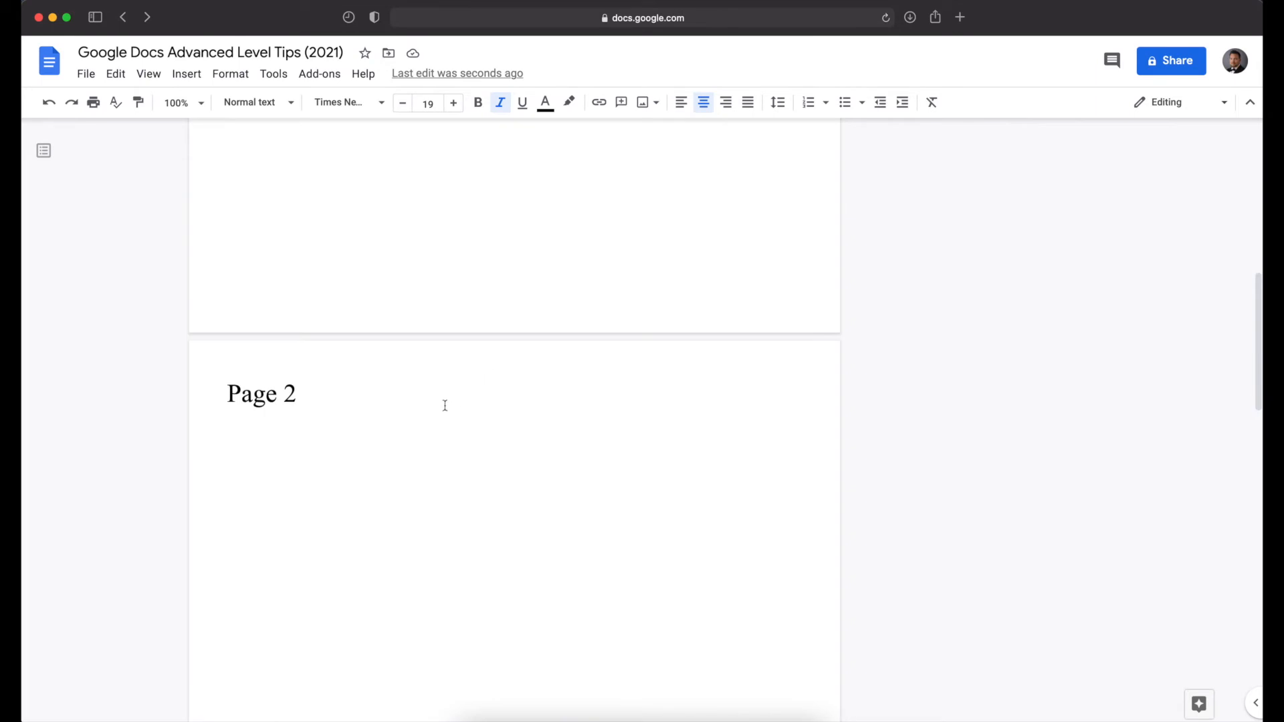
{"action": "mouse_move", "coordinate": [239, 243]}
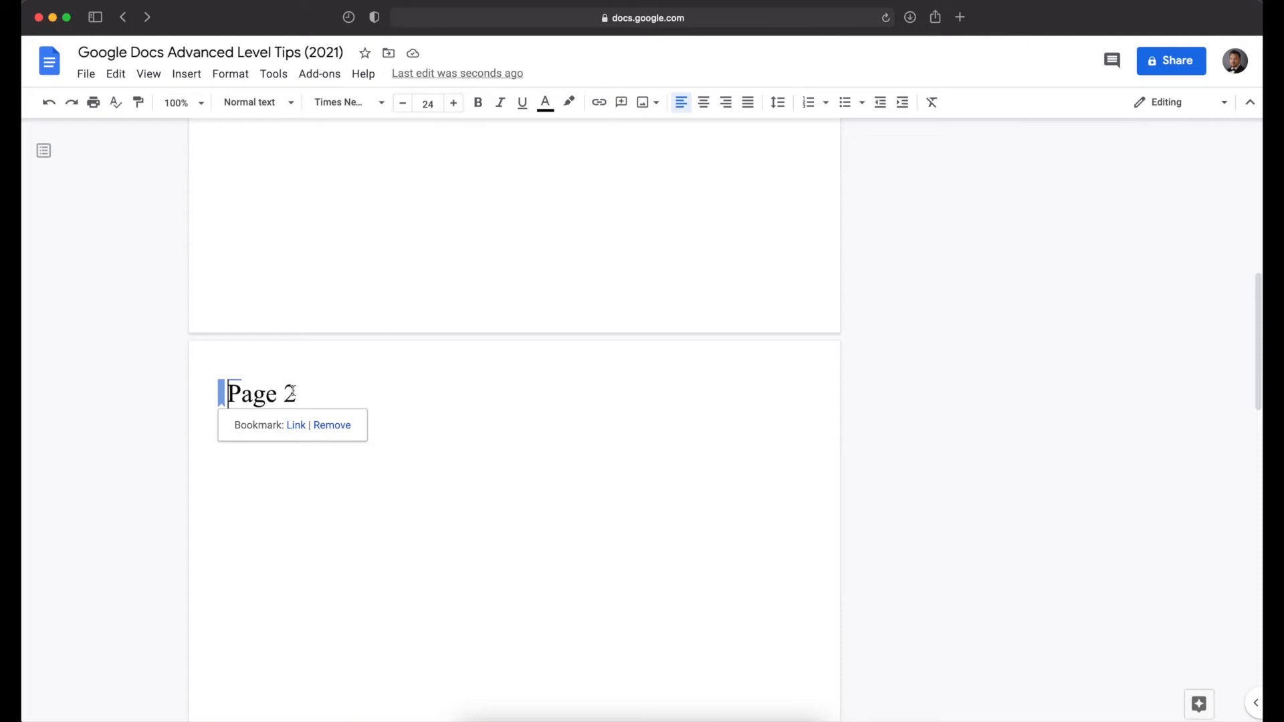
{"action": "scroll", "scroll_direction": "up", "scroll_amount": 3}
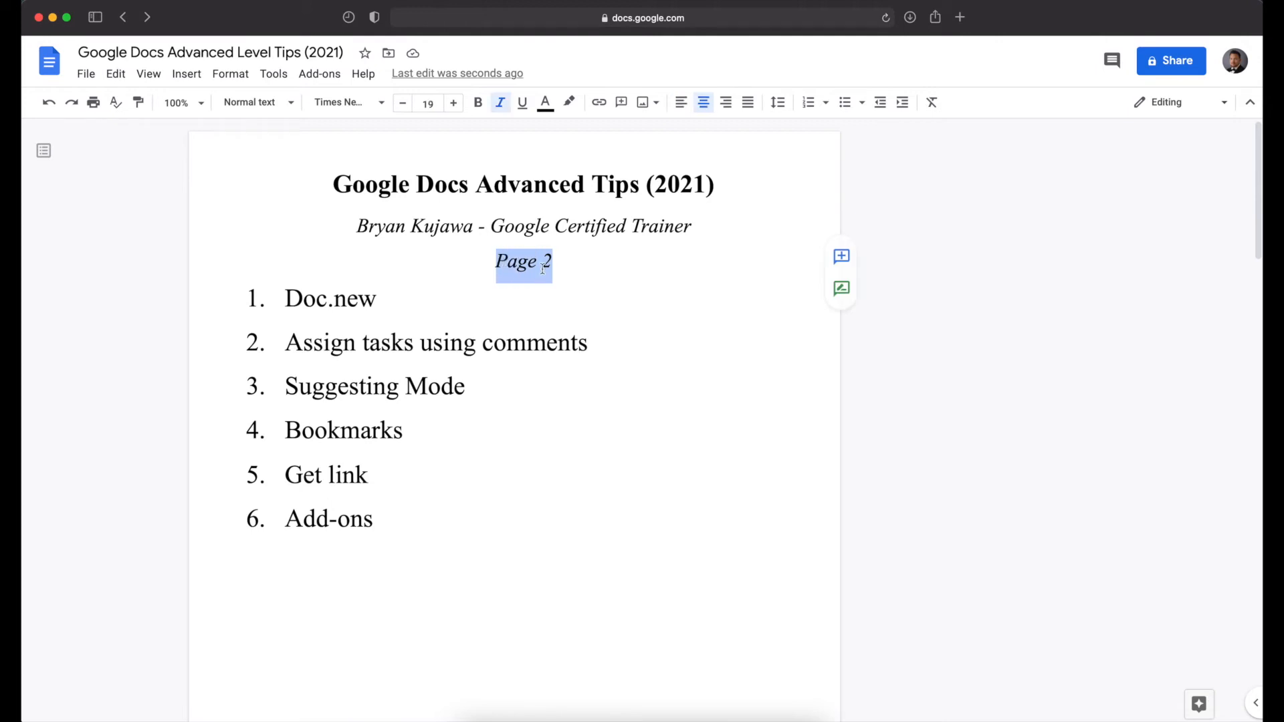
{"action": "mouse_move", "coordinate": [514, 244]}
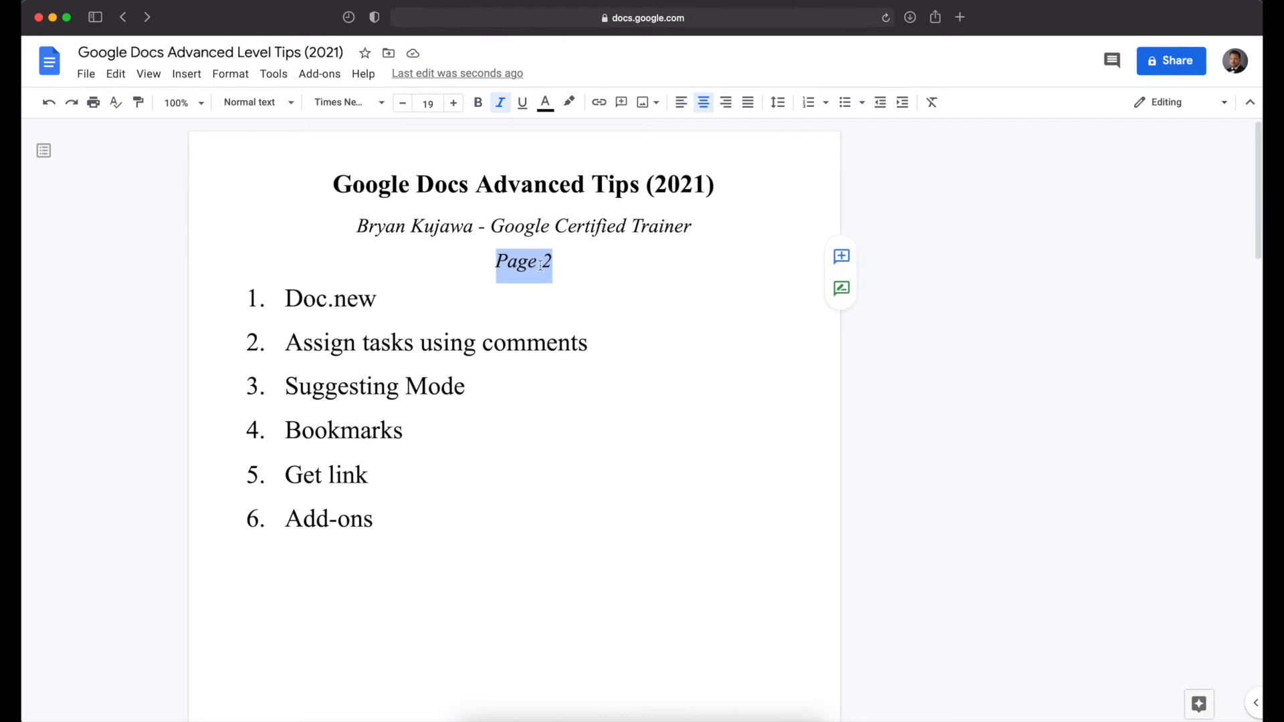
- Link the 'Page 2' text to the Page 2 bookmark and follow the link to test it
{"action": "left_click", "coordinate": [599, 103]}
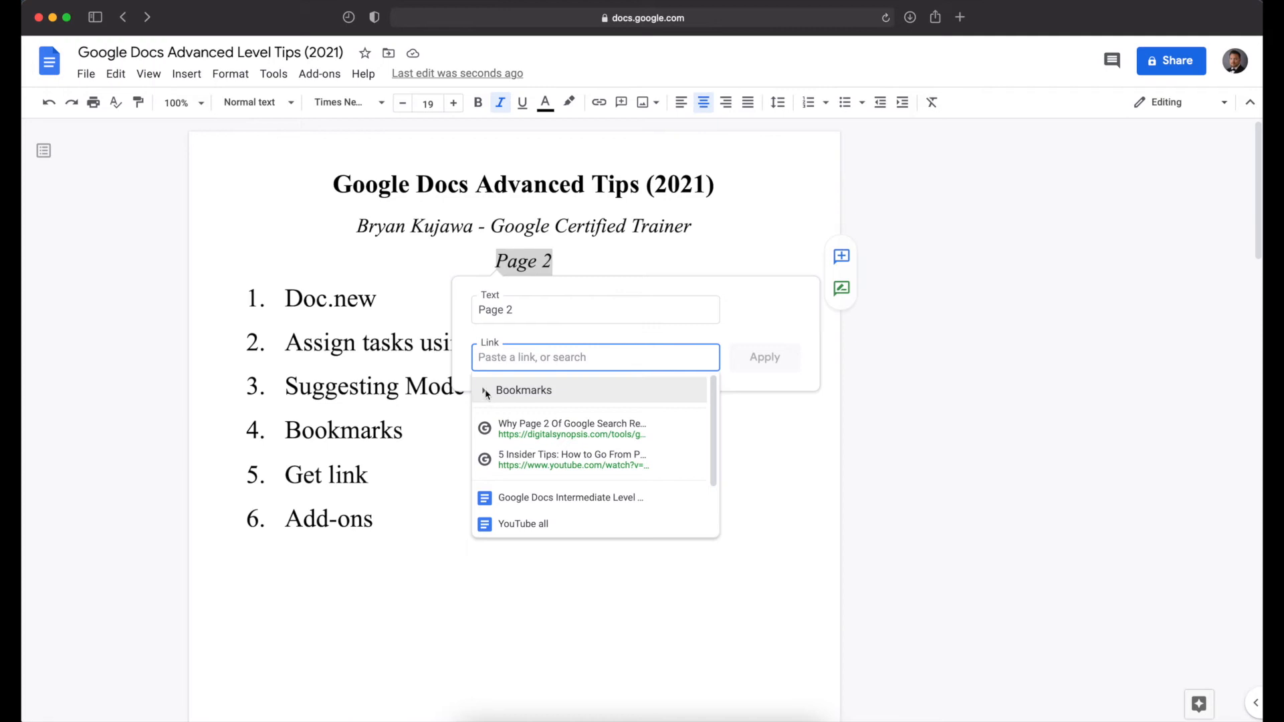
{"action": "left_click", "coordinate": [484, 391]}
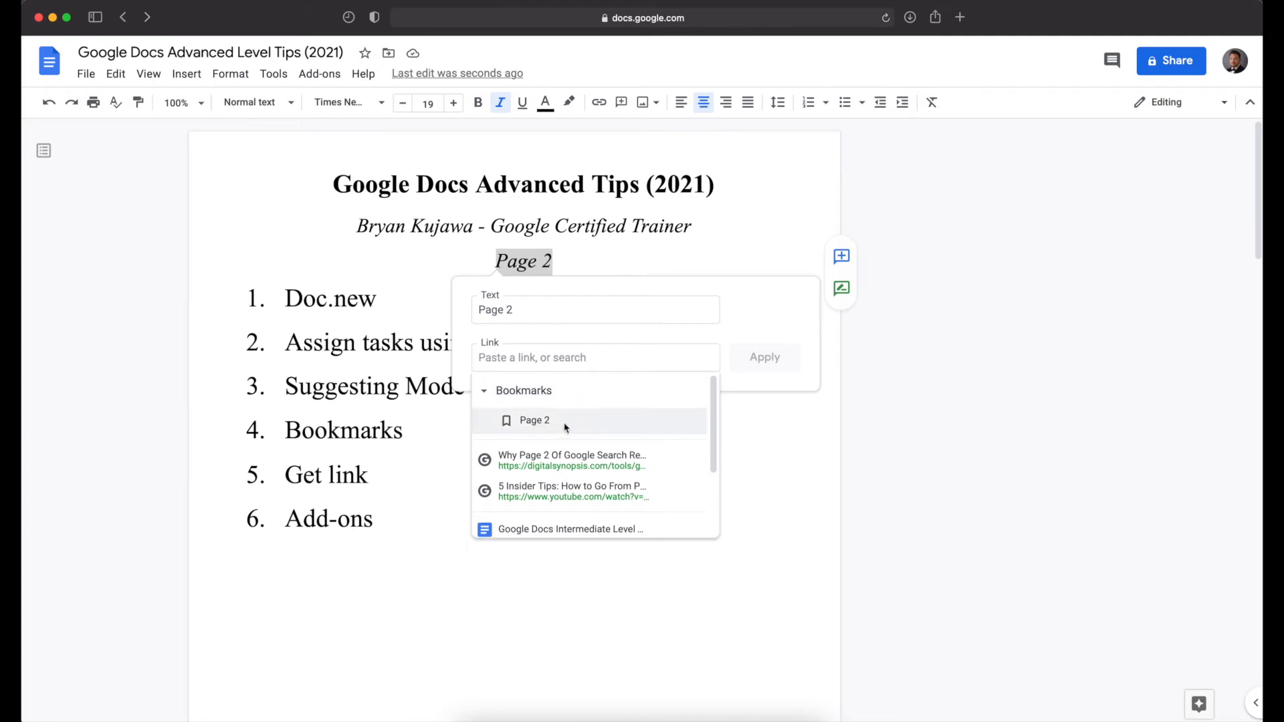
{"action": "left_click", "coordinate": [535, 420]}
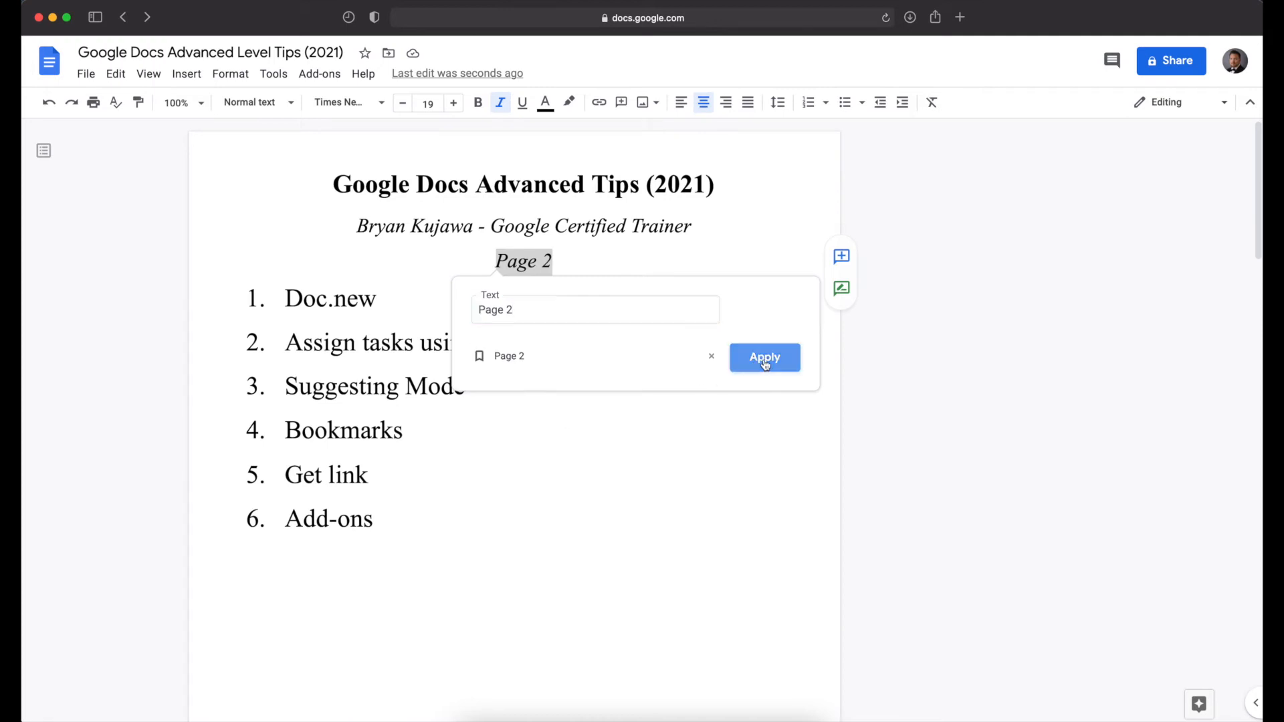
{"action": "left_click", "coordinate": [764, 357]}
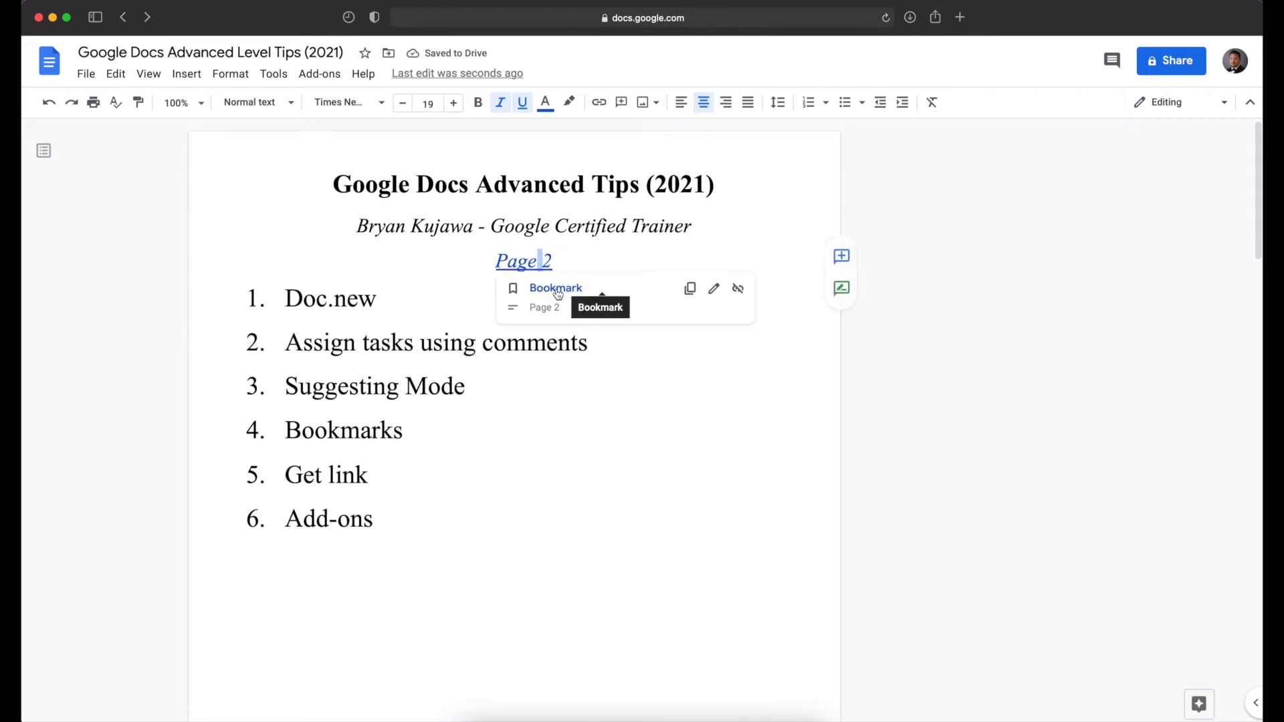
{"action": "left_click", "coordinate": [555, 287]}
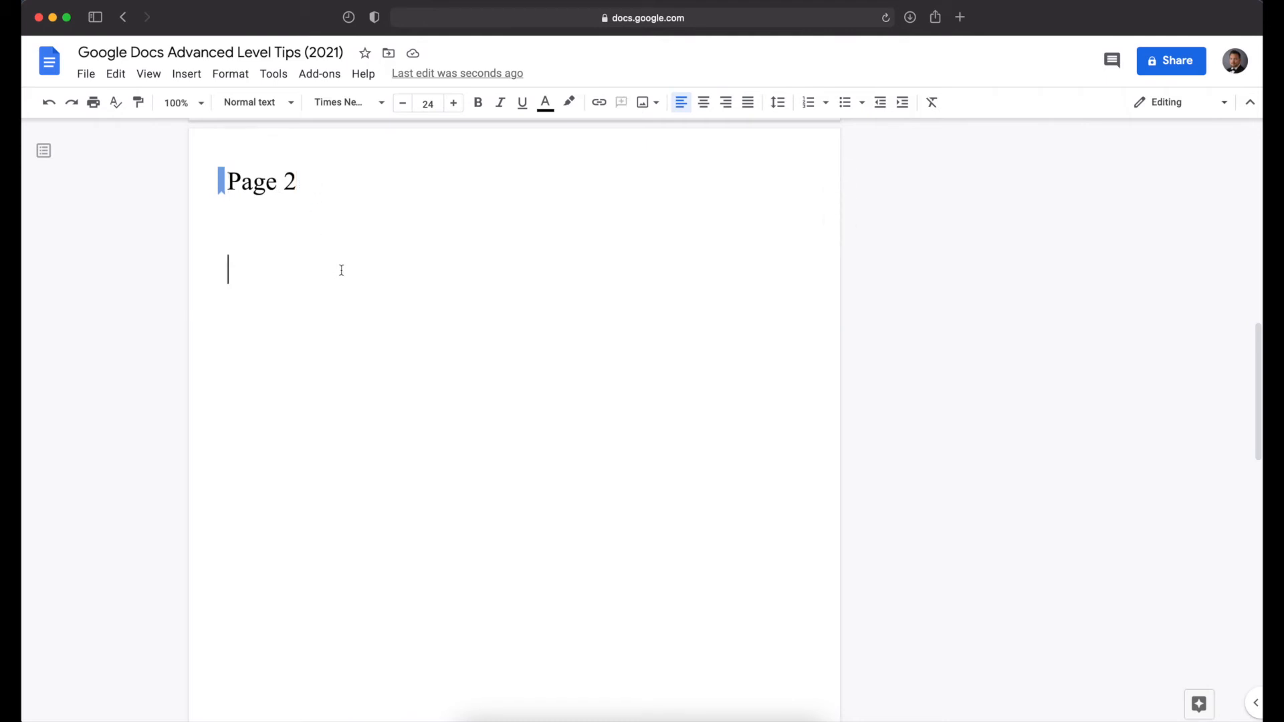
{"action": "scroll", "scroll_direction": "down", "scroll_amount": 3}
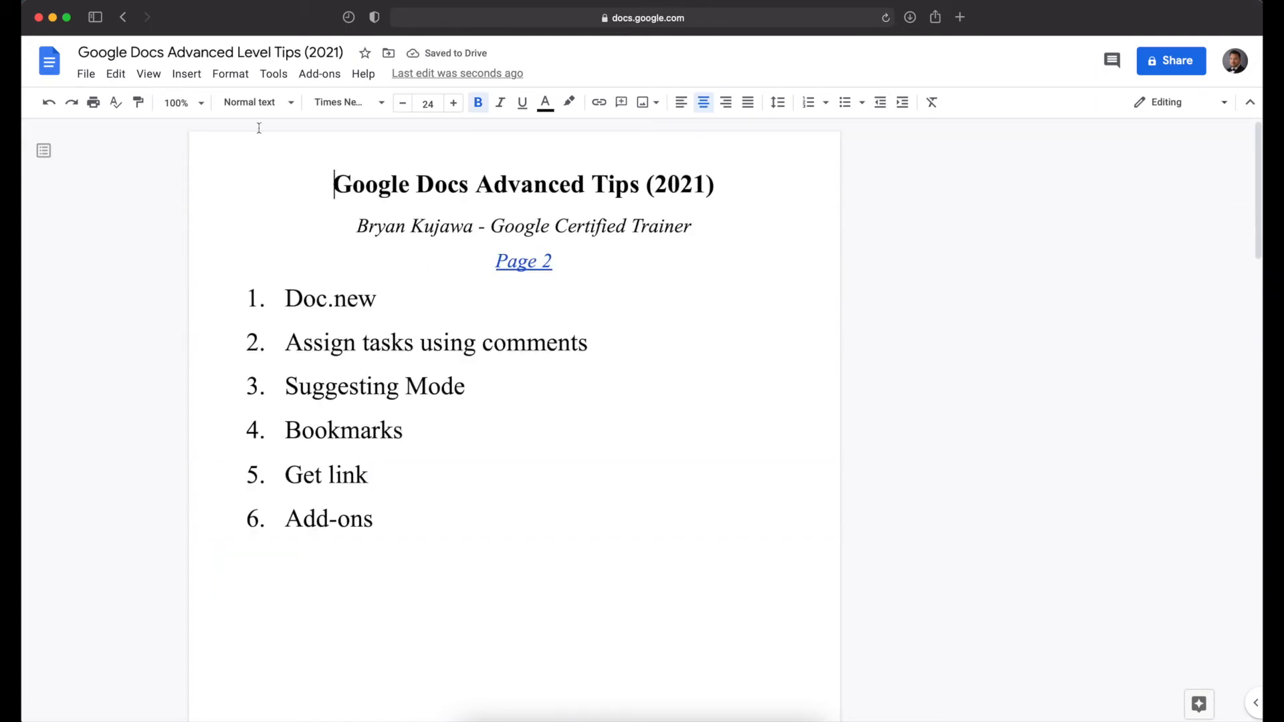
- Insert a bookmark on the document title
{"action": "left_click", "coordinate": [186, 74]}
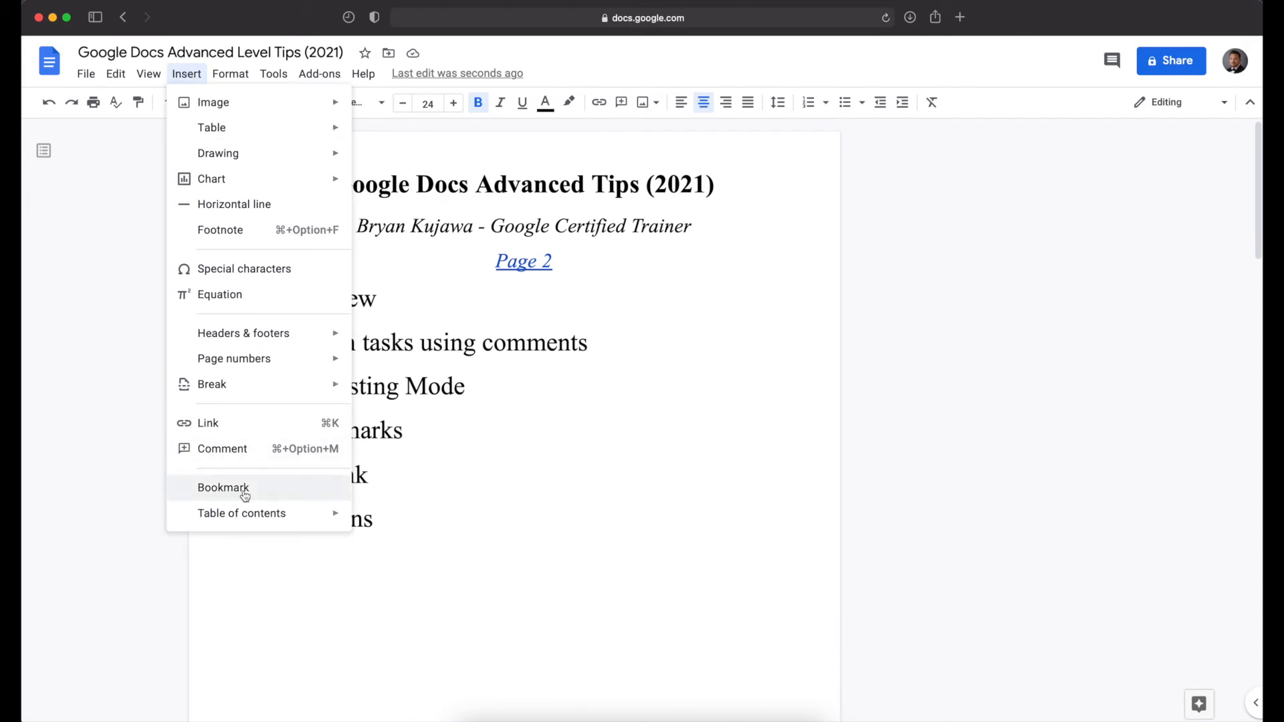
{"action": "left_click", "coordinate": [223, 487]}
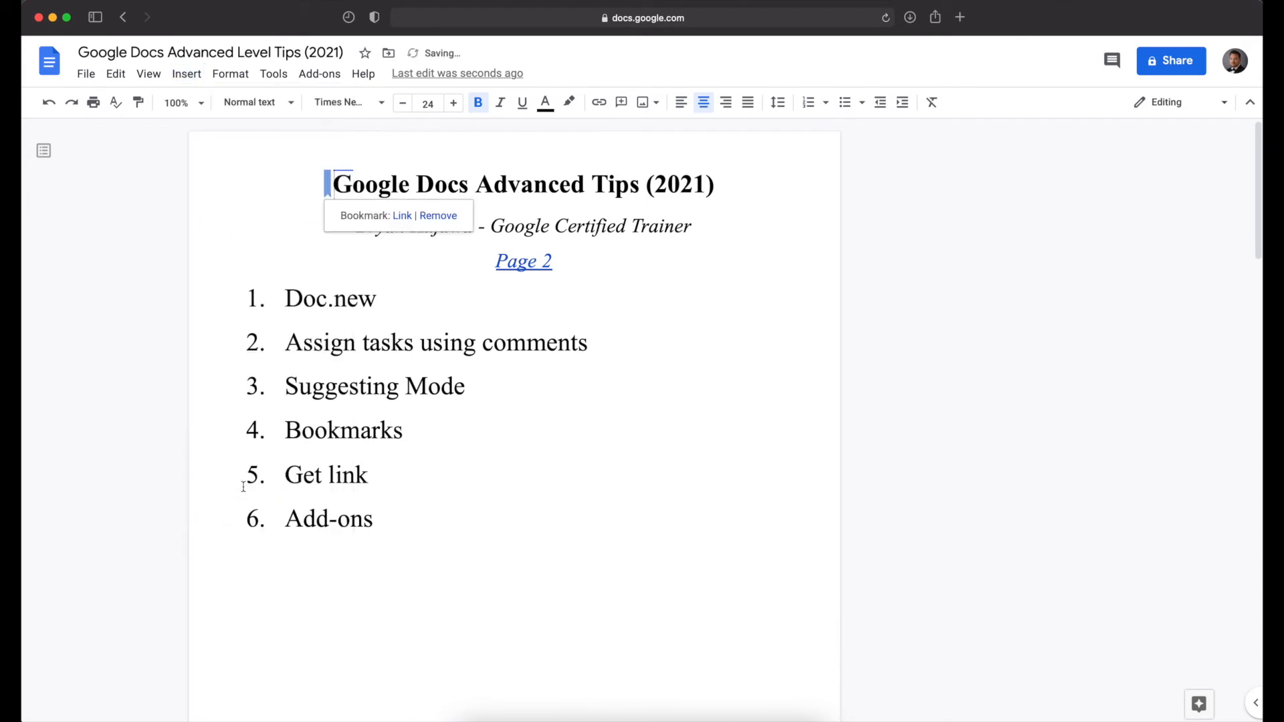
{"action": "scroll", "scroll_direction": "down", "scroll_amount": 3}
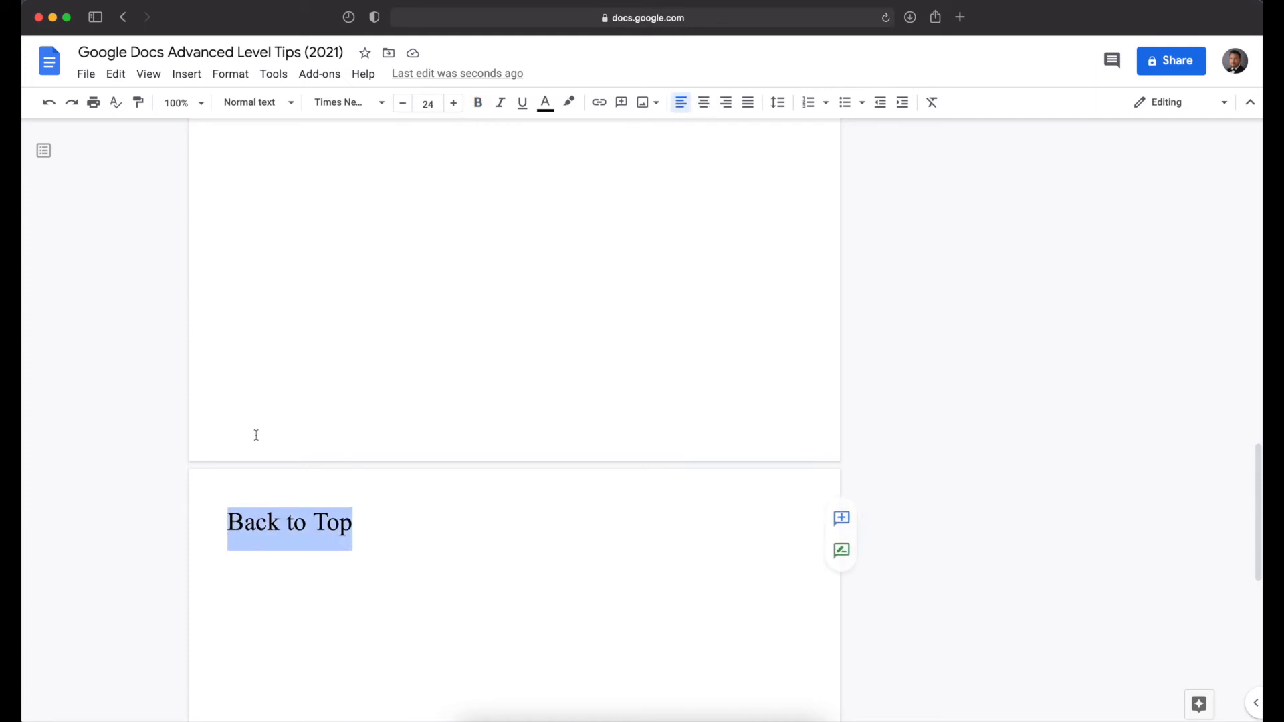
{"action": "mouse_move", "coordinate": [425, 375]}
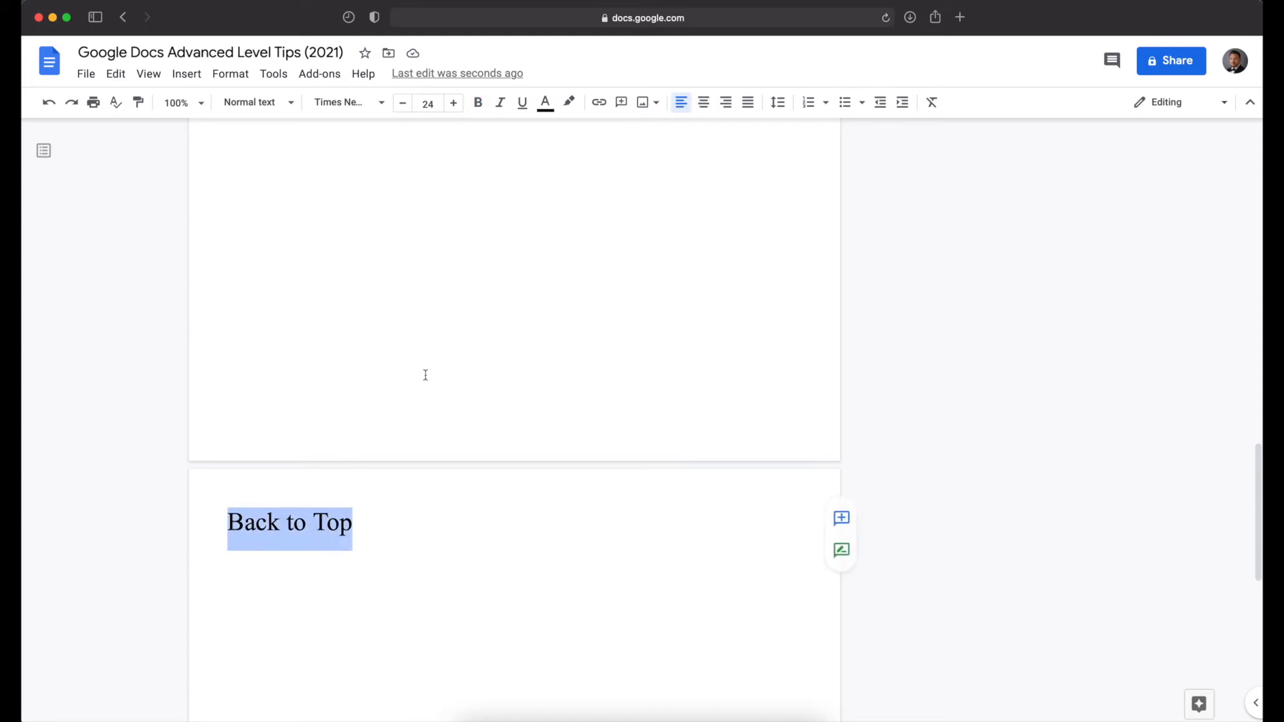
- Link the 'Back to Top' text to the title bookmark
{"action": "right_click", "coordinate": [289, 527]}
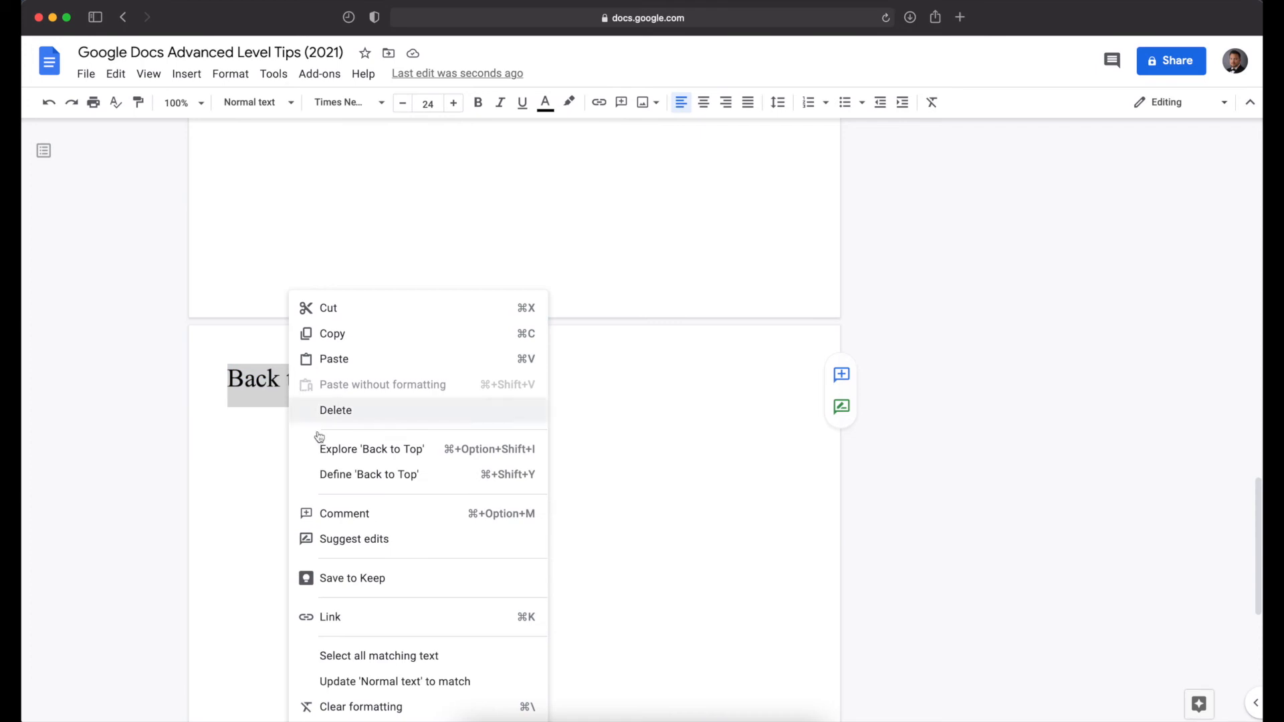
{"action": "left_click", "coordinate": [329, 617]}
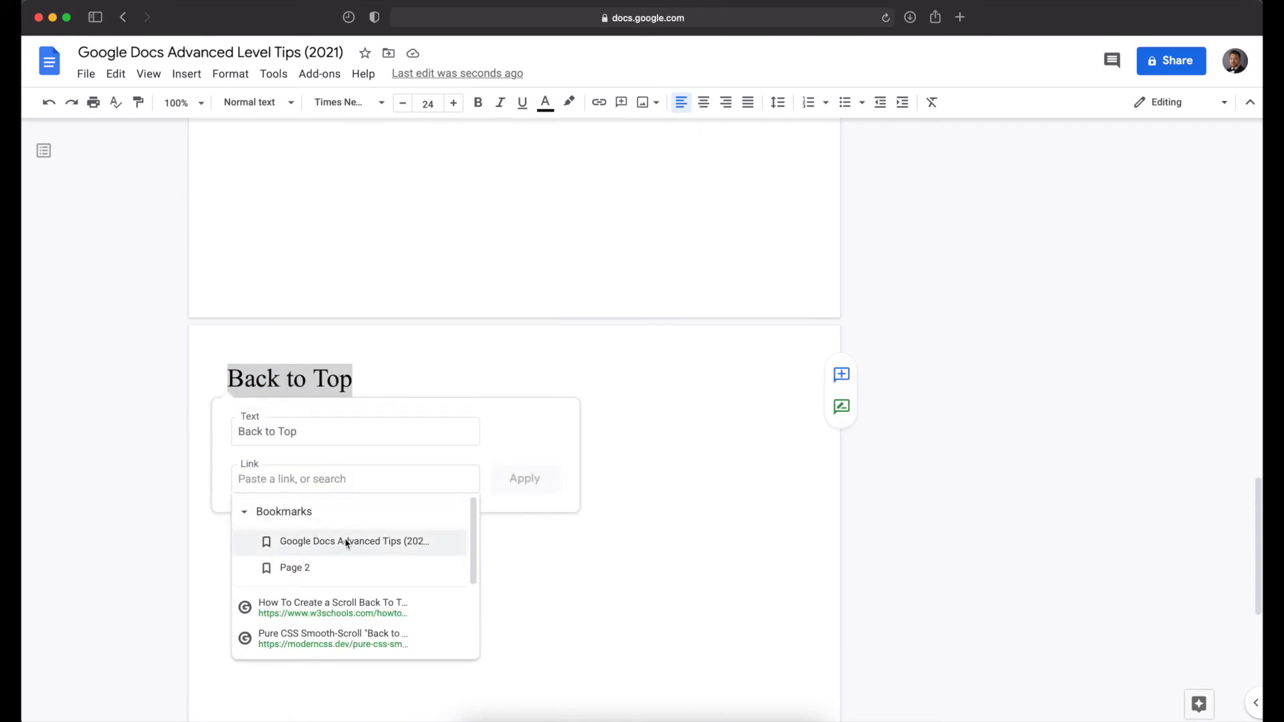
{"action": "left_click", "coordinate": [345, 541]}
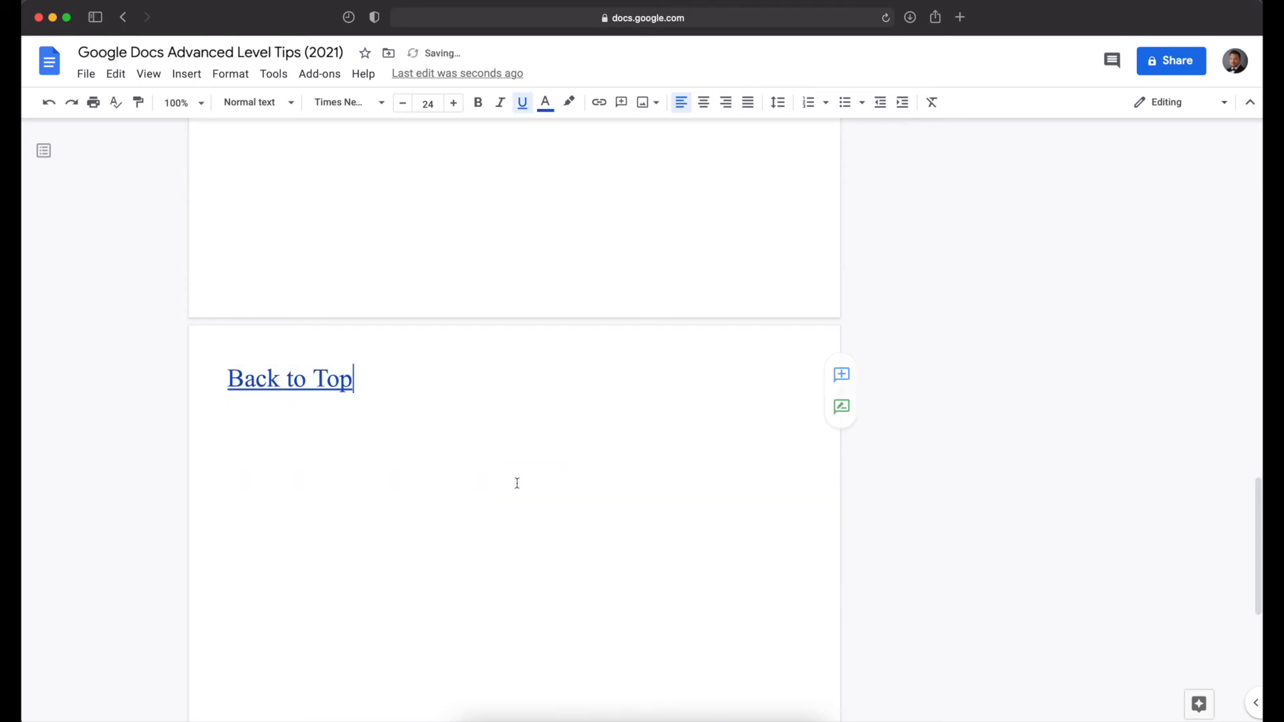
{"action": "left_click", "coordinate": [289, 379]}
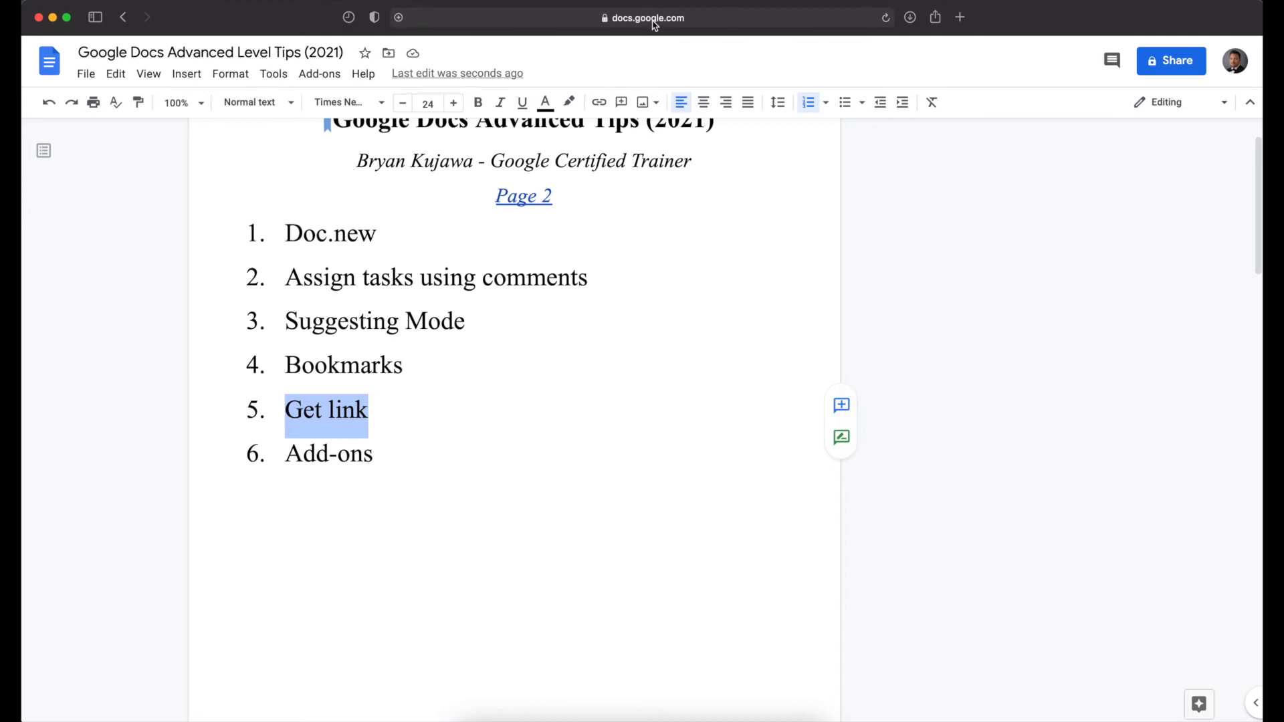
- Open the Share dialog for the tips document
{"action": "left_click", "coordinate": [390, 233]}
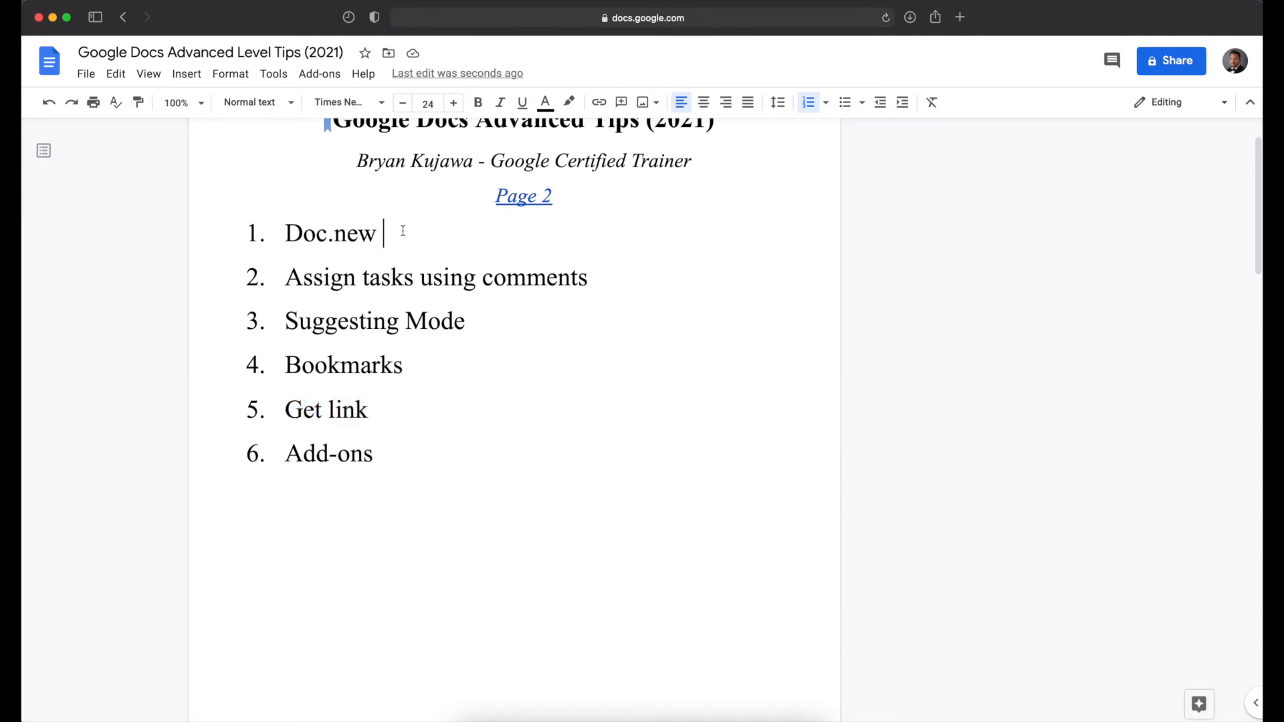
{"action": "mouse_move", "coordinate": [651, 341]}
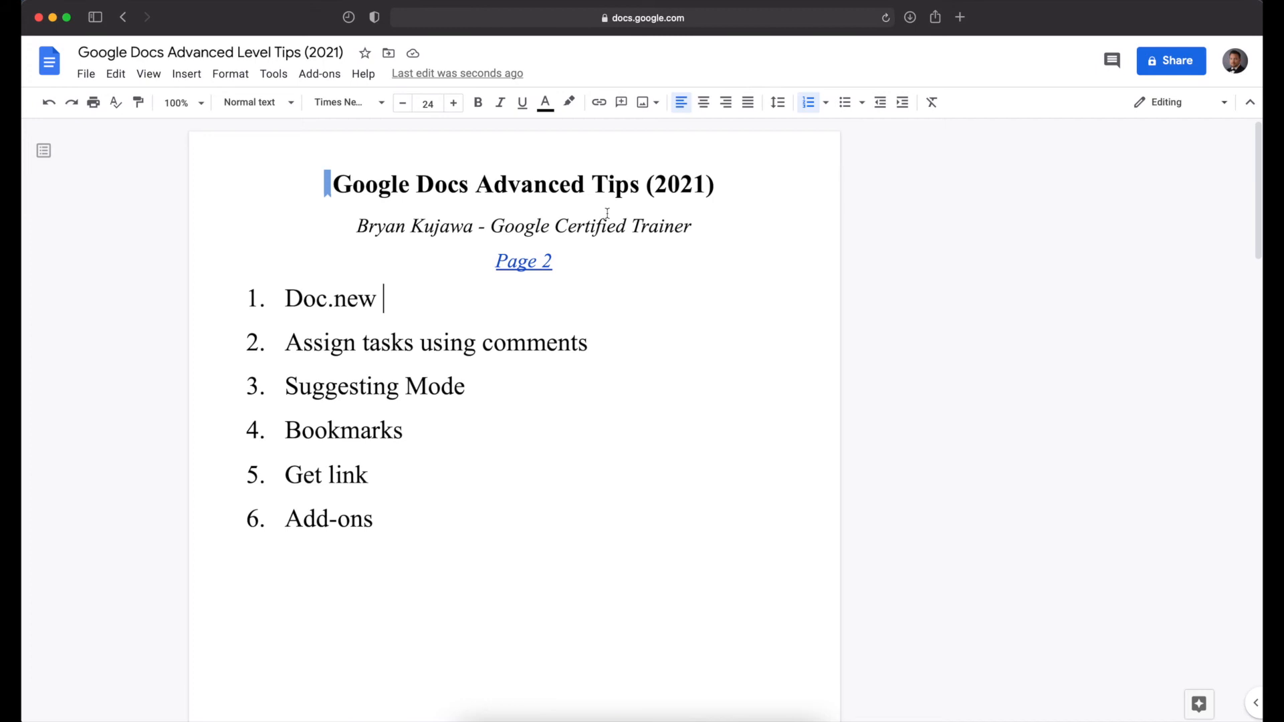
{"action": "mouse_move", "coordinate": [1121, 115]}
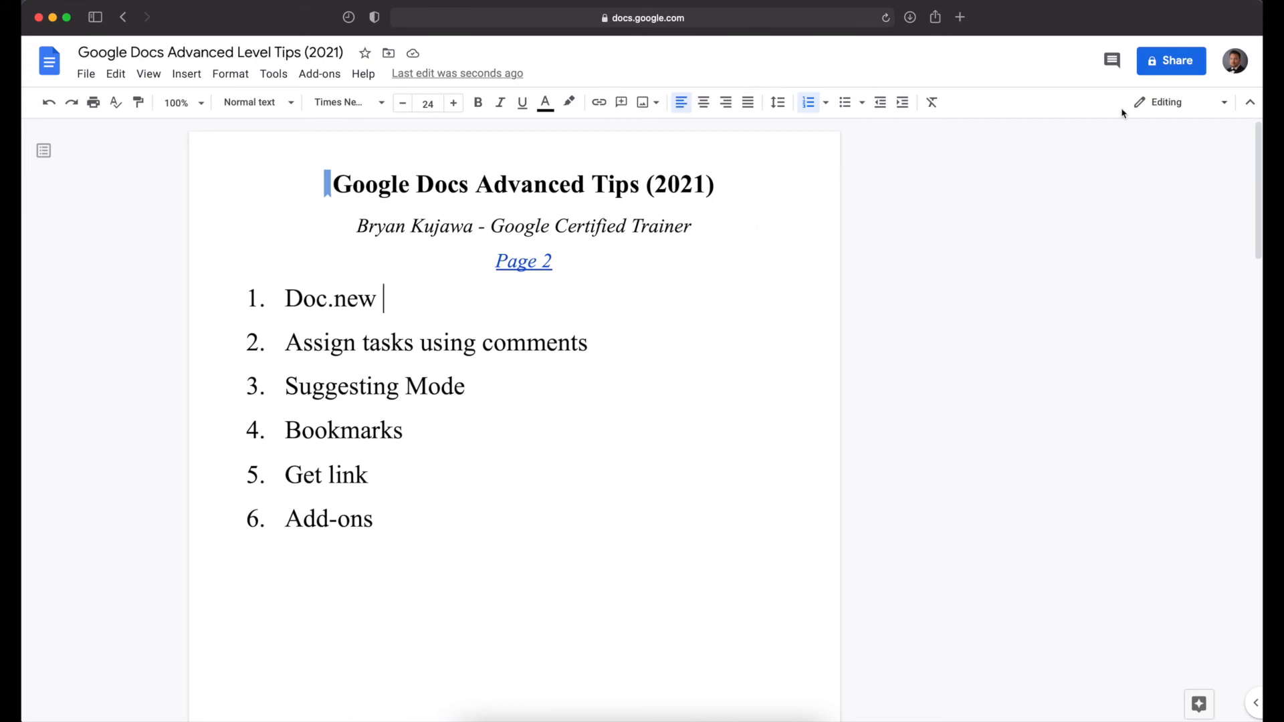
{"action": "mouse_move", "coordinate": [1130, 85]}
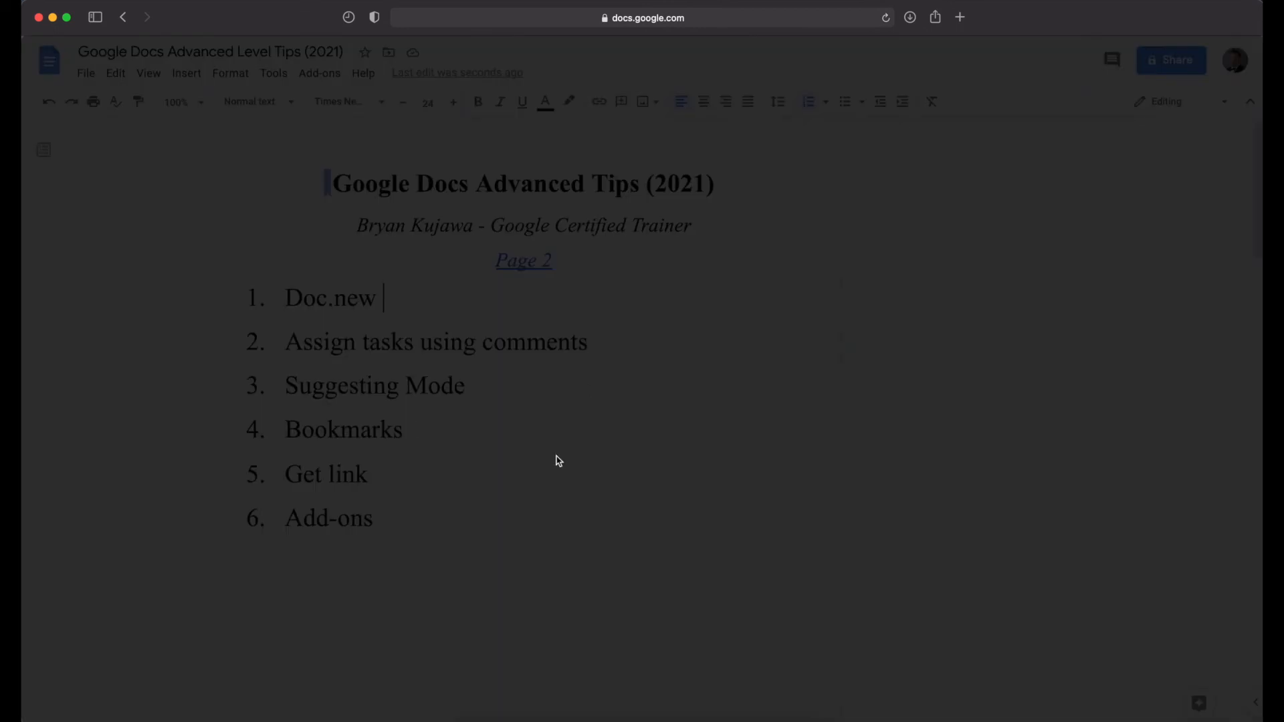
{"action": "left_click", "coordinate": [1170, 60]}
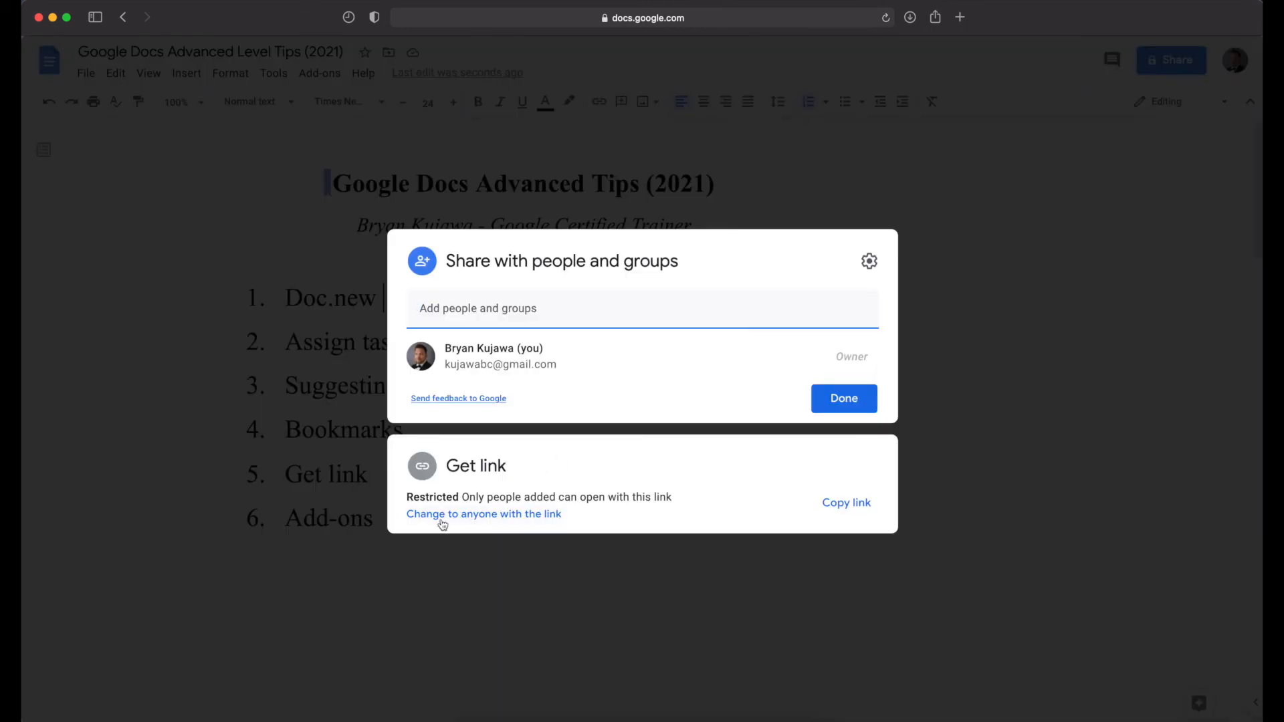
- Set General access to Anyone with the link as Viewer and copy the link
{"action": "left_click", "coordinate": [483, 514]}
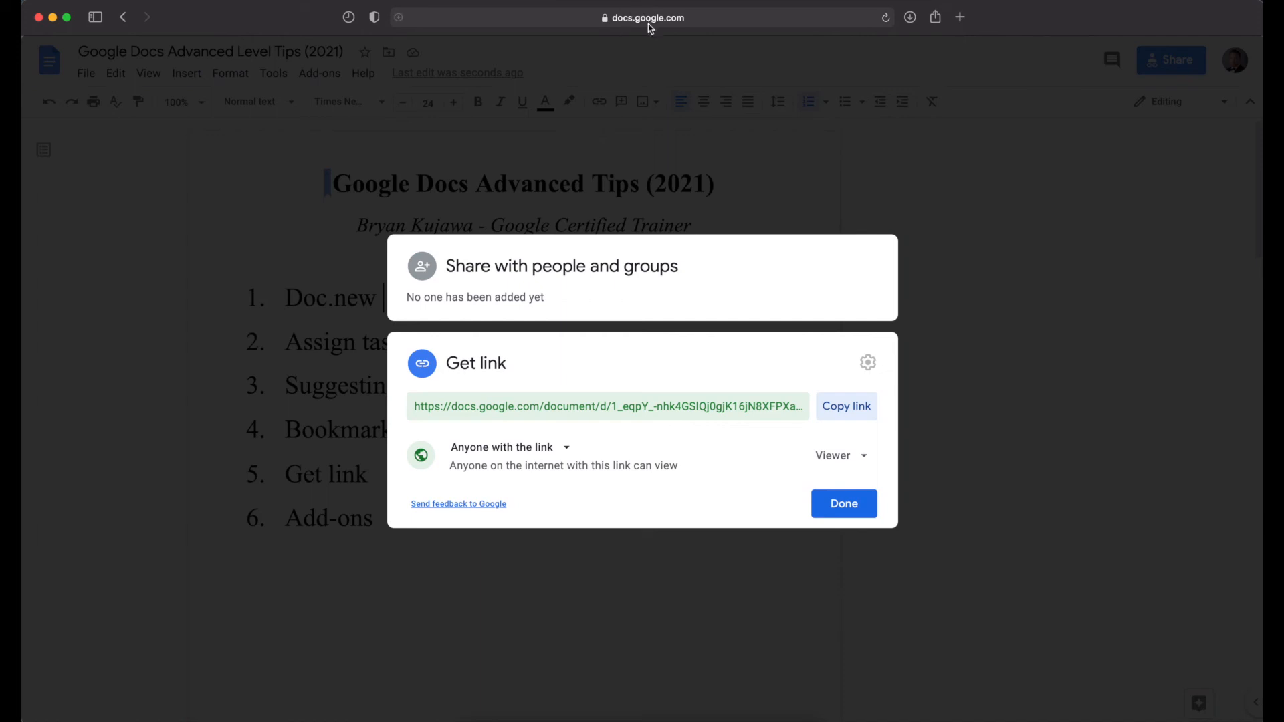
{"action": "mouse_move", "coordinate": [833, 467]}
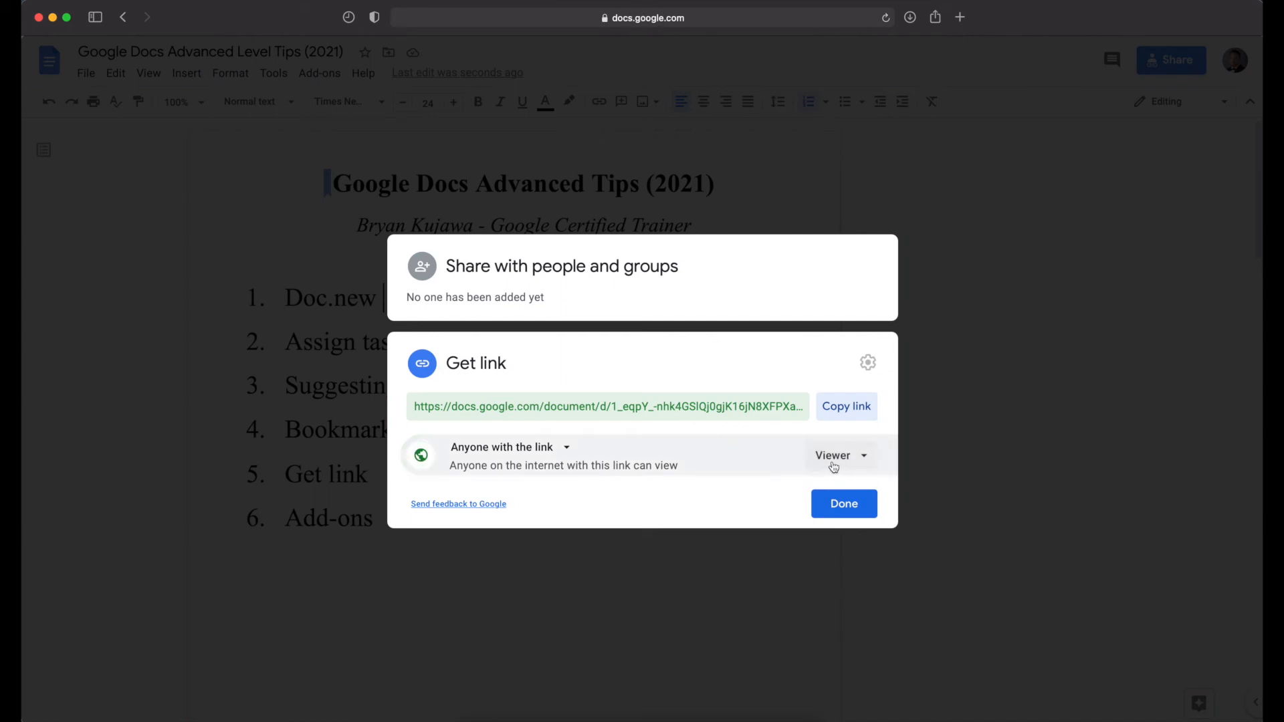
{"action": "mouse_move", "coordinate": [570, 456]}
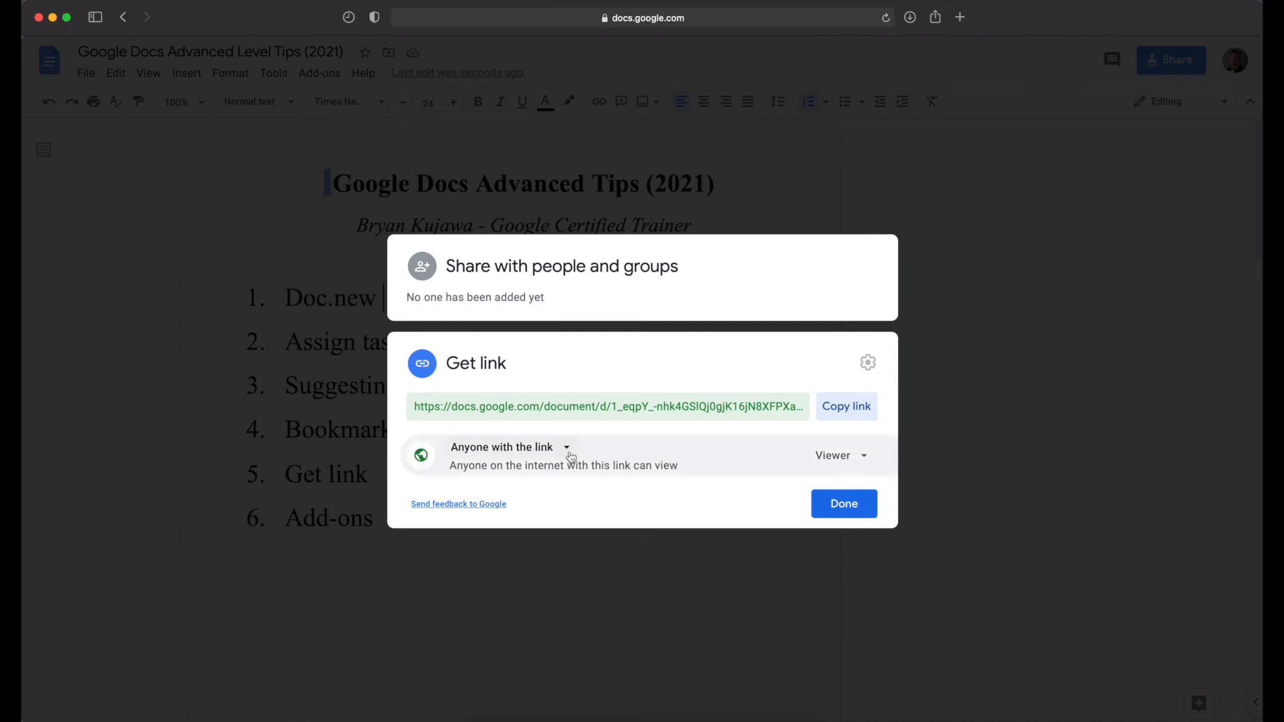
{"action": "left_click", "coordinate": [842, 455]}
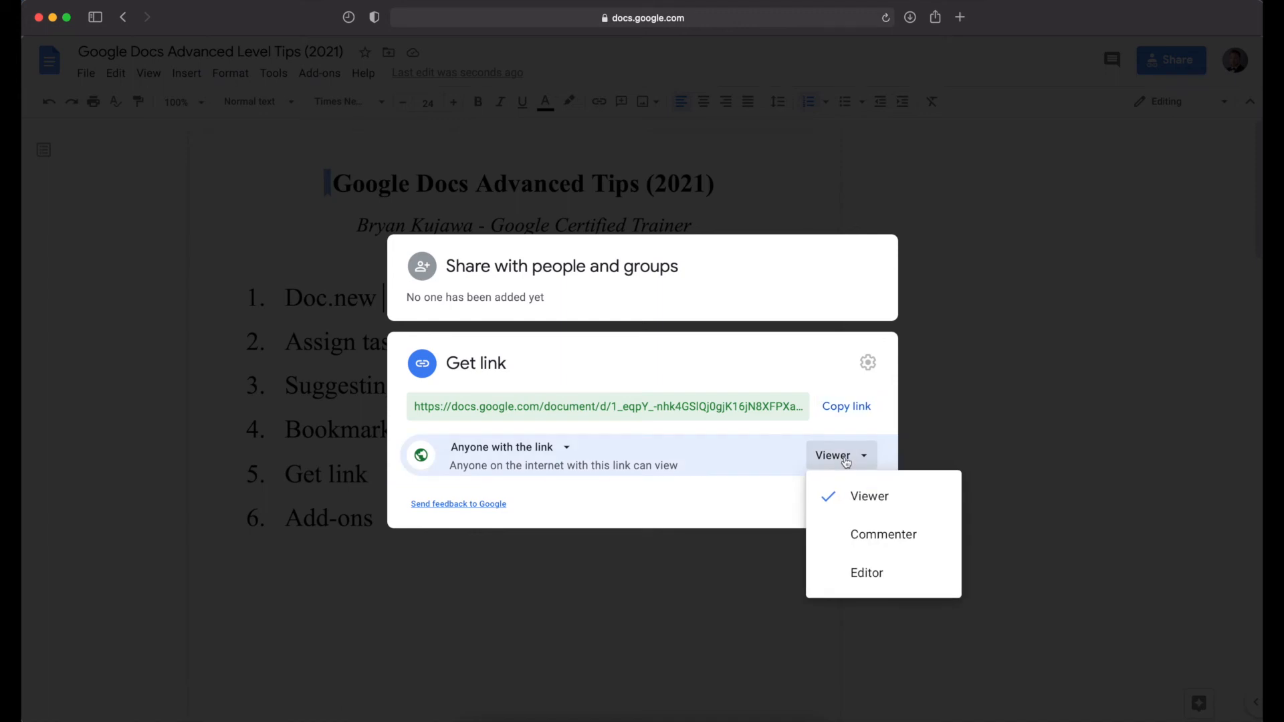
{"action": "mouse_move", "coordinate": [895, 538]}
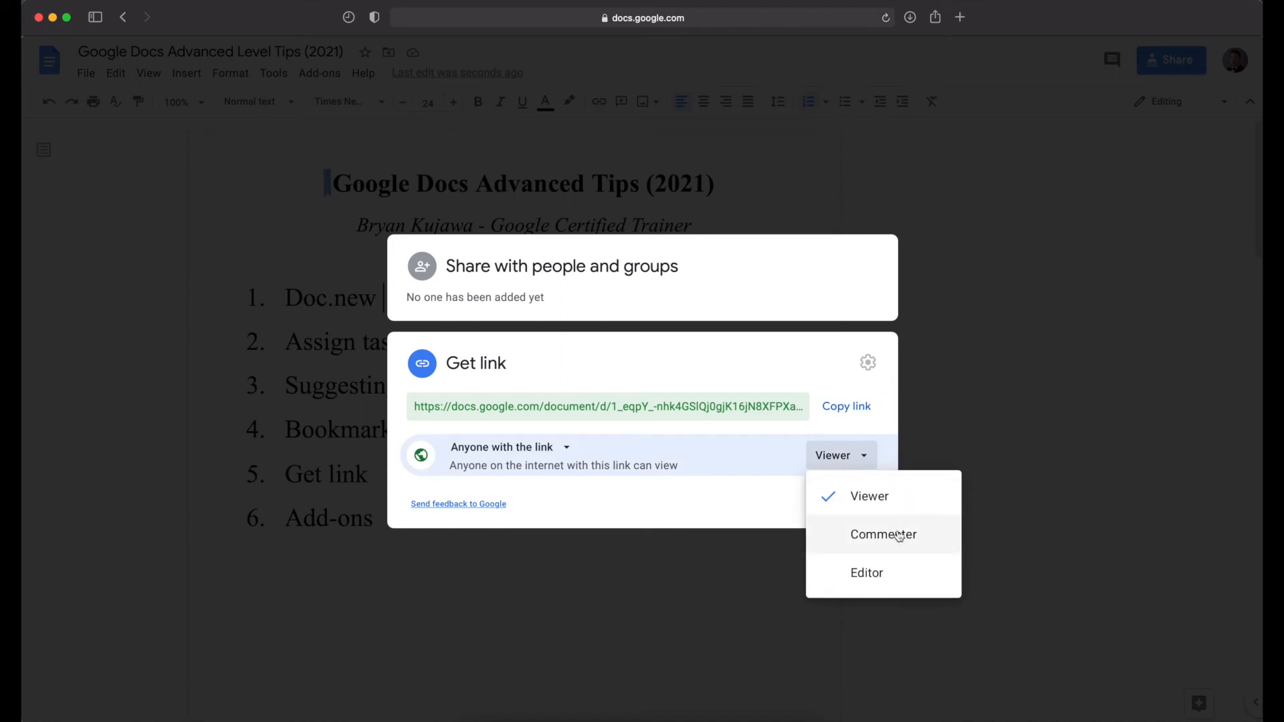
{"action": "mouse_move", "coordinate": [884, 572]}
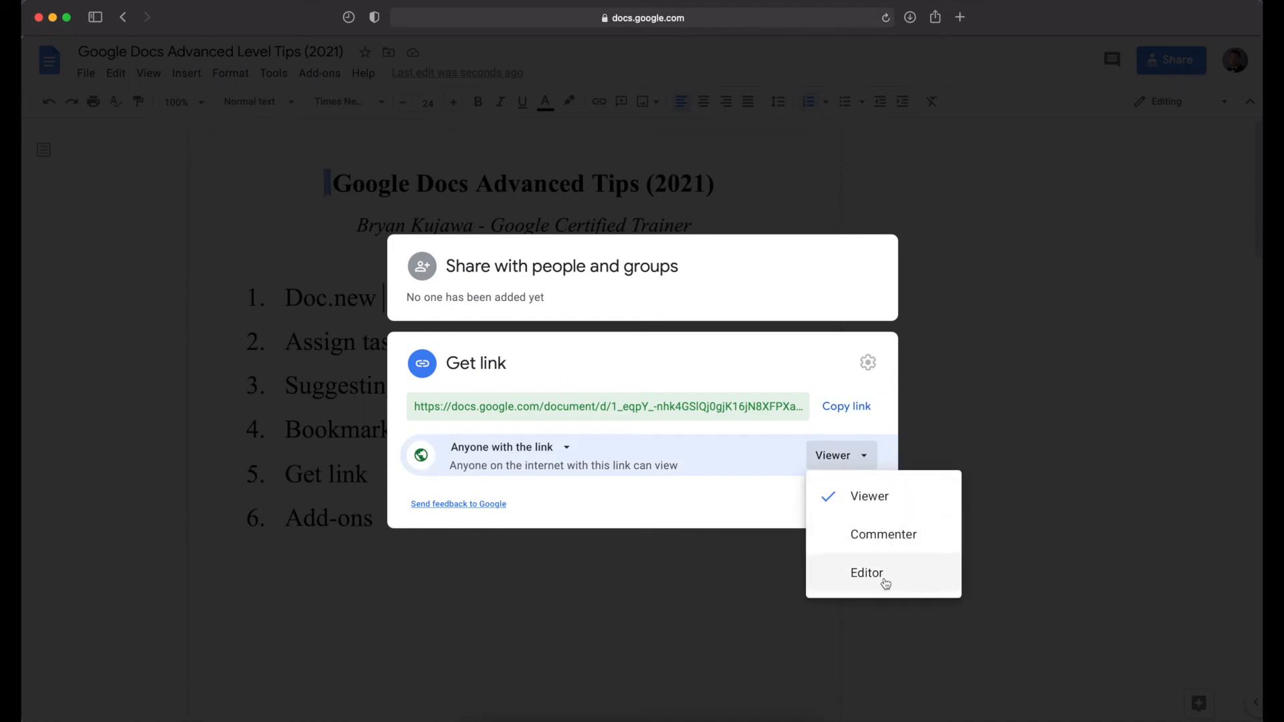
{"action": "mouse_move", "coordinate": [750, 459]}
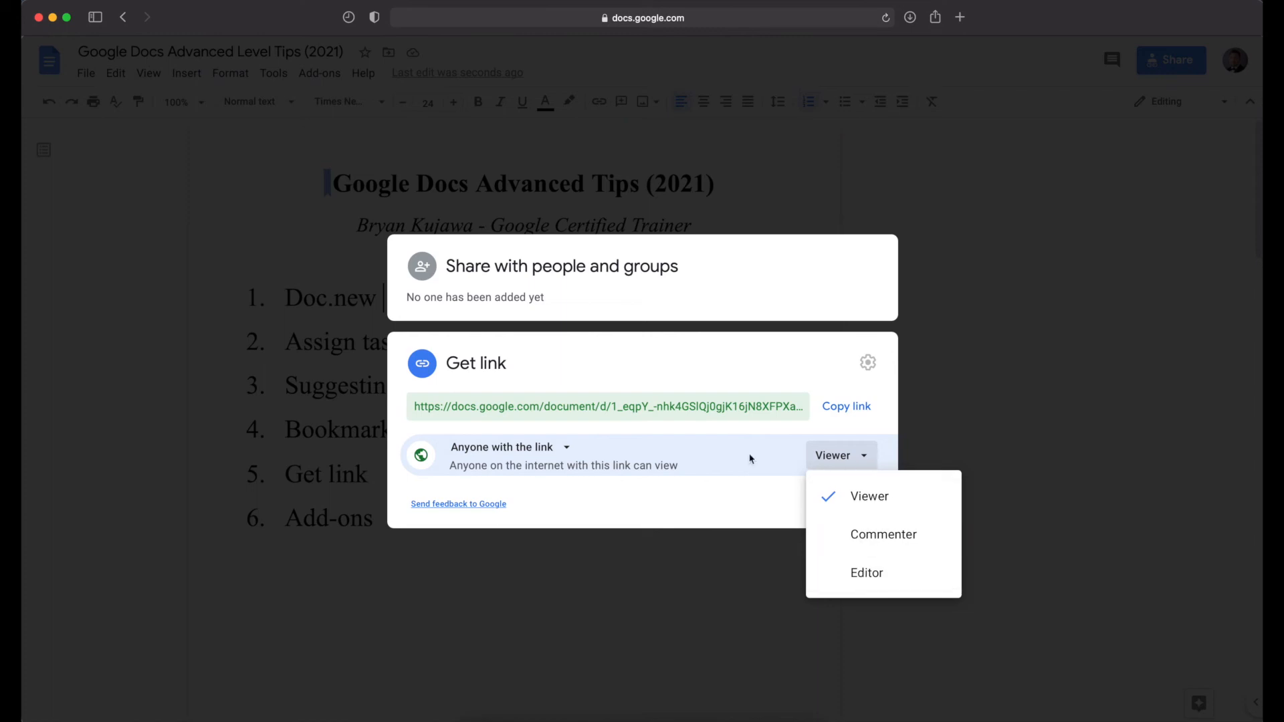
{"action": "left_click", "coordinate": [562, 447]}
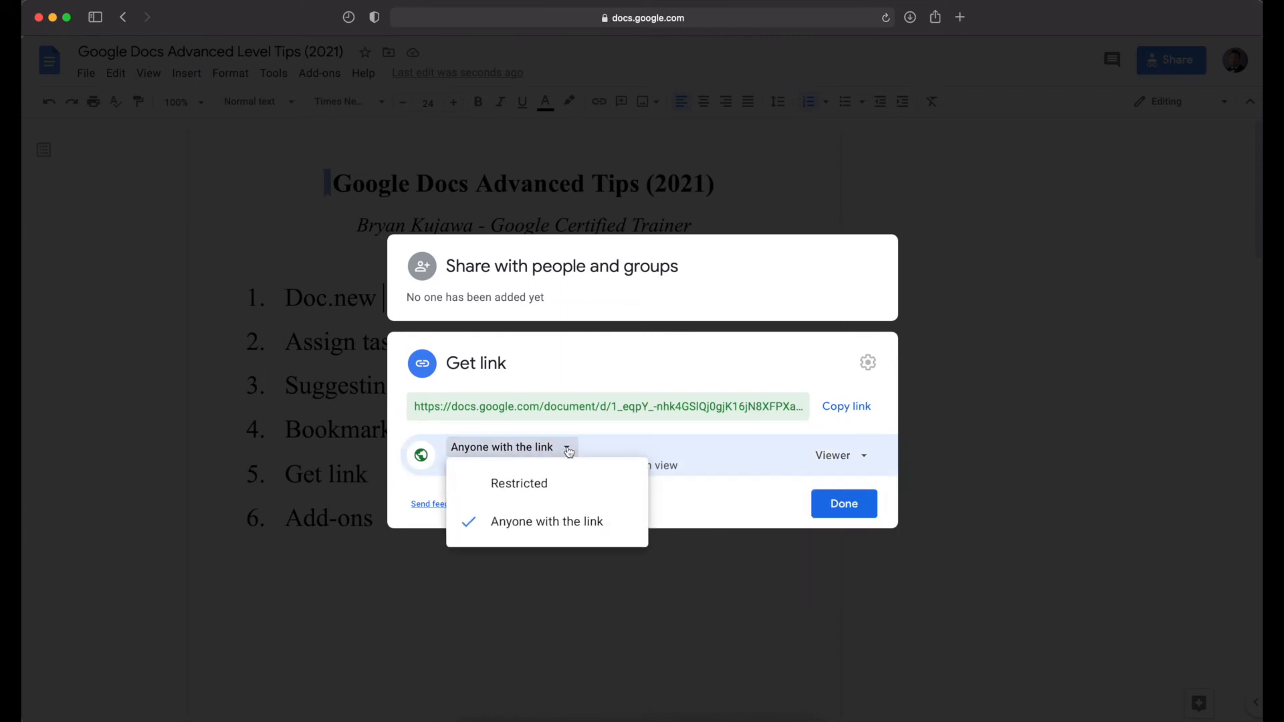
{"action": "mouse_move", "coordinate": [548, 490]}
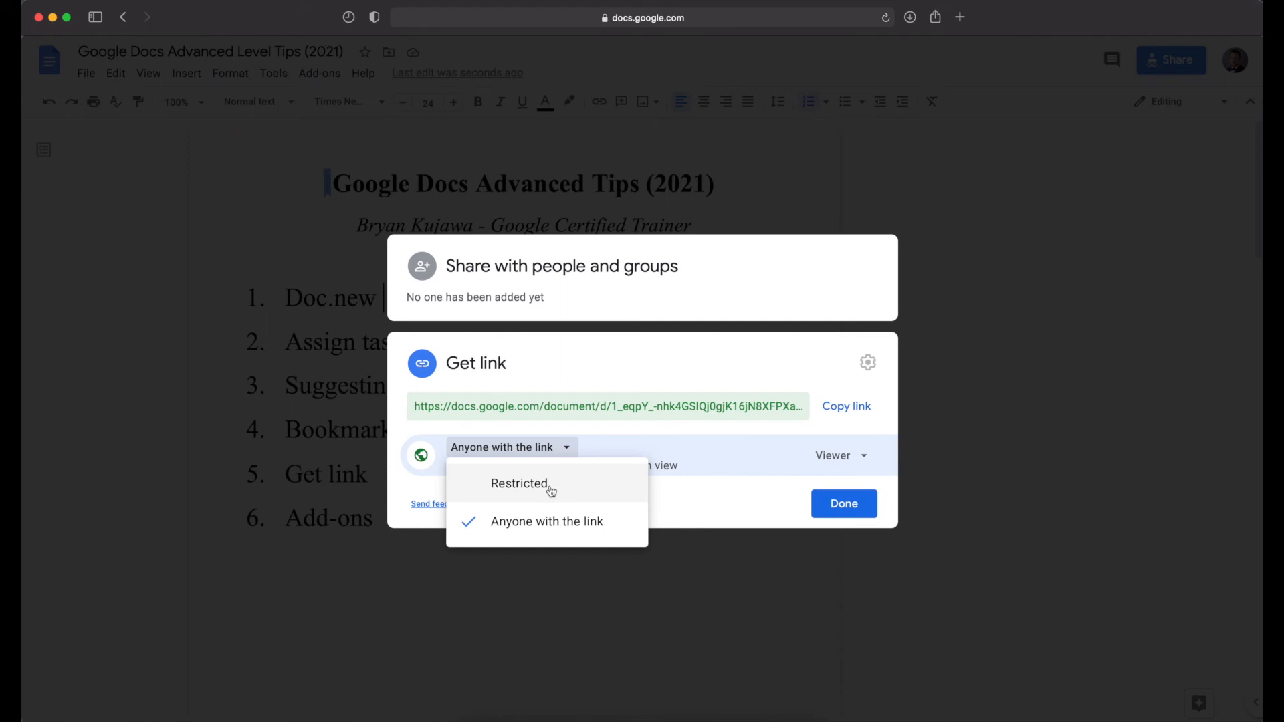
{"action": "left_click", "coordinate": [547, 522]}
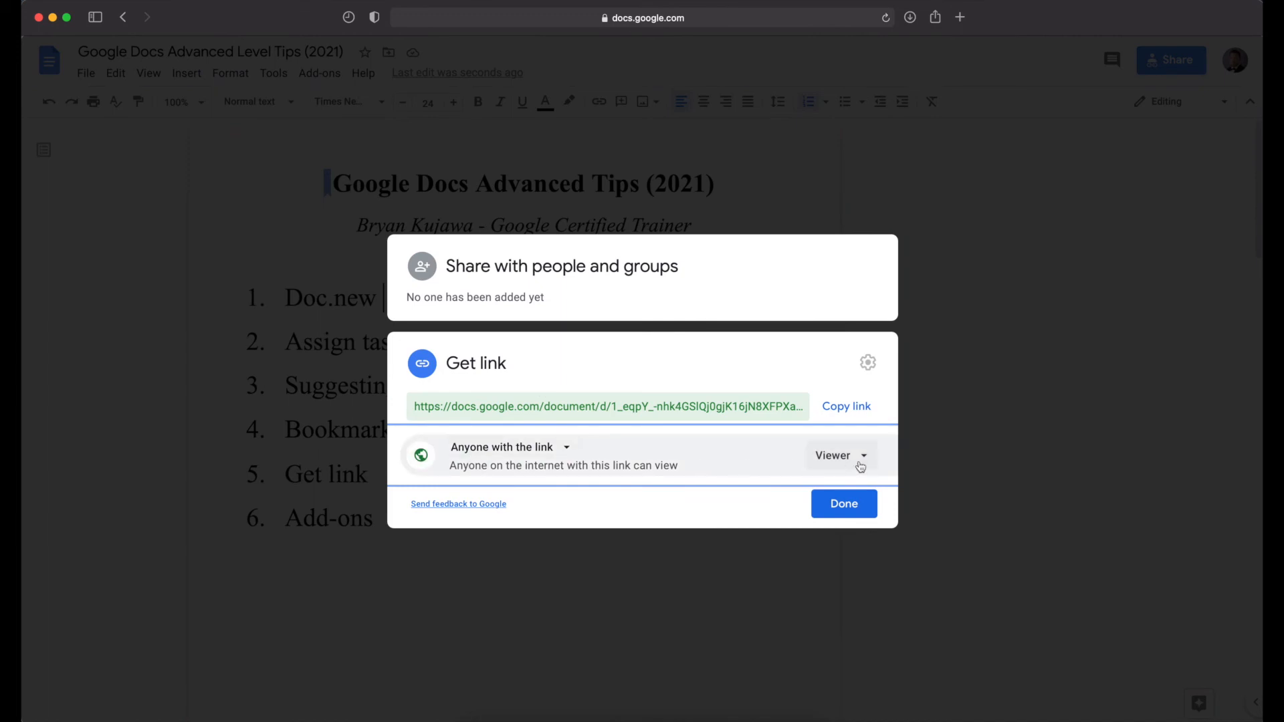
{"action": "mouse_move", "coordinate": [842, 456]}
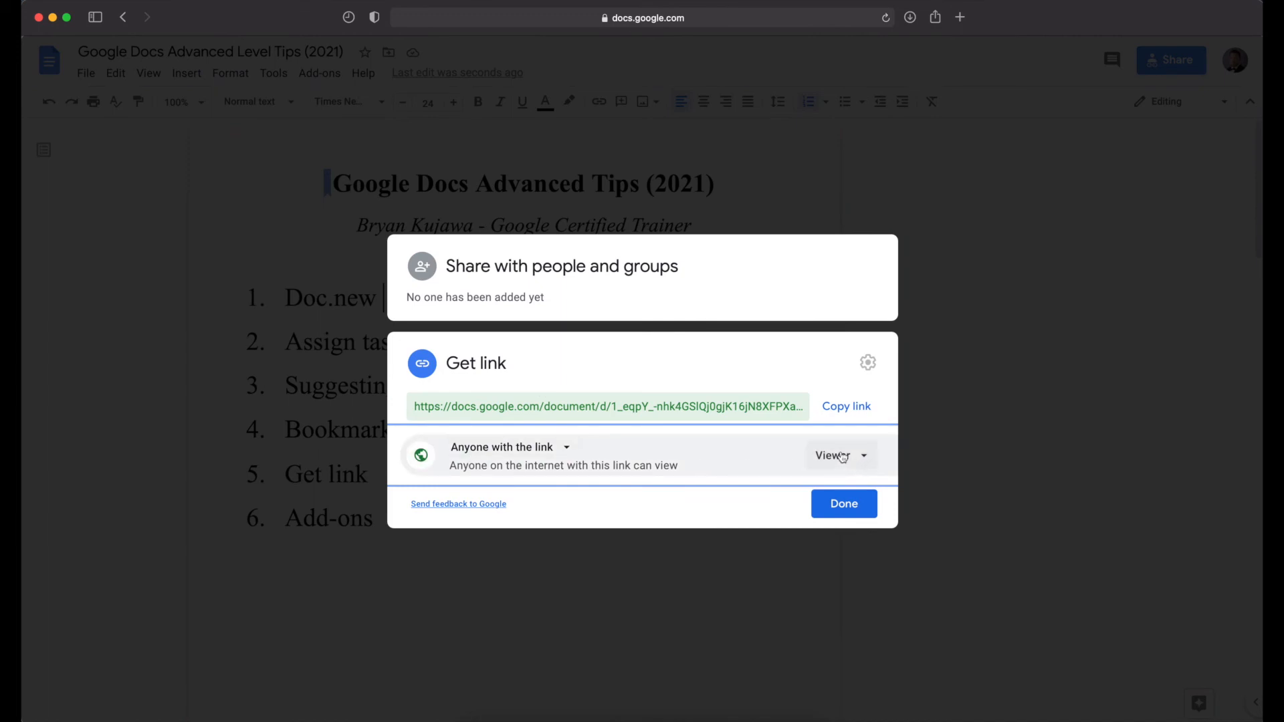
{"action": "mouse_move", "coordinate": [831, 457]}
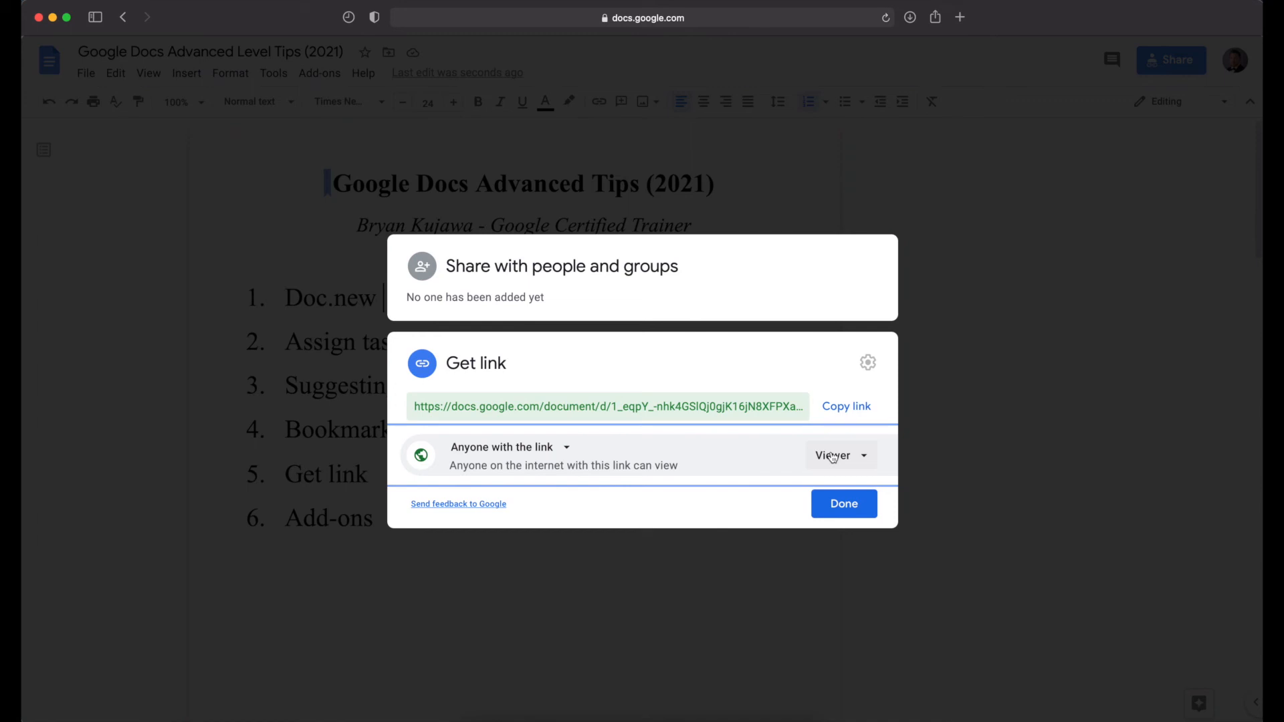
{"action": "mouse_move", "coordinate": [695, 360]}
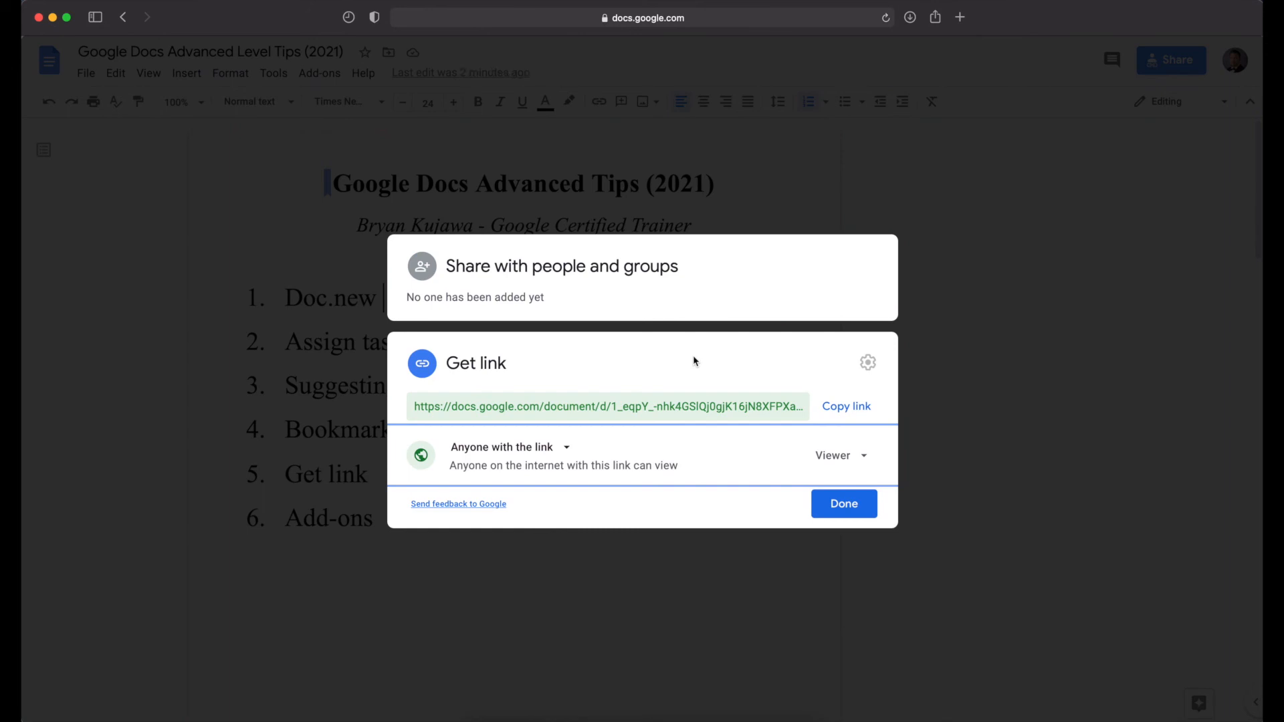
{"action": "left_click", "coordinate": [508, 447]}
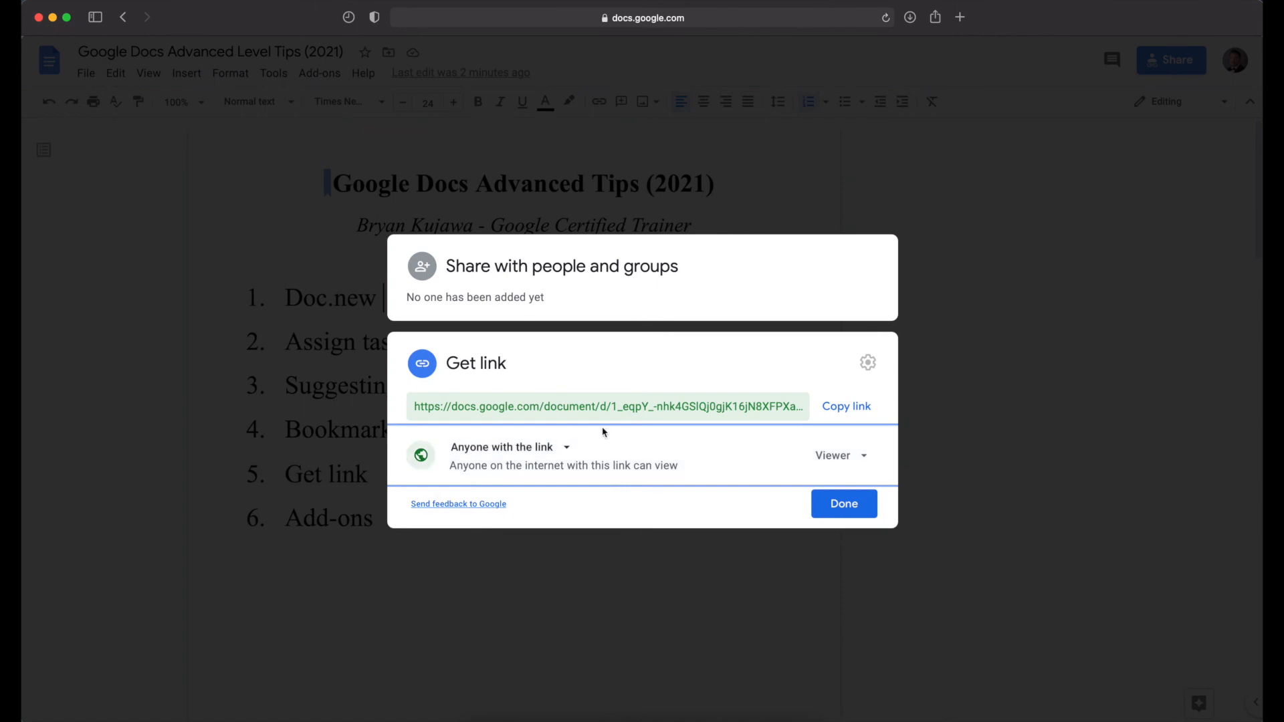
{"action": "left_click", "coordinate": [841, 456]}
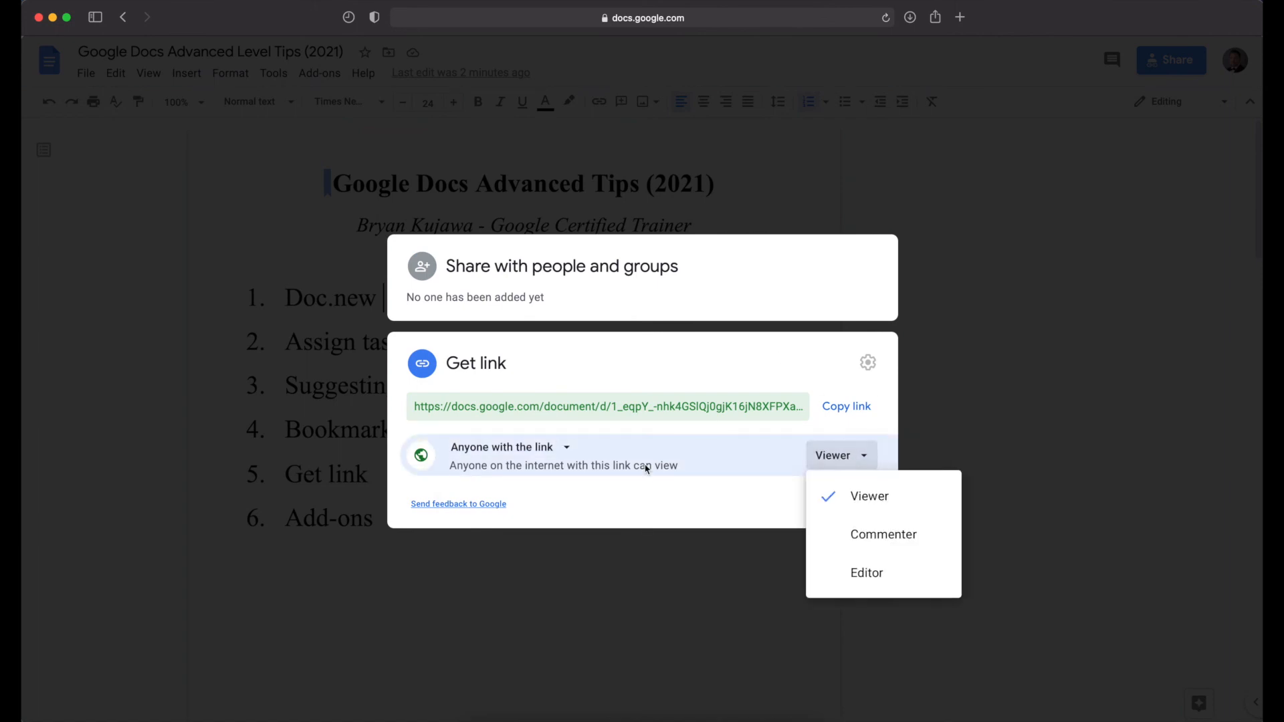
{"action": "mouse_move", "coordinate": [538, 455]}
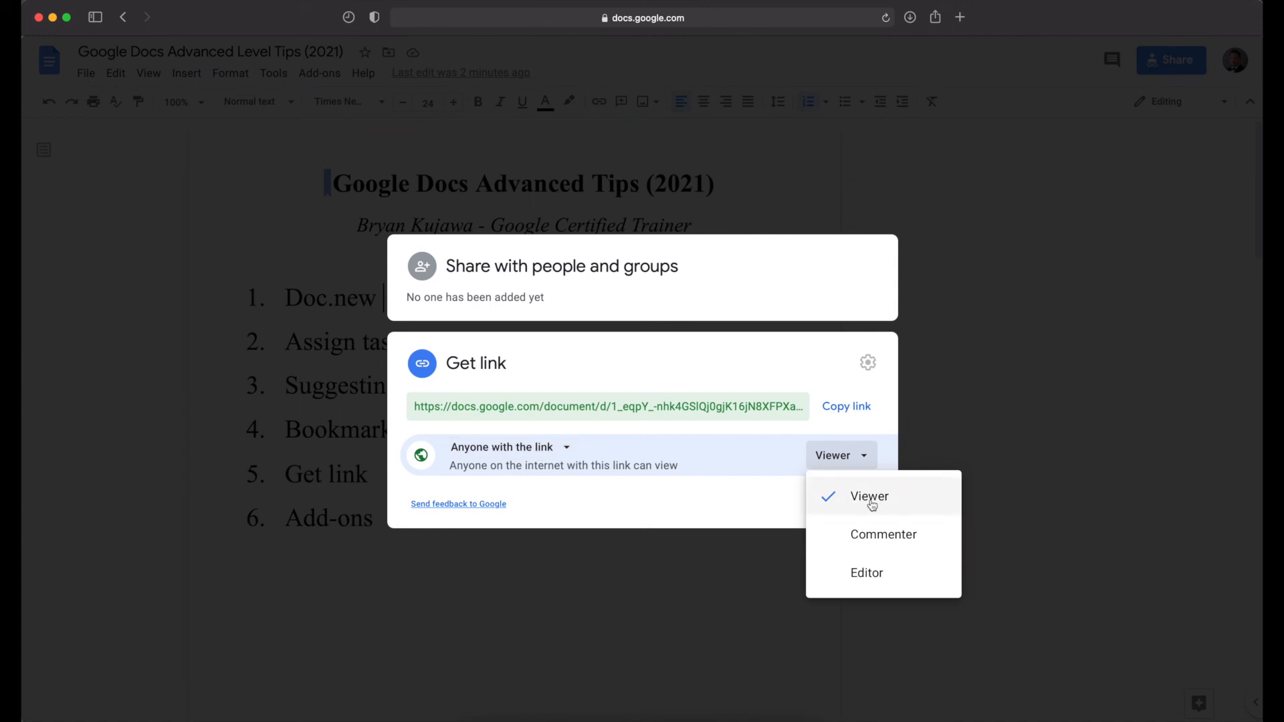
{"action": "left_click", "coordinate": [846, 406]}
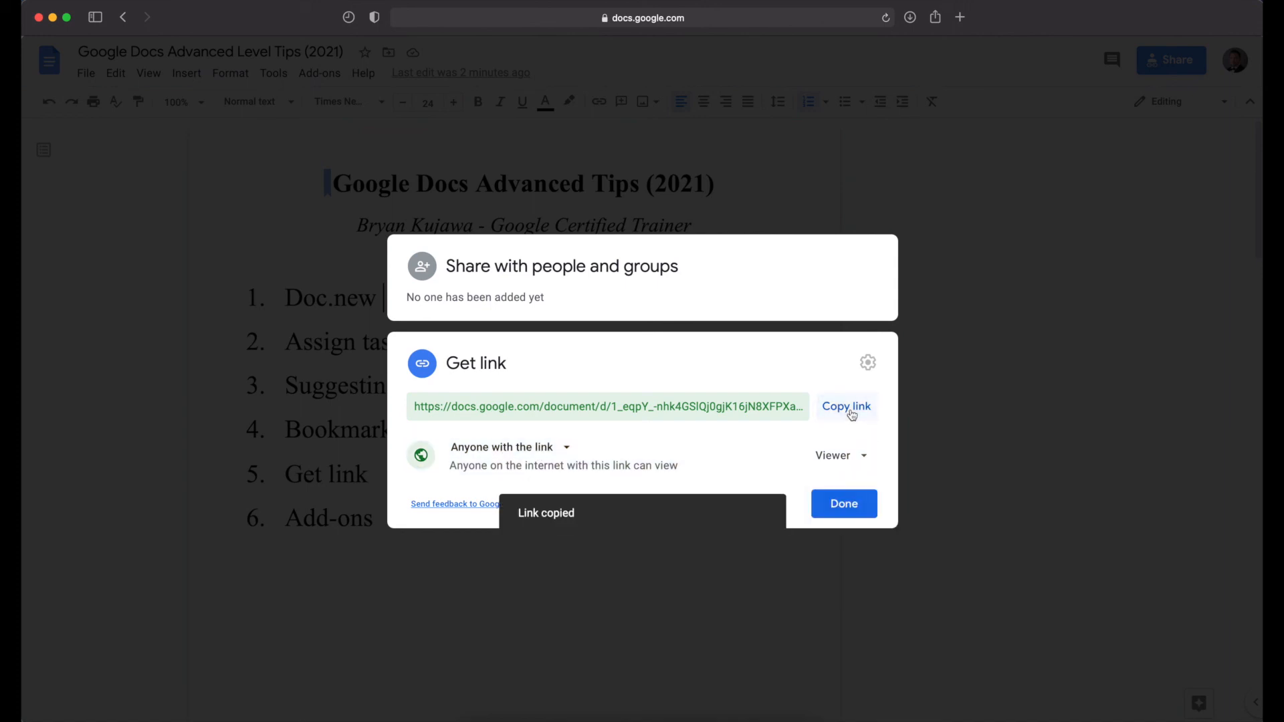
{"action": "left_click", "coordinate": [842, 504]}
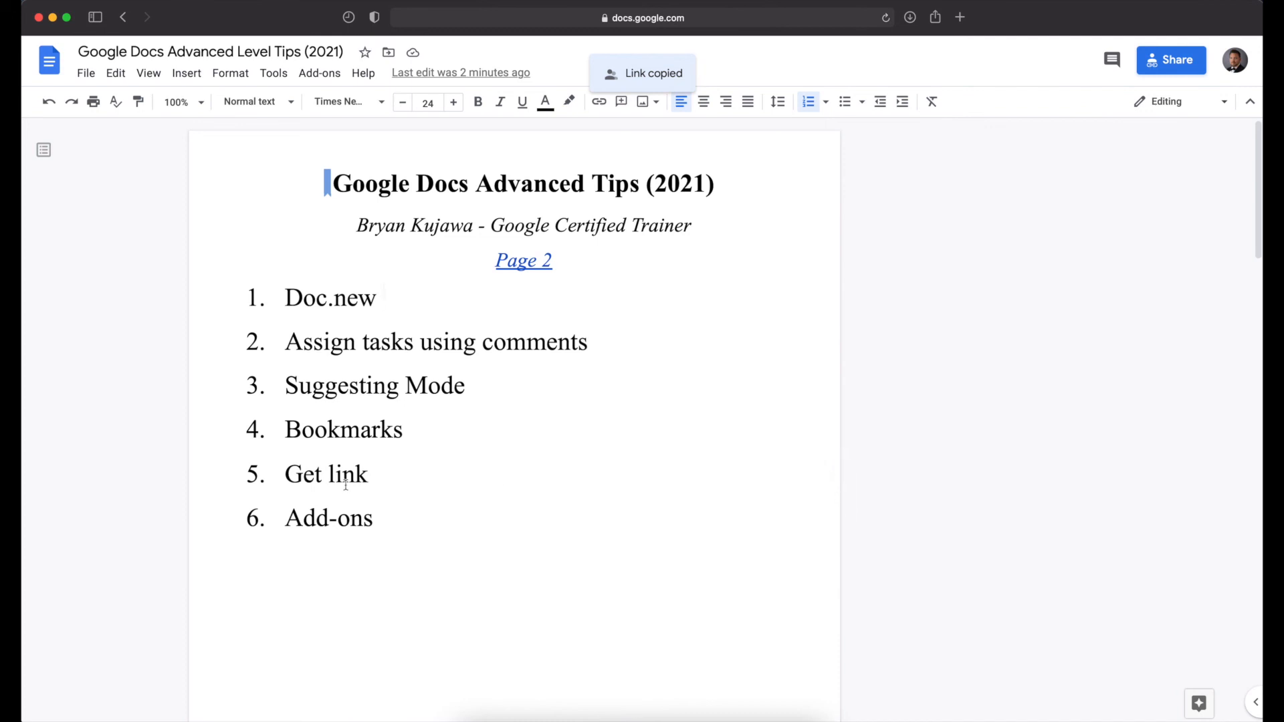
- Select 'Add-ons' in list item 6 and open the Docs add-ons marketplace
{"action": "double_click", "coordinate": [328, 520]}
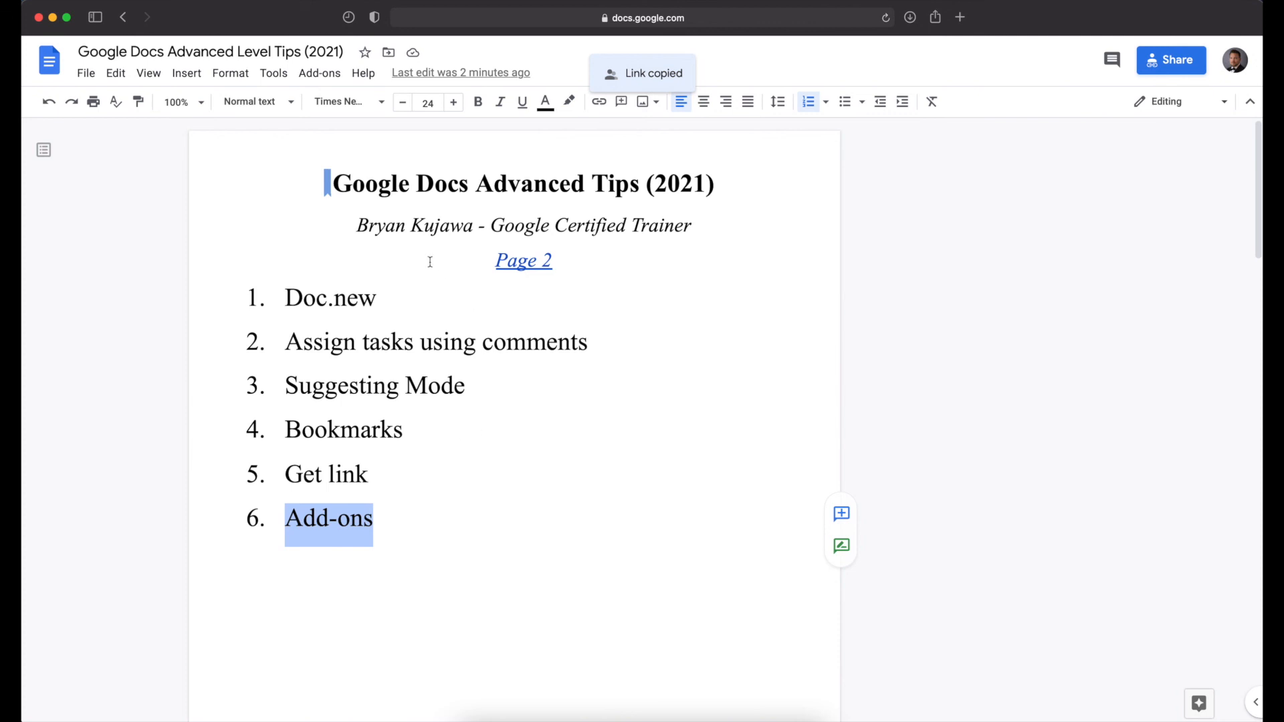
{"action": "mouse_move", "coordinate": [443, 309]}
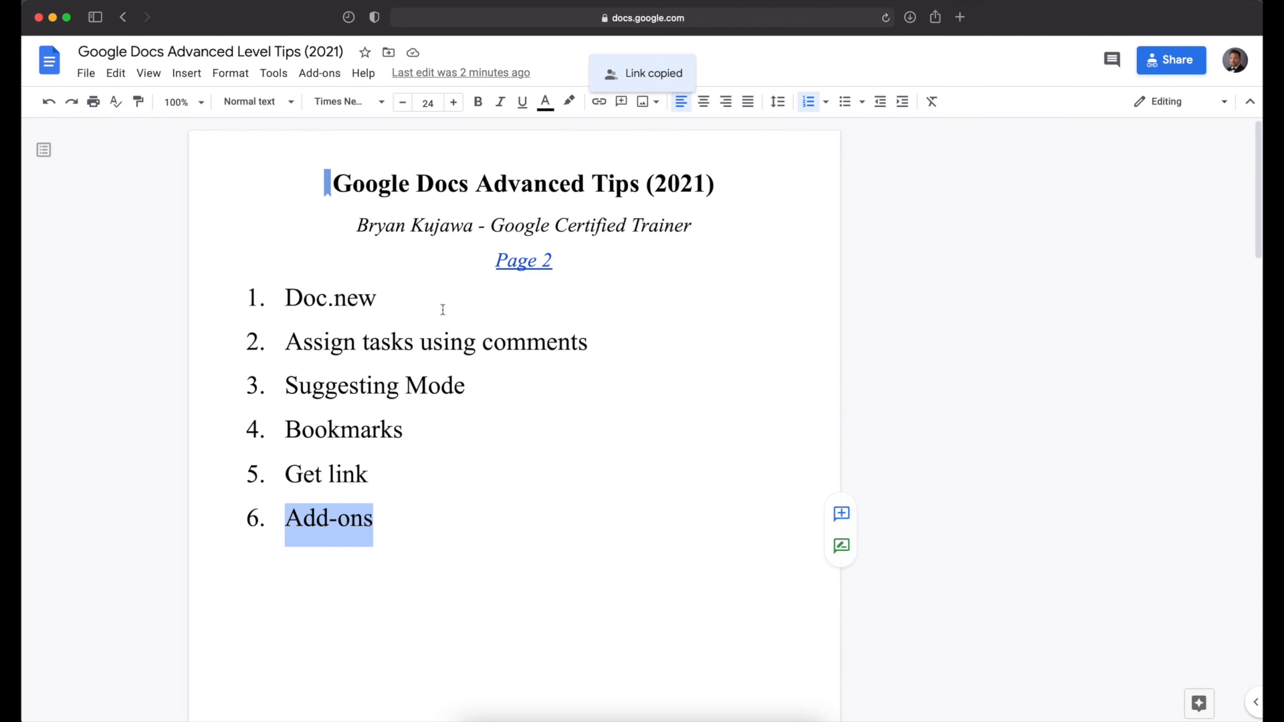
{"action": "left_click", "coordinate": [319, 73]}
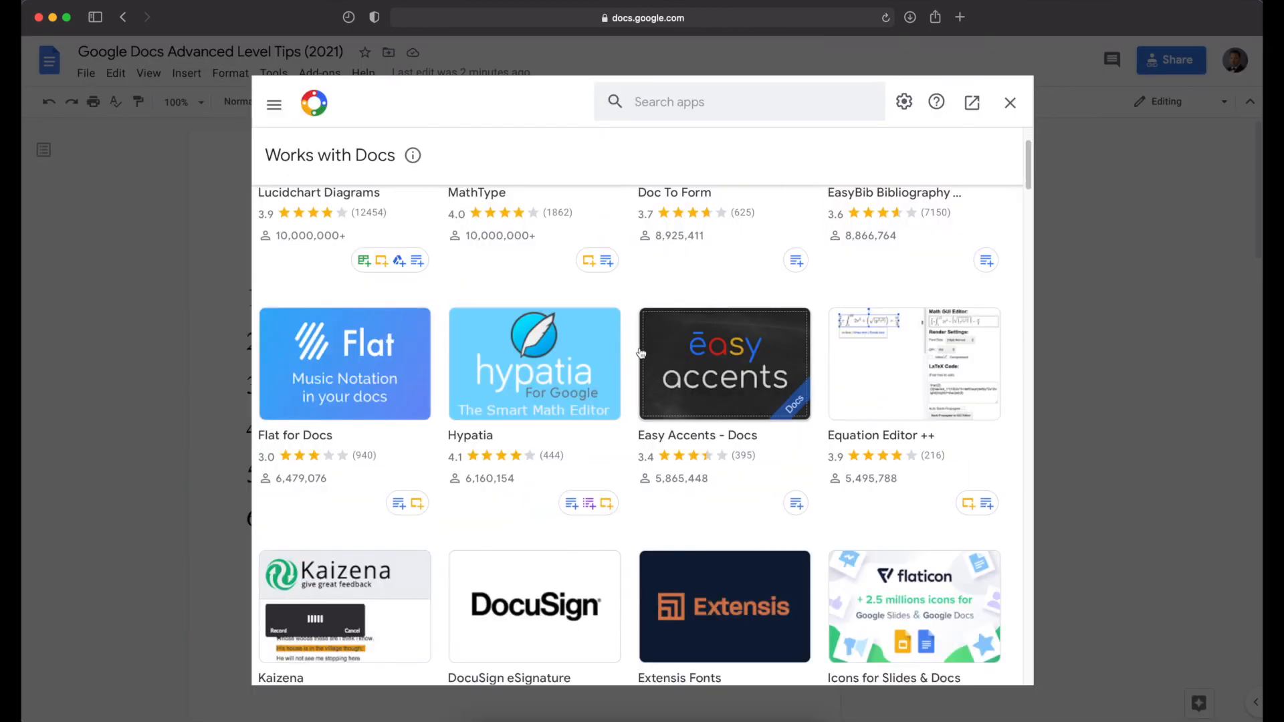
{"action": "mouse_move", "coordinate": [314, 449]}
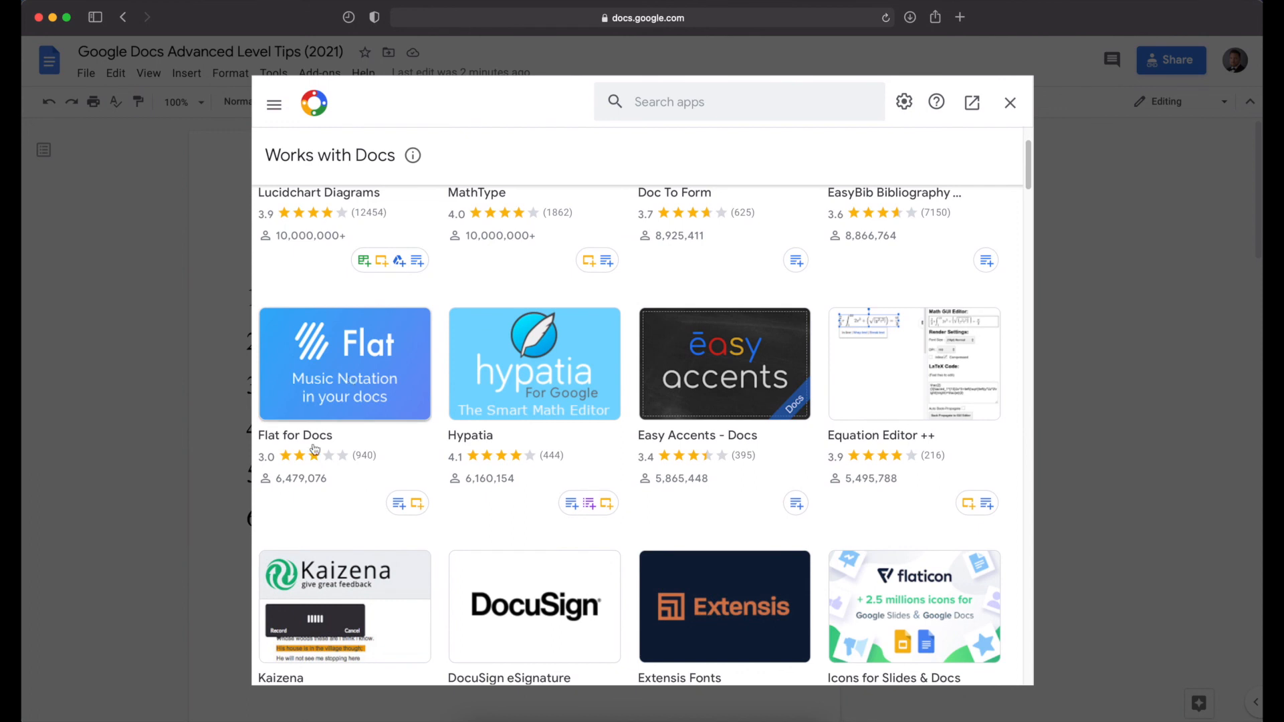
{"action": "left_click", "coordinate": [343, 364]}
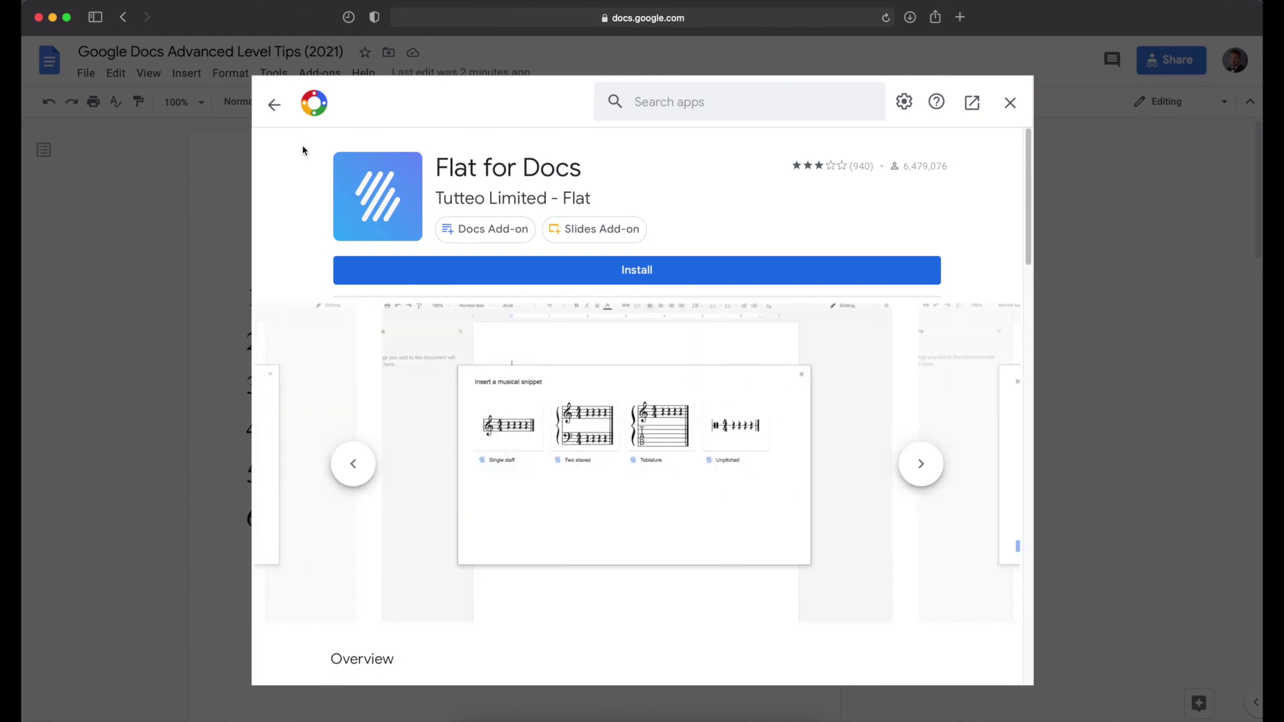
{"action": "left_click", "coordinate": [274, 104]}
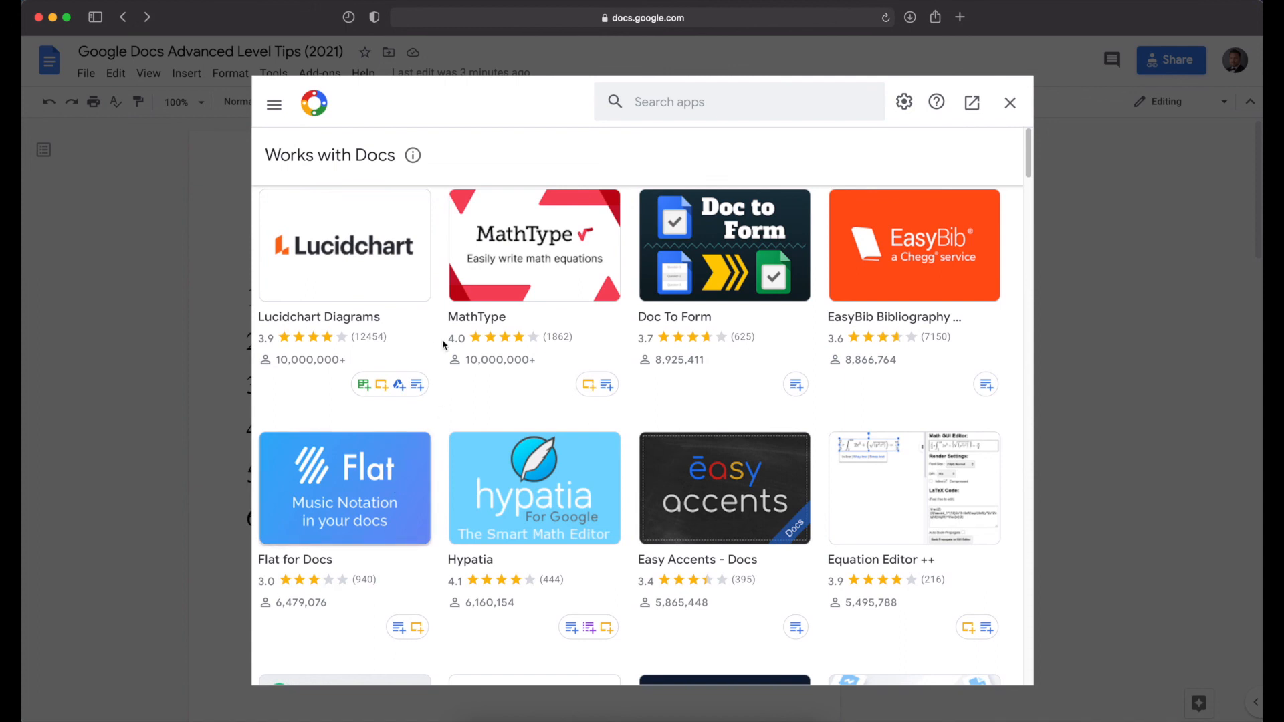
{"action": "mouse_move", "coordinate": [593, 352]}
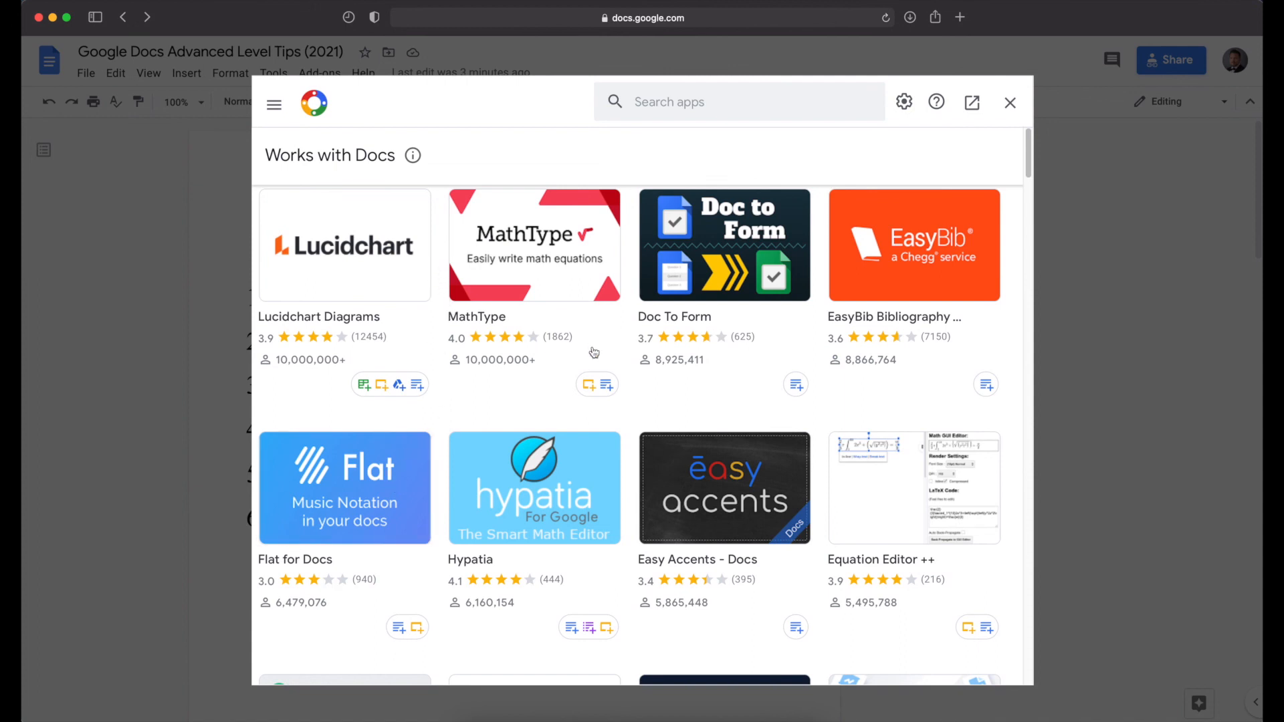
{"action": "left_click", "coordinate": [1009, 101]}
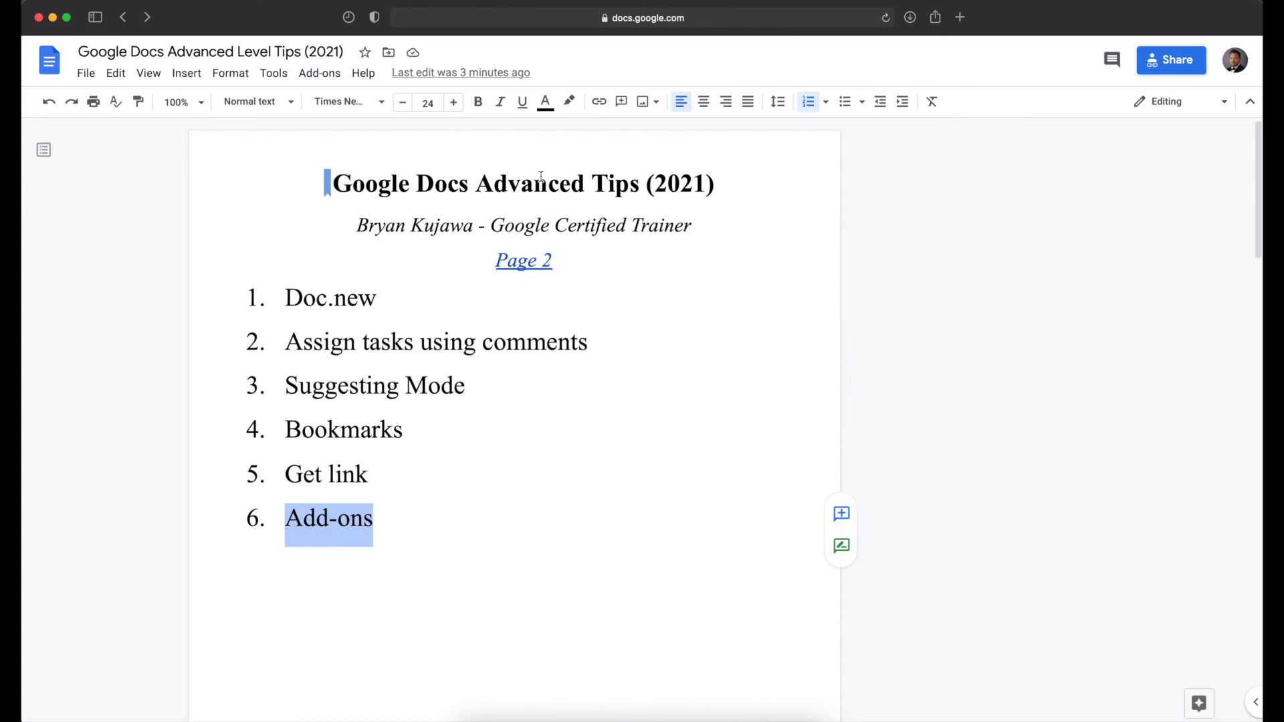
{"action": "double_click", "coordinate": [529, 185]}
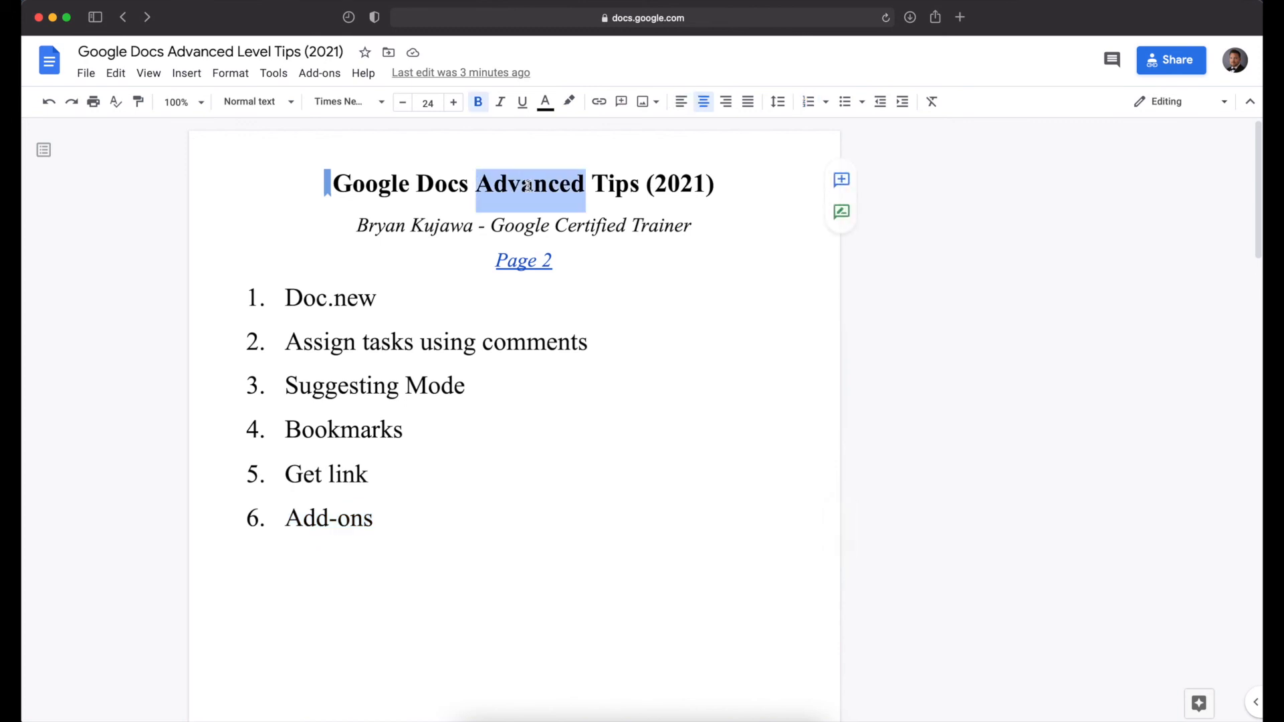